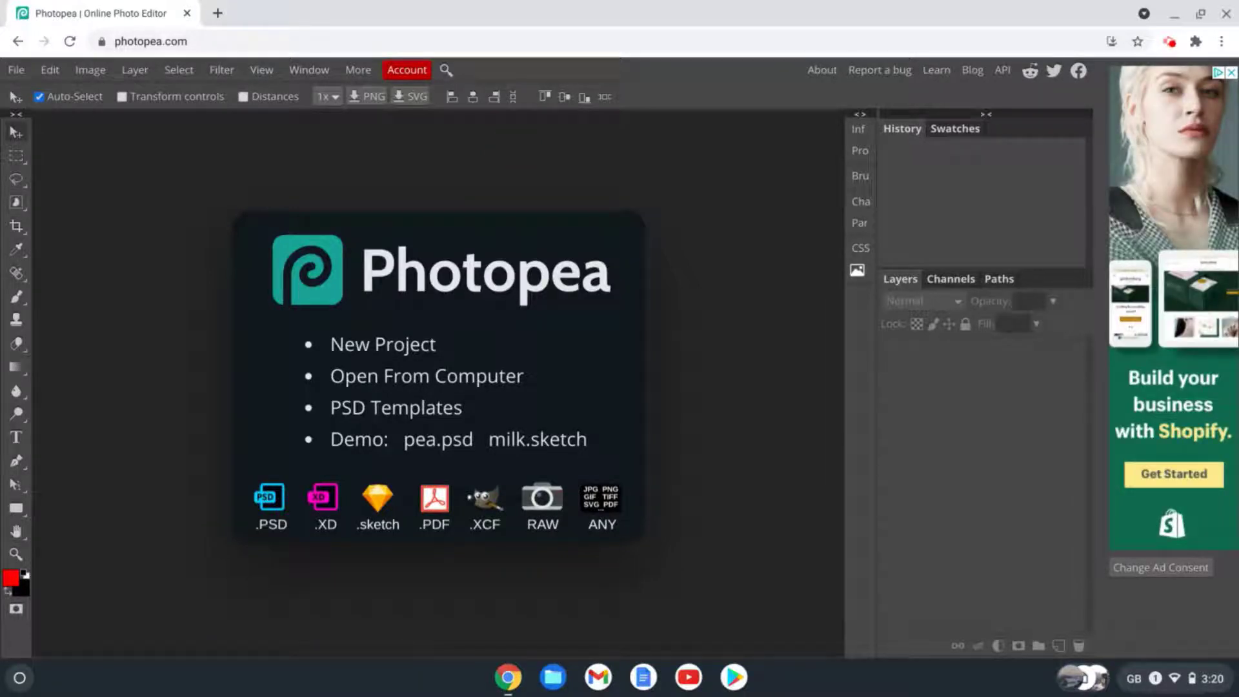
Step: Open the pea.psd demo document and select its pea layer
{"action": "left_click", "coordinate": [268, 502]}
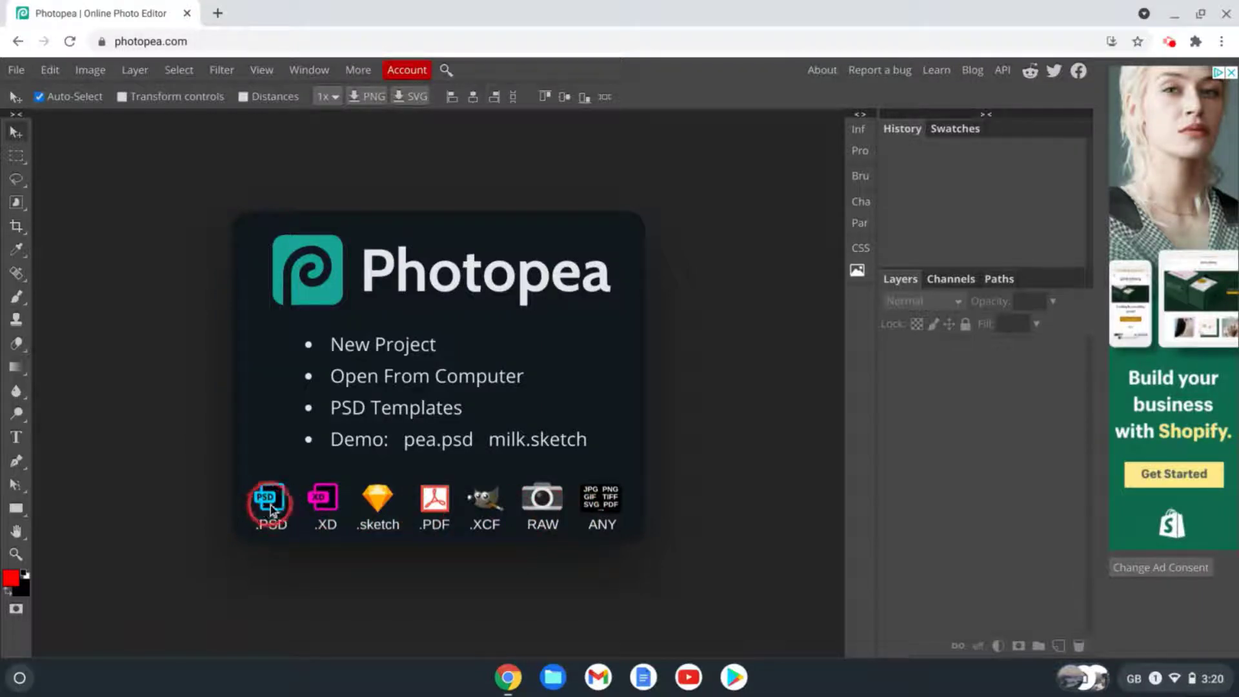
{"action": "mouse_move", "coordinate": [544, 499]}
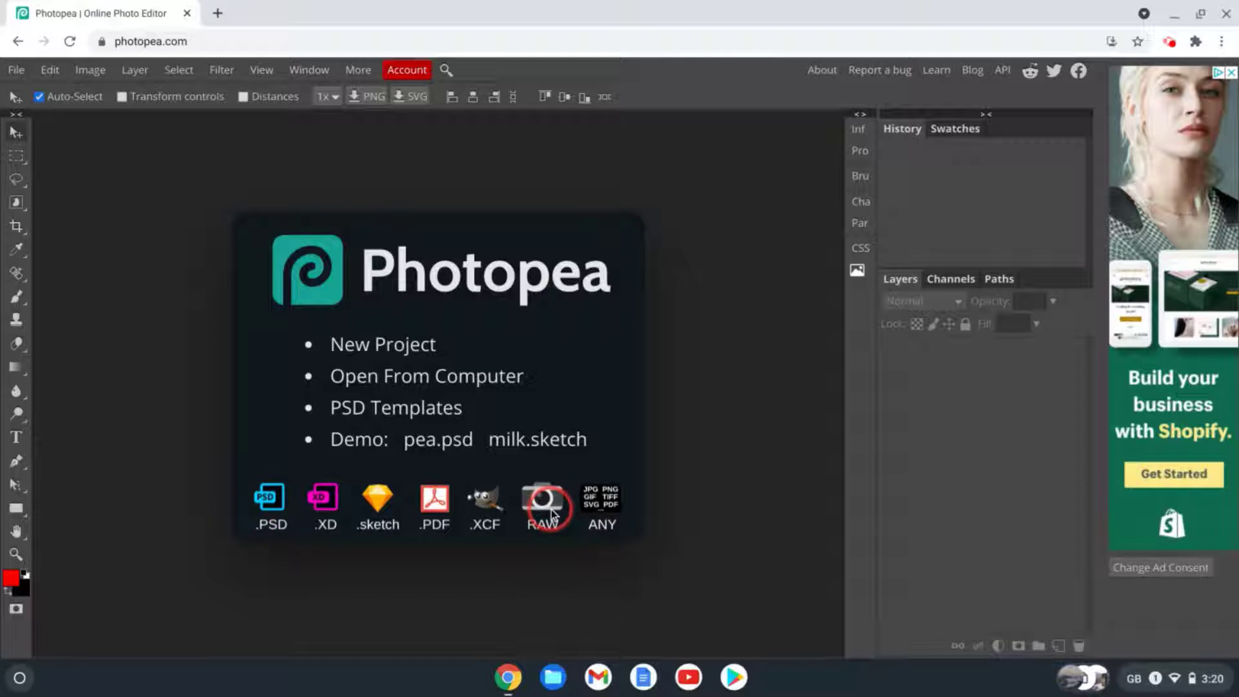
{"action": "mouse_move", "coordinate": [602, 504]}
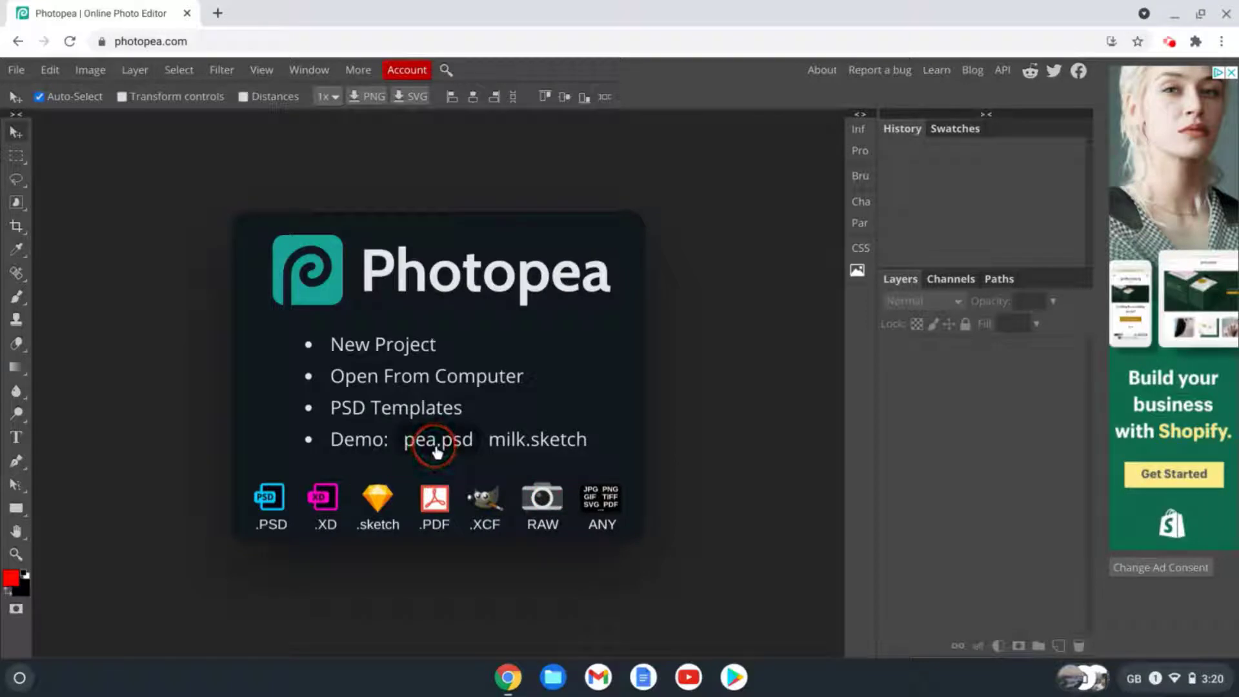
{"action": "left_click", "coordinate": [437, 439]}
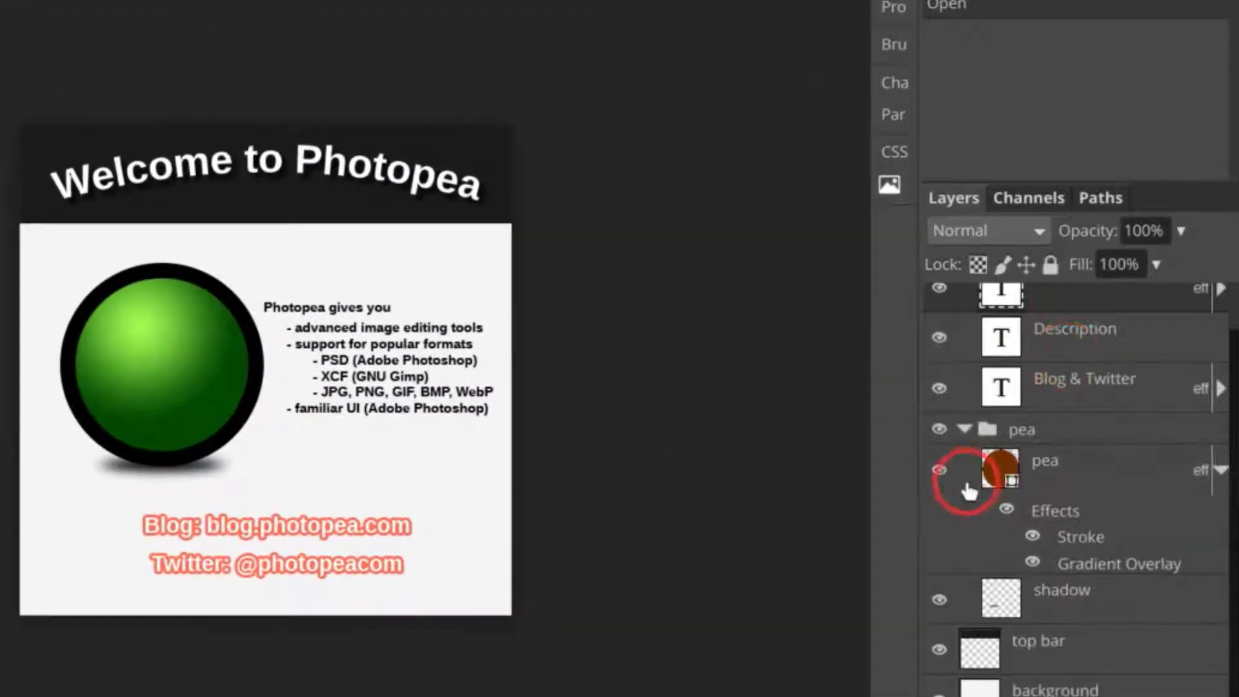
{"action": "left_click", "coordinate": [940, 468]}
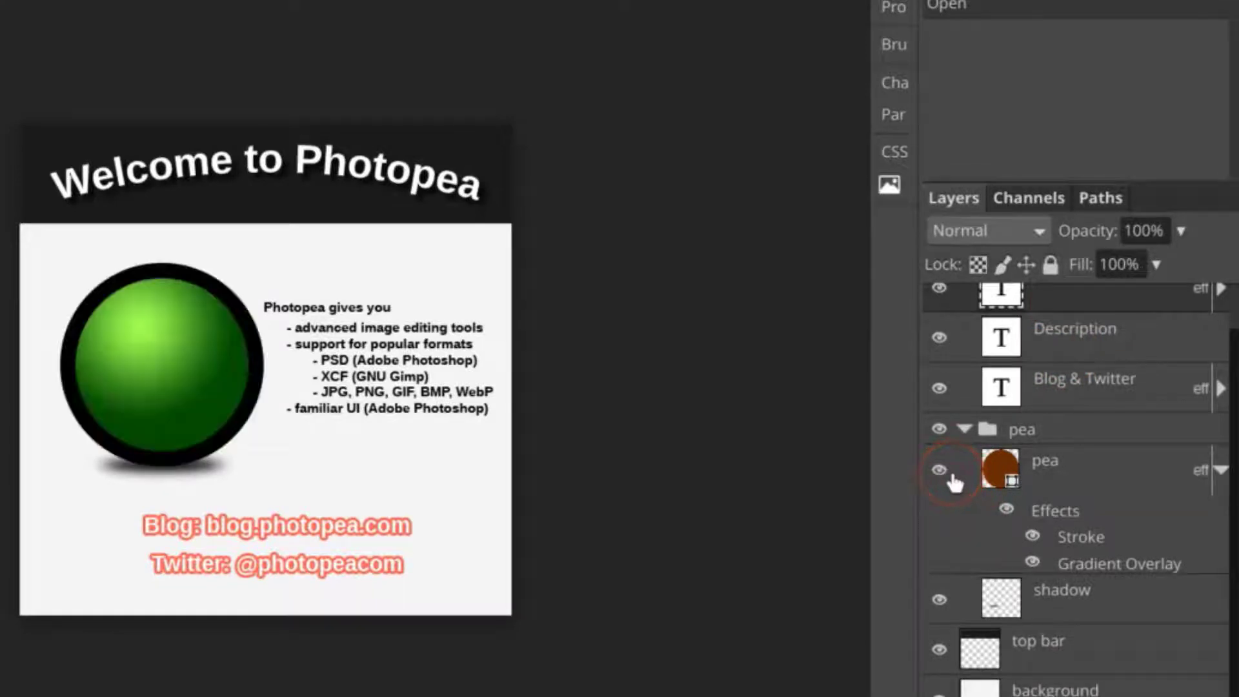
Step: View the pea layer's Blending Options in the Layer Style dialog, then dismiss it
{"action": "right_click", "coordinate": [999, 466]}
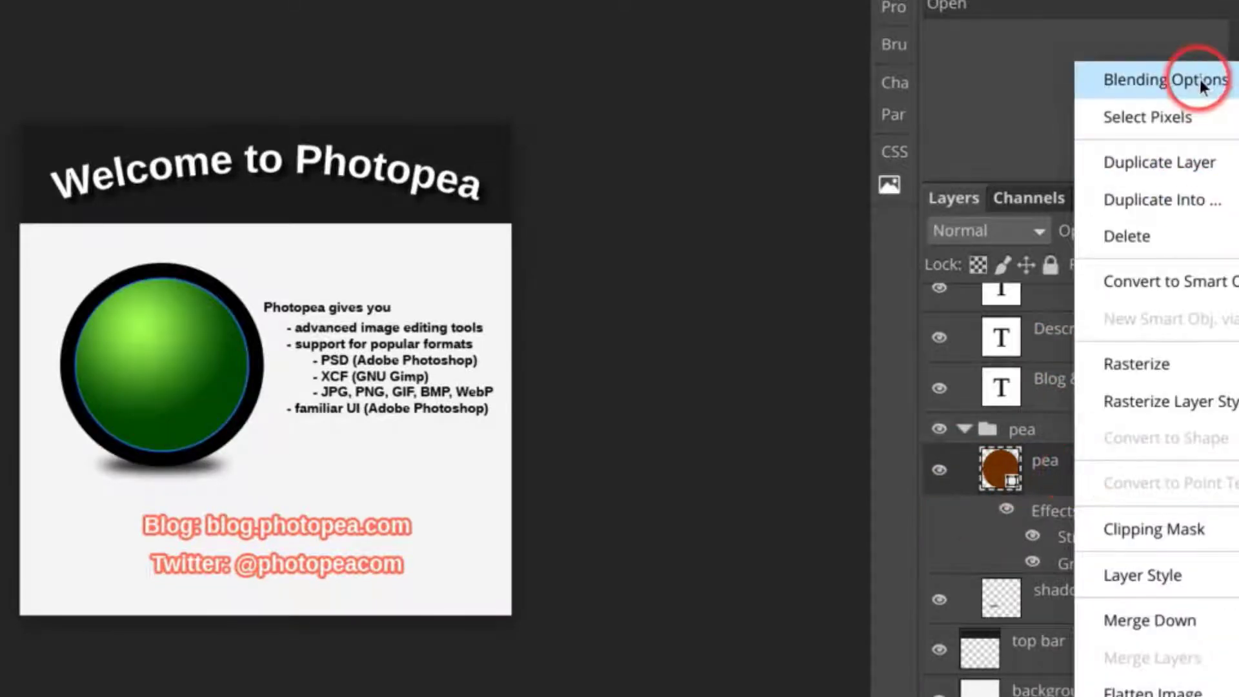
{"action": "left_click", "coordinate": [1166, 79]}
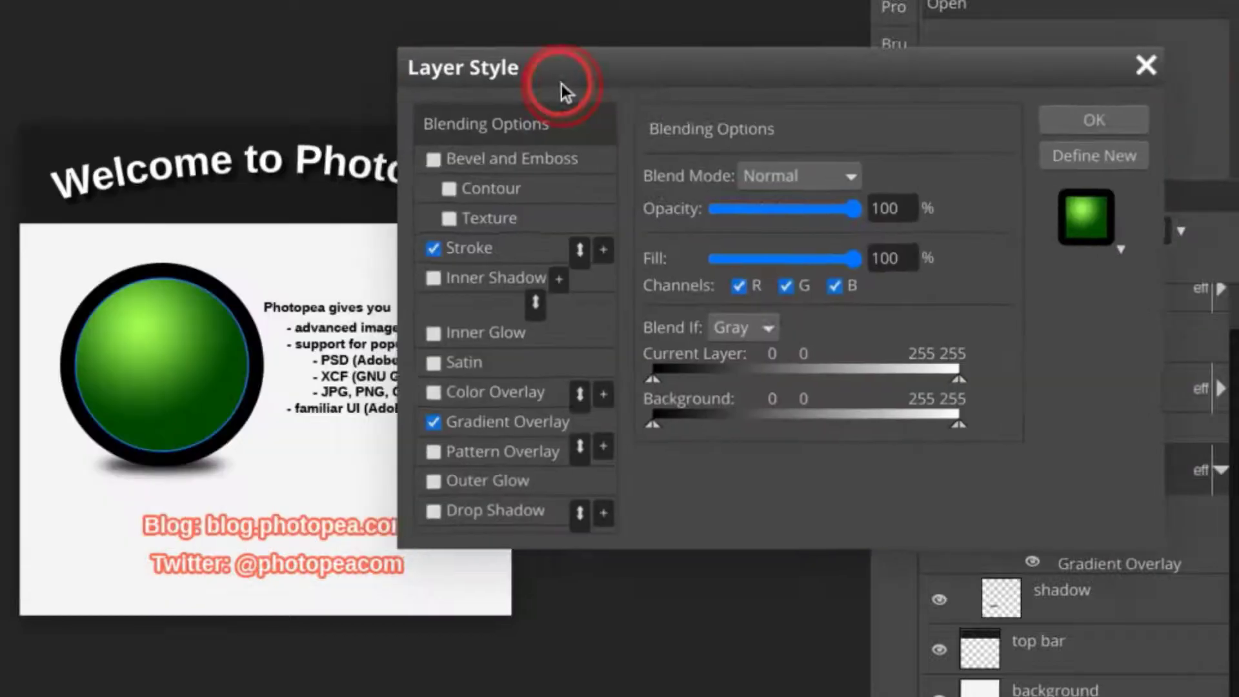
{"action": "left_click", "coordinate": [475, 248]}
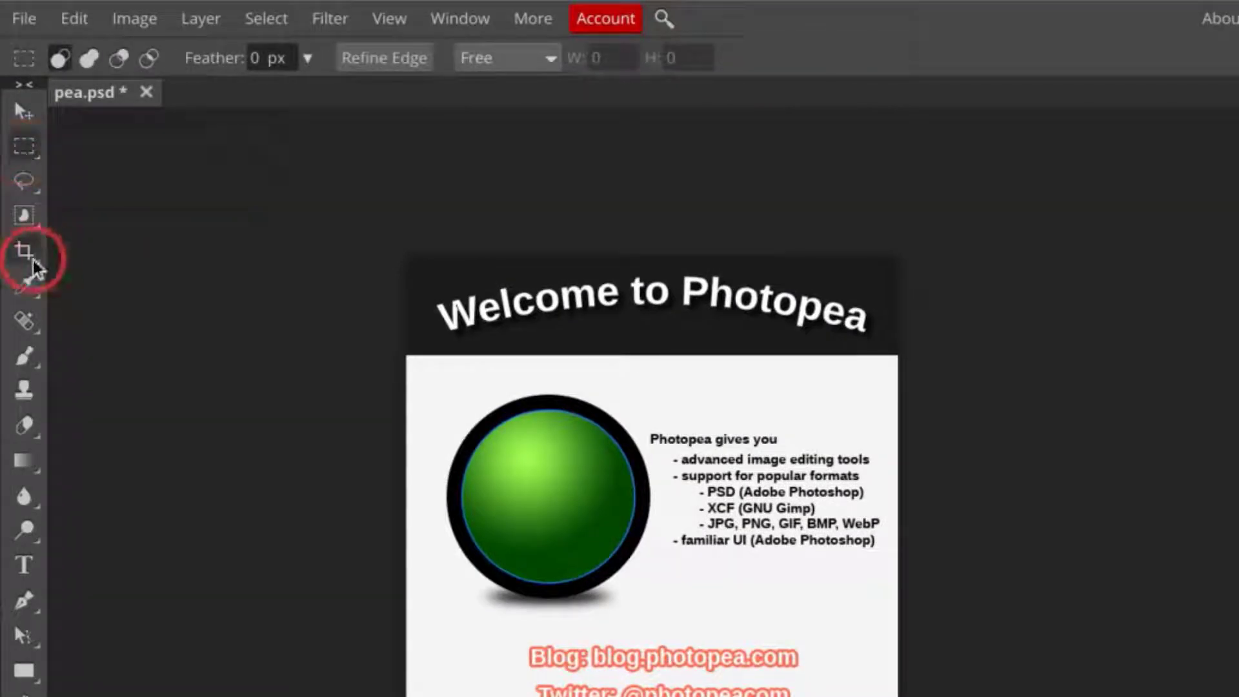
Step: Try the healing, brush and Type tools, then start a 42 px bold text entry above the Welcome graphic
{"action": "left_click", "coordinate": [23, 323]}
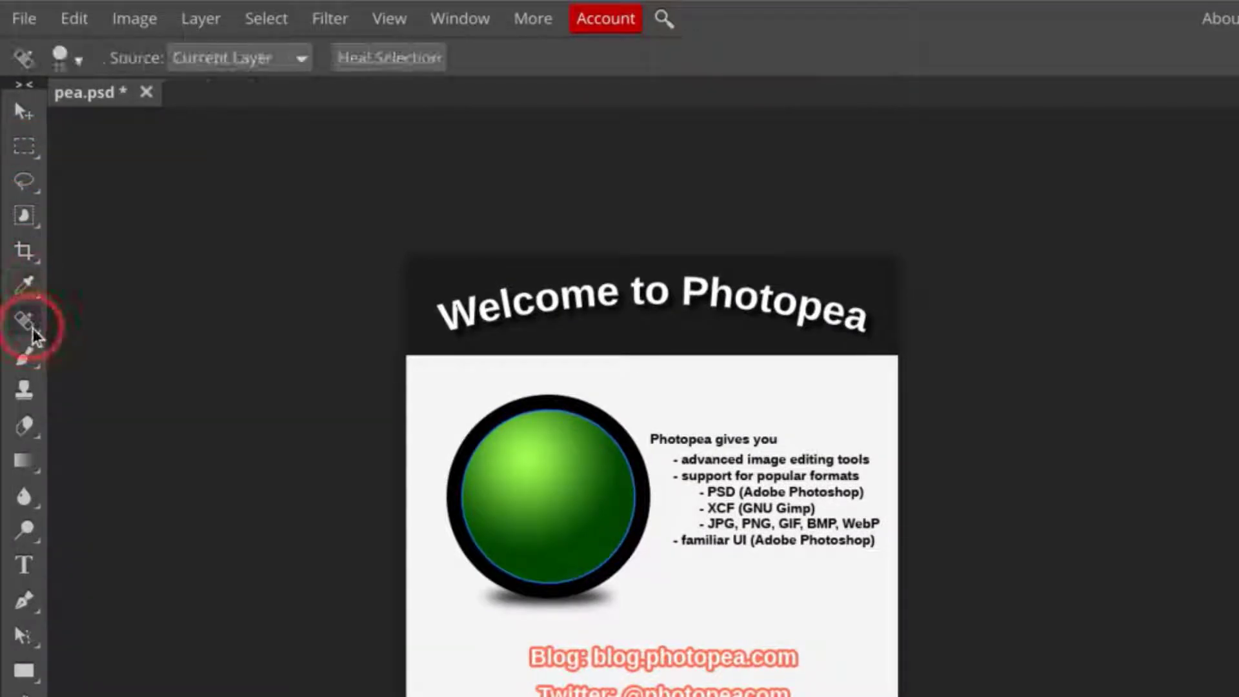
{"action": "left_click", "coordinate": [25, 360]}
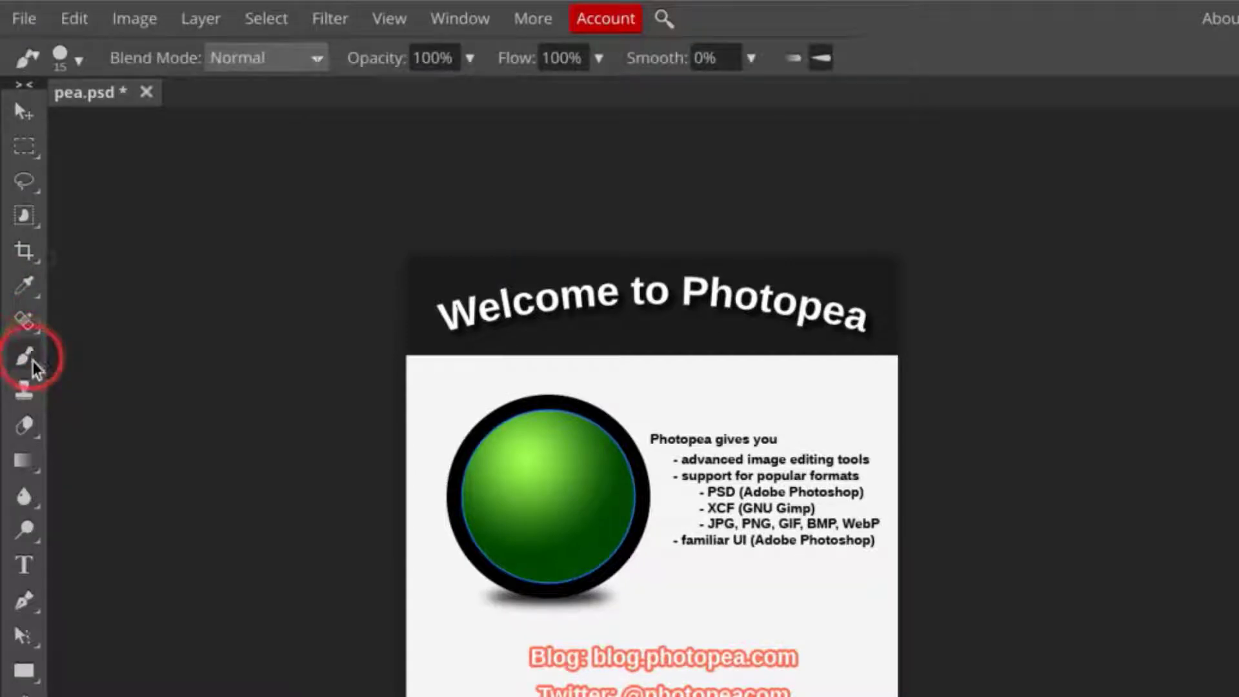
{"action": "left_click", "coordinate": [23, 566]}
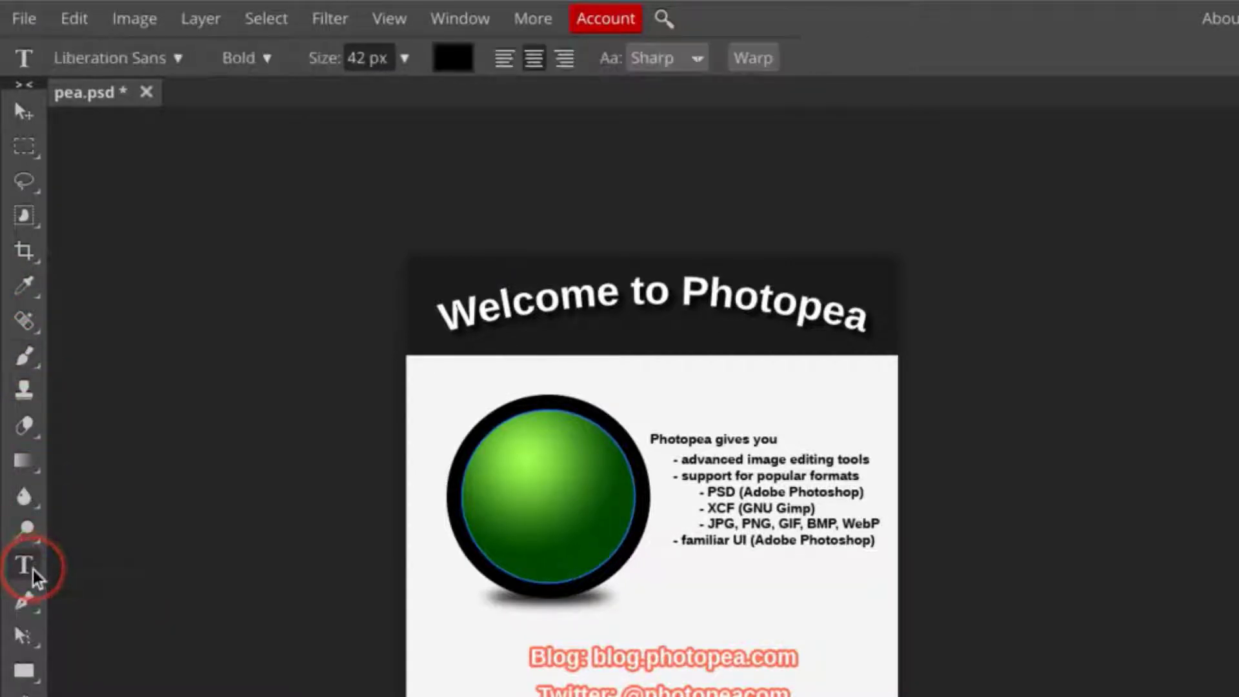
{"action": "left_click", "coordinate": [73, 18]}
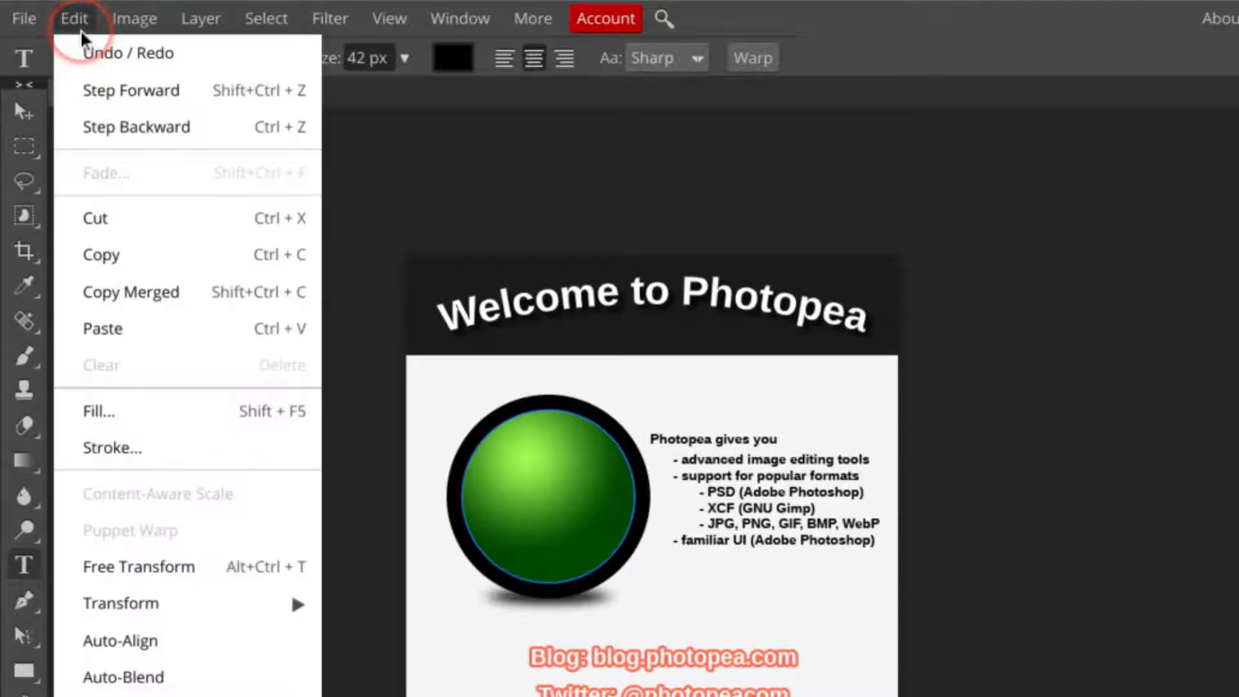
{"action": "left_click", "coordinate": [135, 18]}
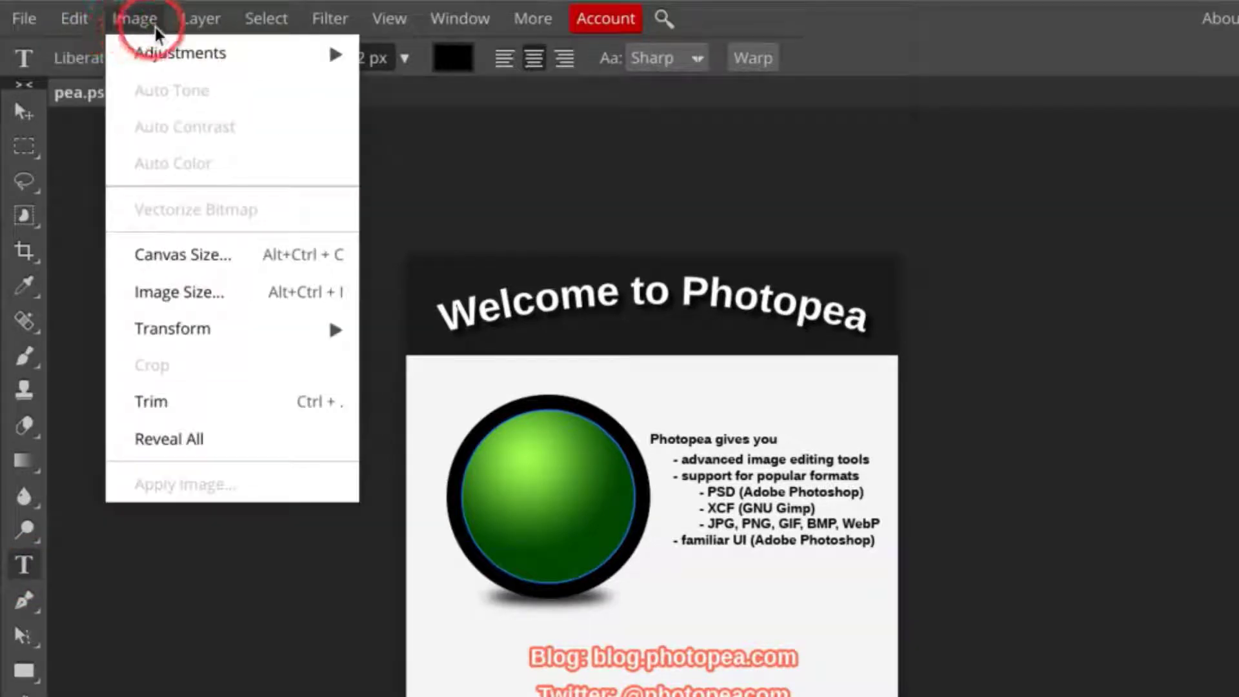
{"action": "left_click", "coordinate": [266, 18]}
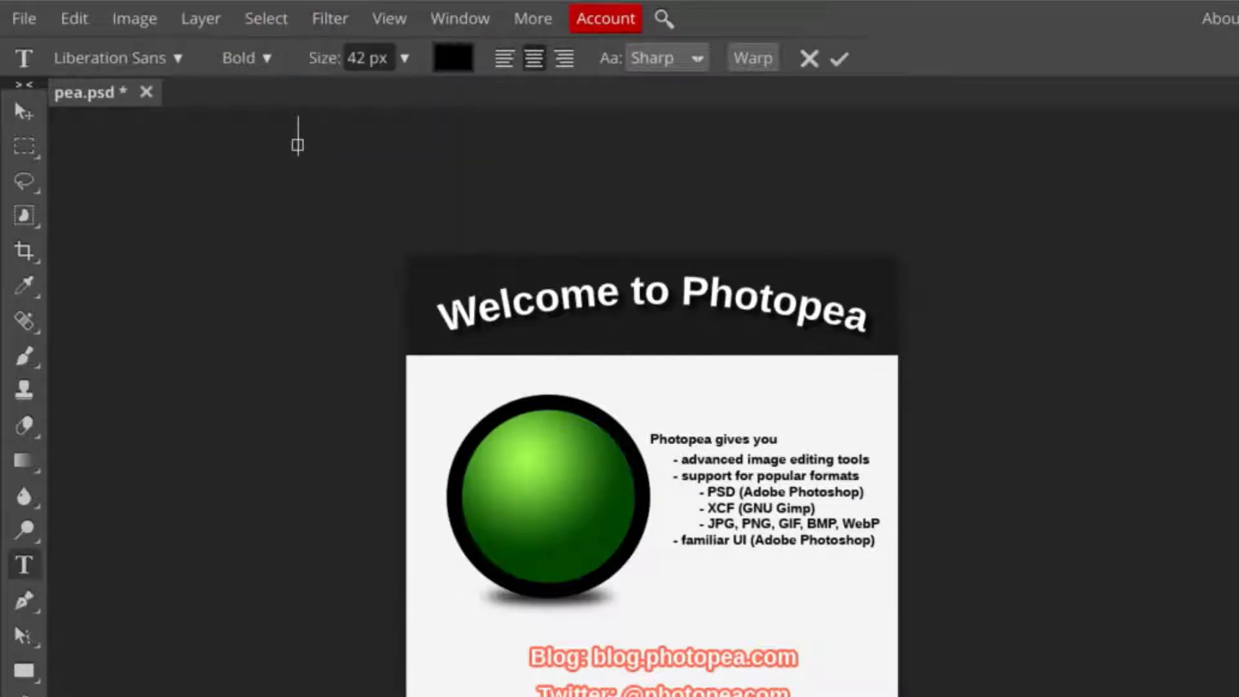
Step: Open P7090372 (1).psd from the computer, try and undo Auto Tone, and zoom in
{"action": "left_click", "coordinate": [23, 17]}
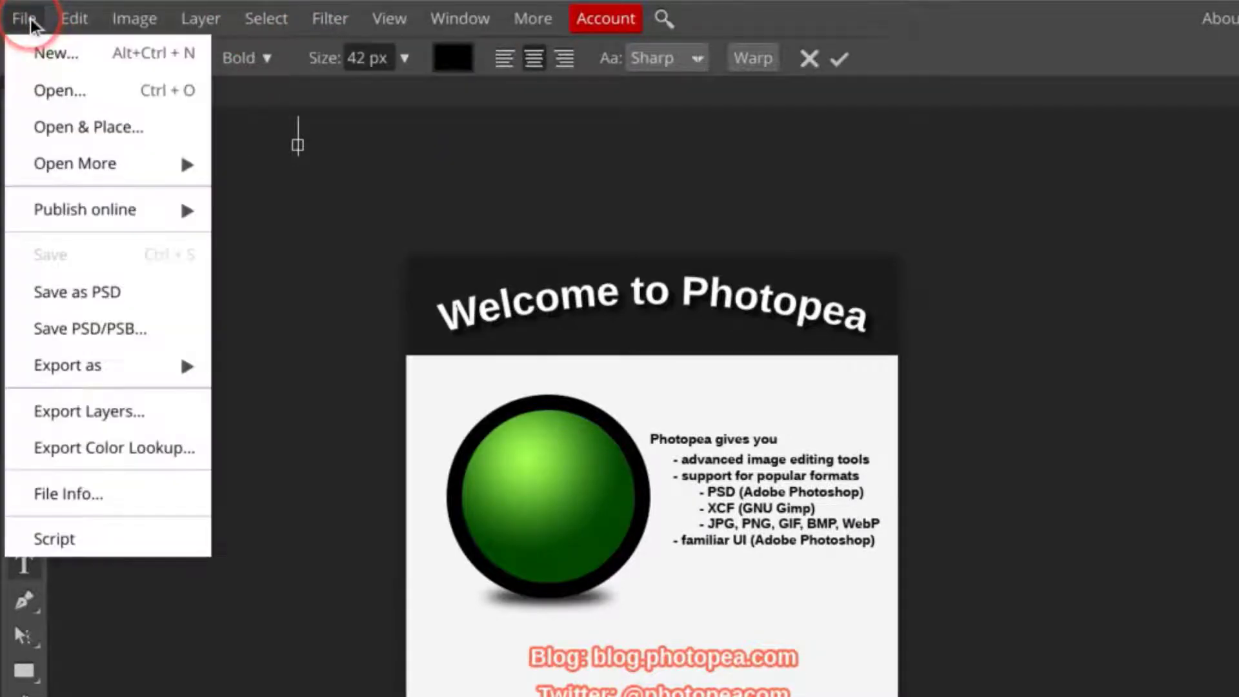
{"action": "left_click", "coordinate": [60, 90]}
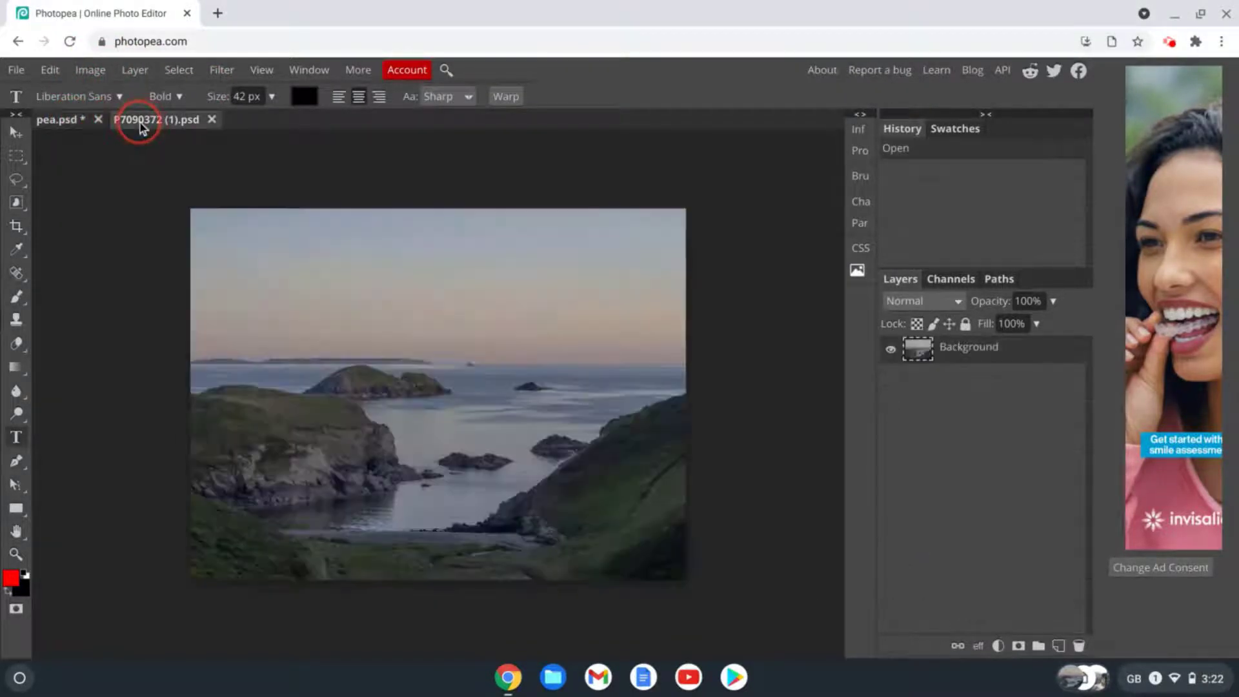
{"action": "left_click", "coordinate": [91, 70]}
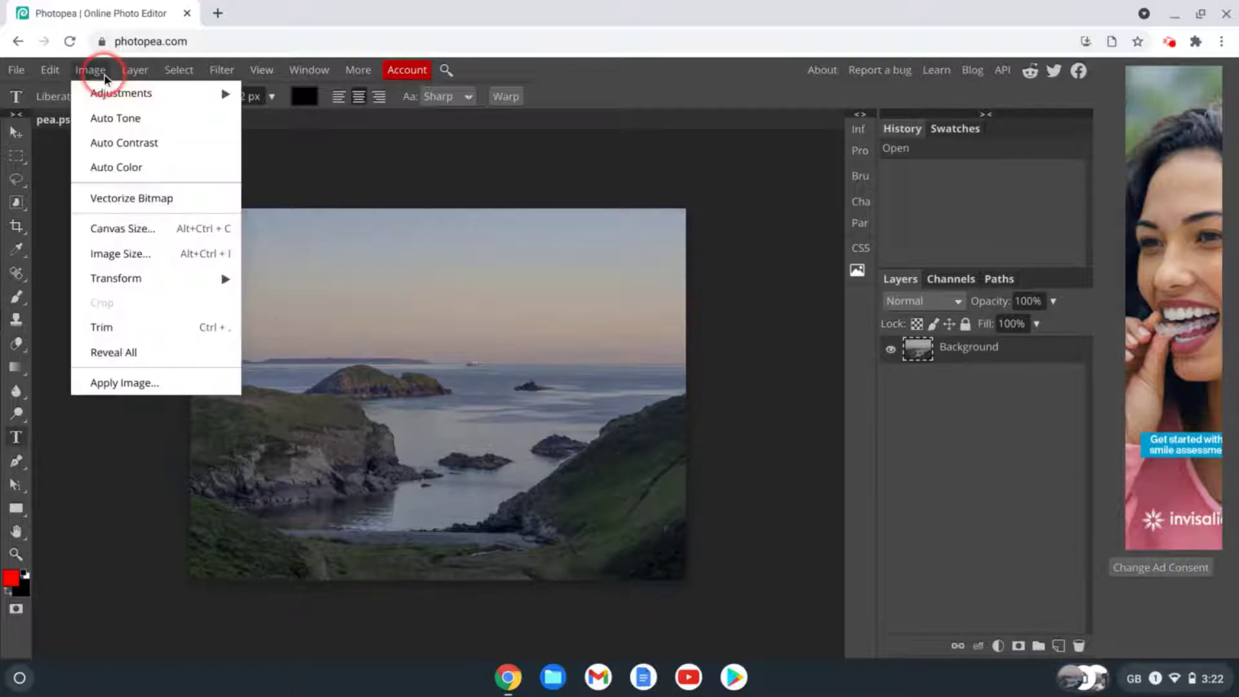
{"action": "mouse_move", "coordinate": [121, 93]}
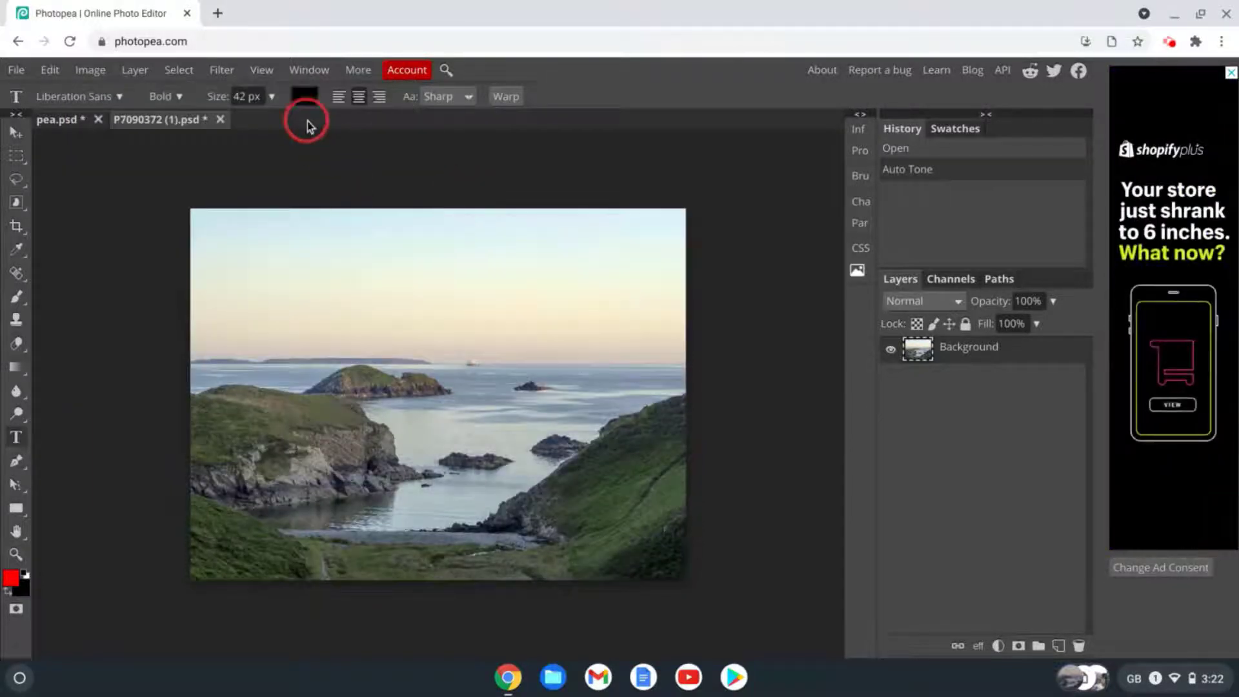
{"action": "left_click", "coordinate": [261, 69]}
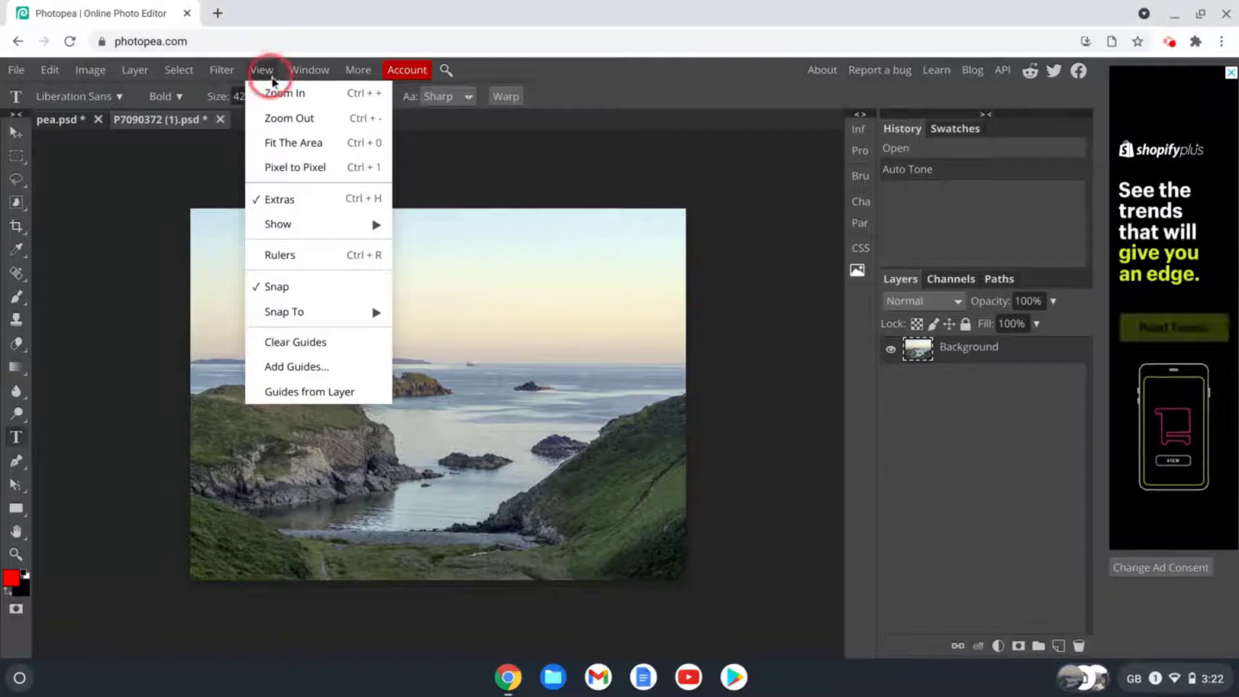
{"action": "left_click", "coordinate": [293, 142]}
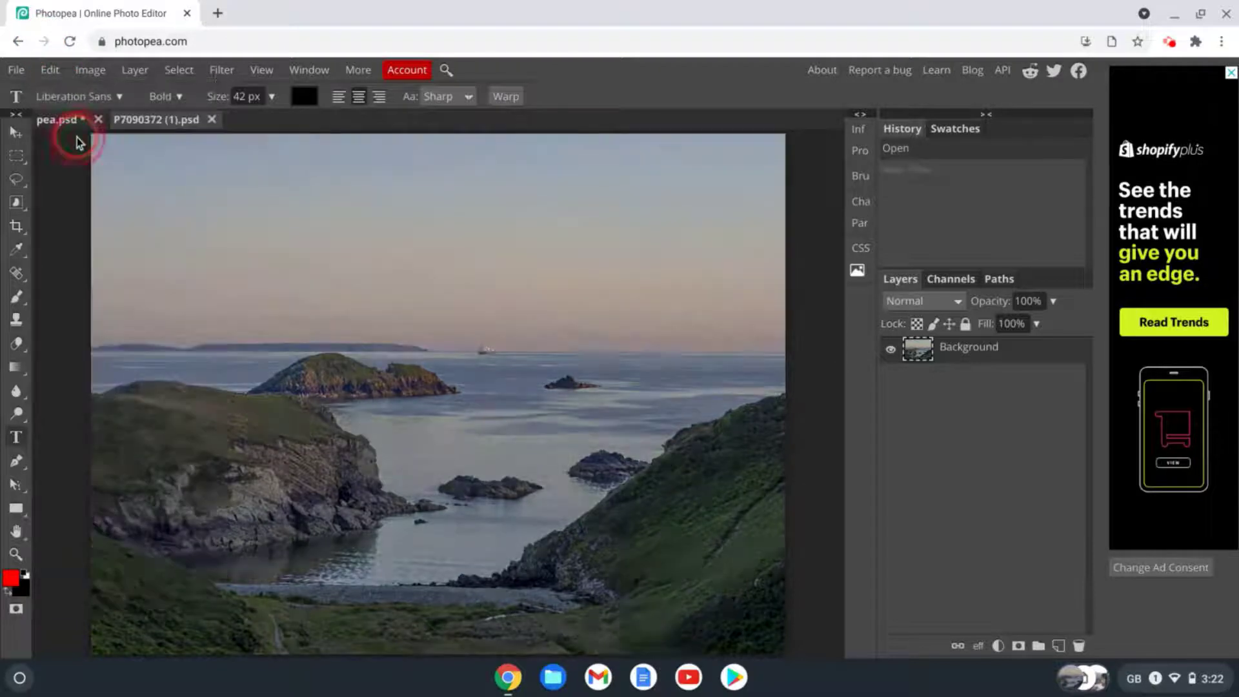
Step: Apply a Curves adjustment raising the shadow end and adding an upper point to brighten the photo
{"action": "left_click", "coordinate": [89, 70]}
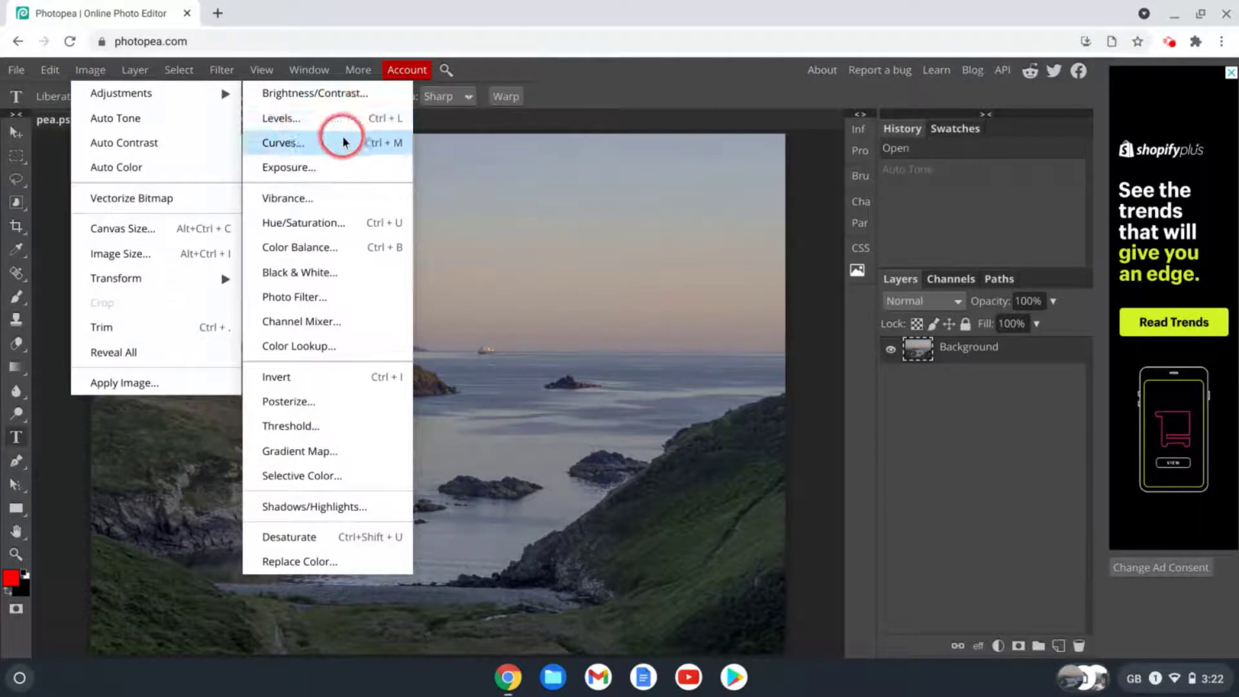
{"action": "left_click", "coordinate": [282, 143]}
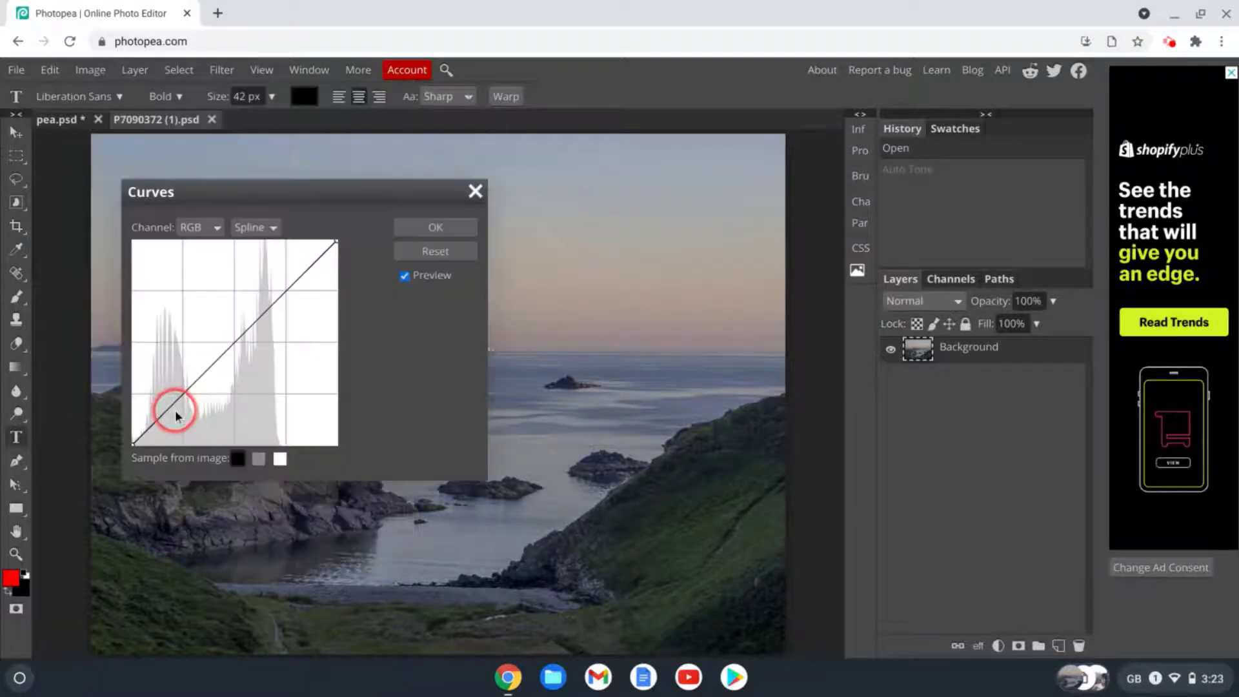
{"action": "left_click_drag", "start_coordinate": [176, 415], "coordinate": [164, 420]}
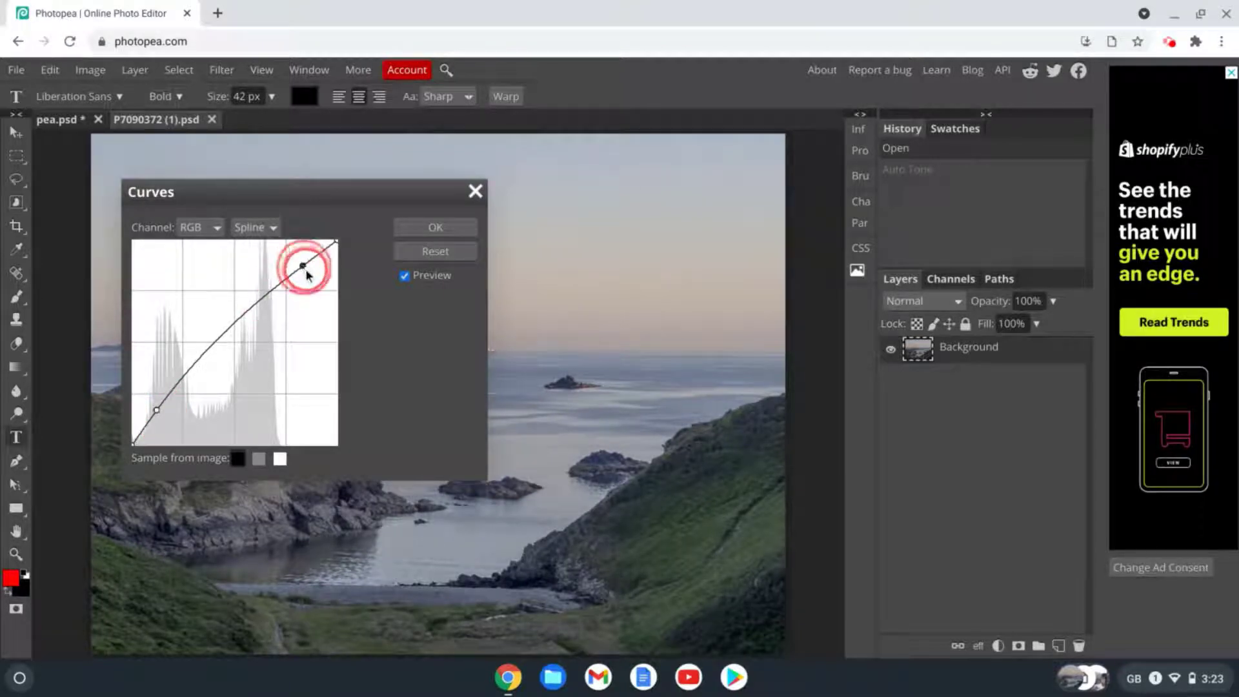
{"action": "left_click", "coordinate": [434, 228]}
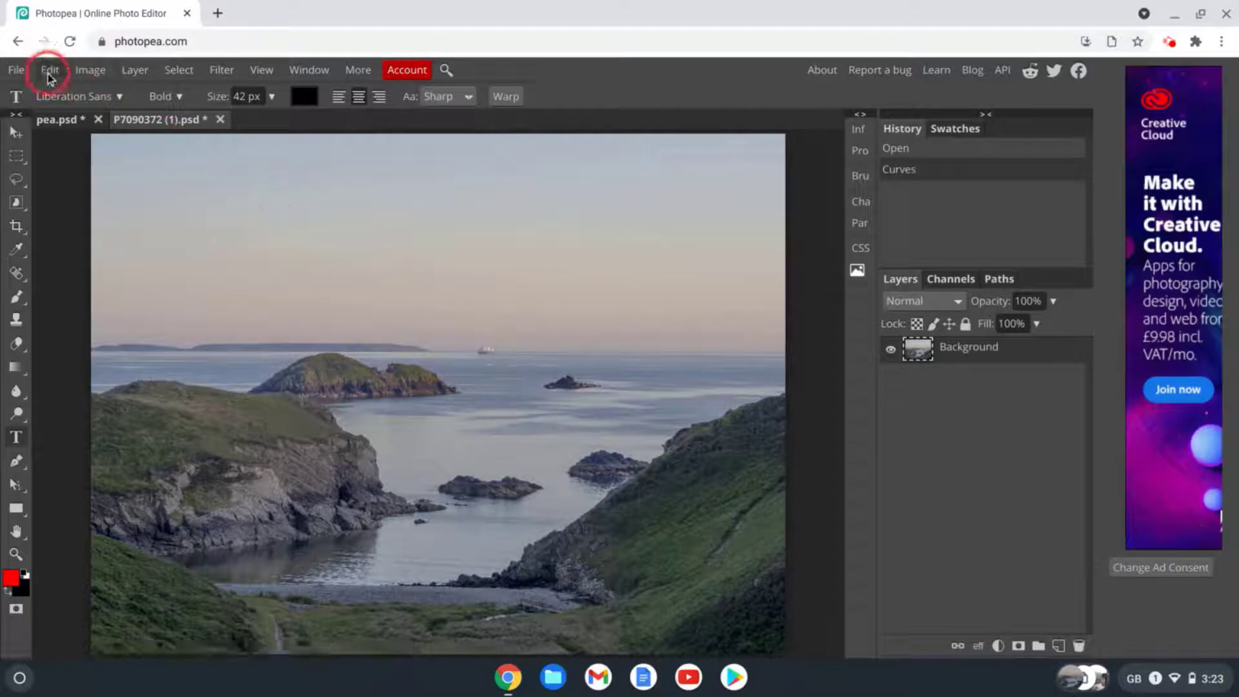
Step: Export the landscape via Save for web as a 100% quality JPG and check it in downloads
{"action": "left_click", "coordinate": [15, 70]}
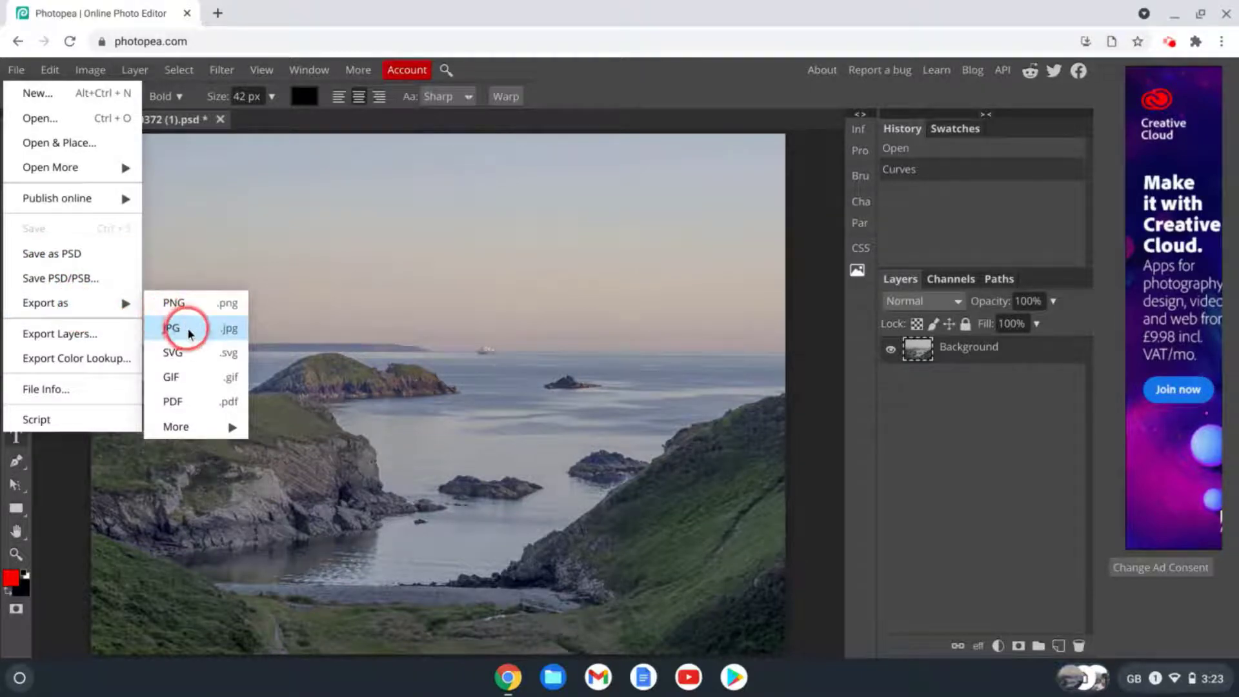
{"action": "left_click", "coordinate": [171, 328]}
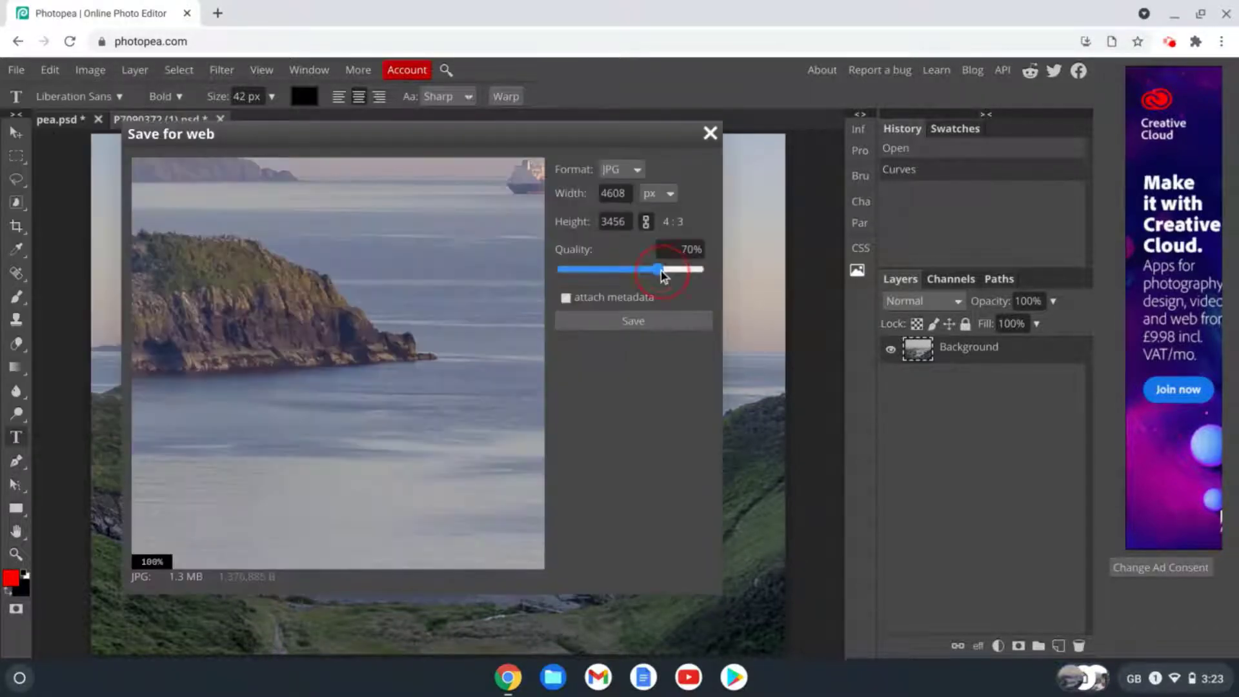
{"action": "left_click_drag", "start_coordinate": [659, 268], "coordinate": [702, 268]}
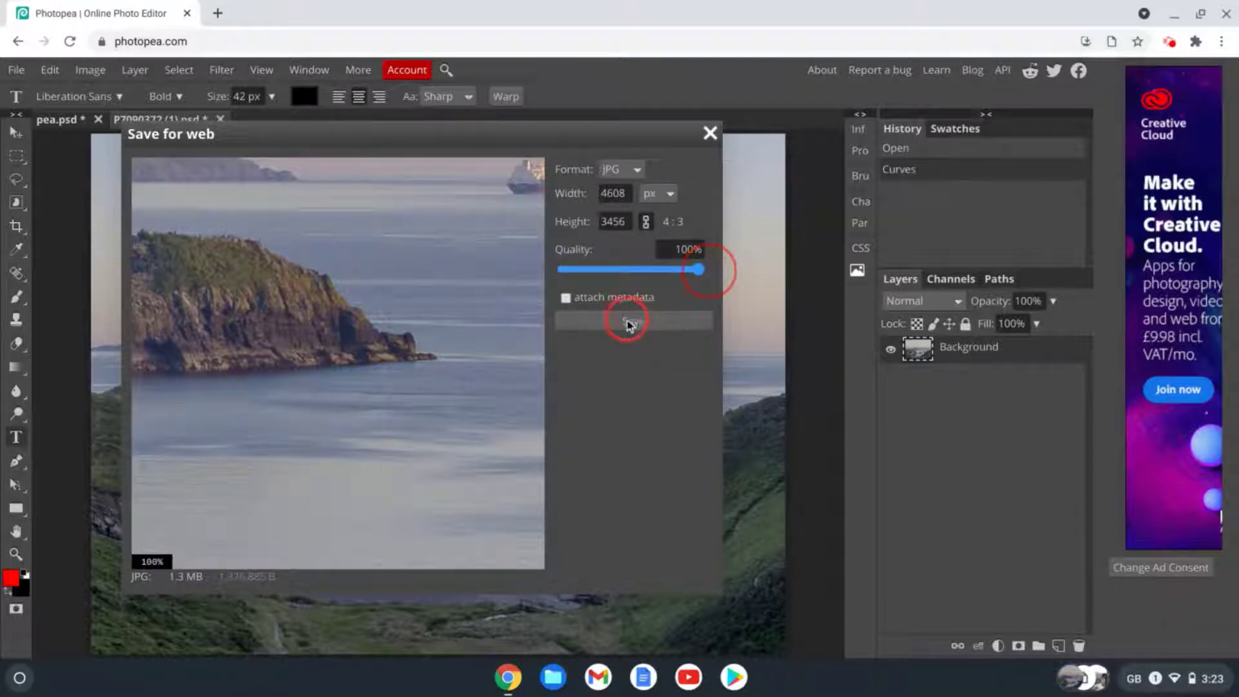
{"action": "left_click", "coordinate": [626, 320]}
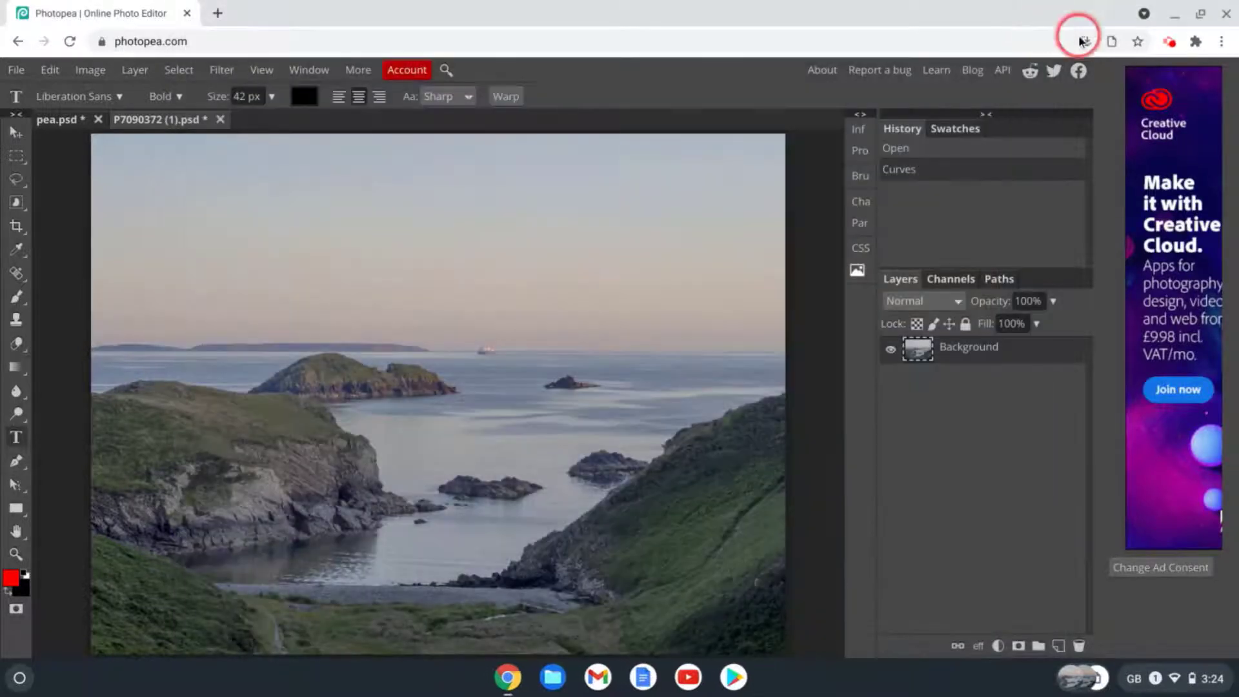
{"action": "left_click", "coordinate": [1177, 17]}
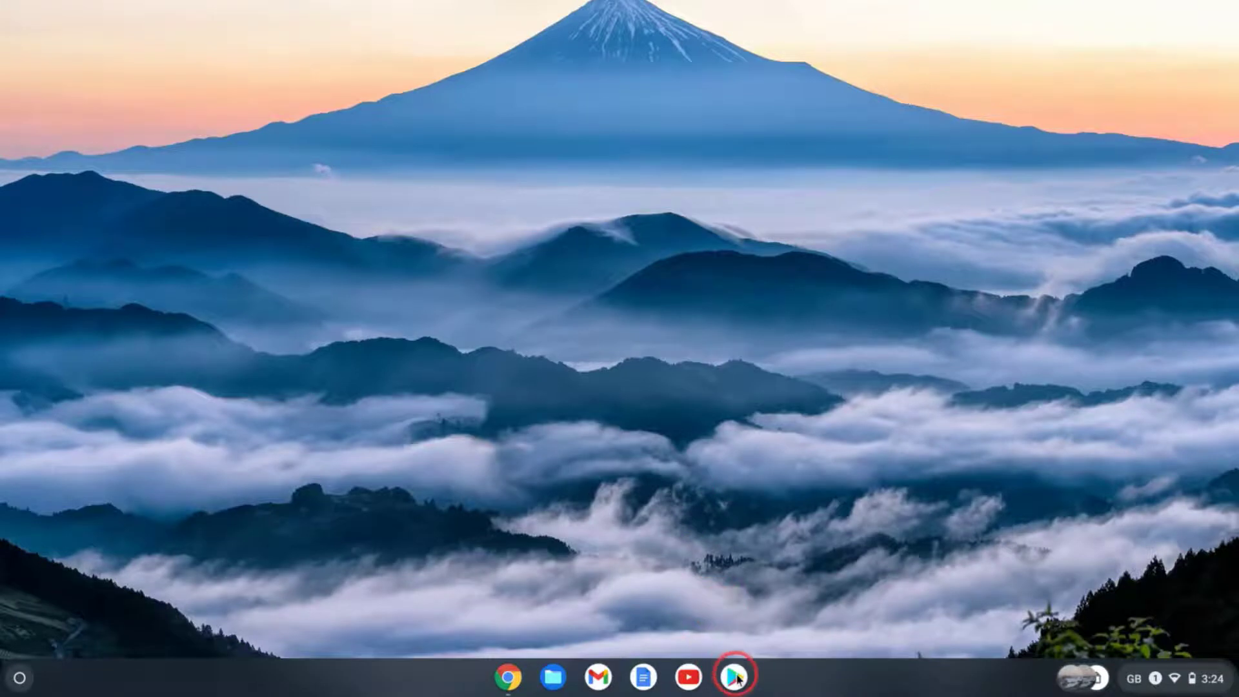
Step: Search the Play Store for 'lightroom', install Adobe Lightroom and launch it
{"action": "left_click", "coordinate": [733, 676]}
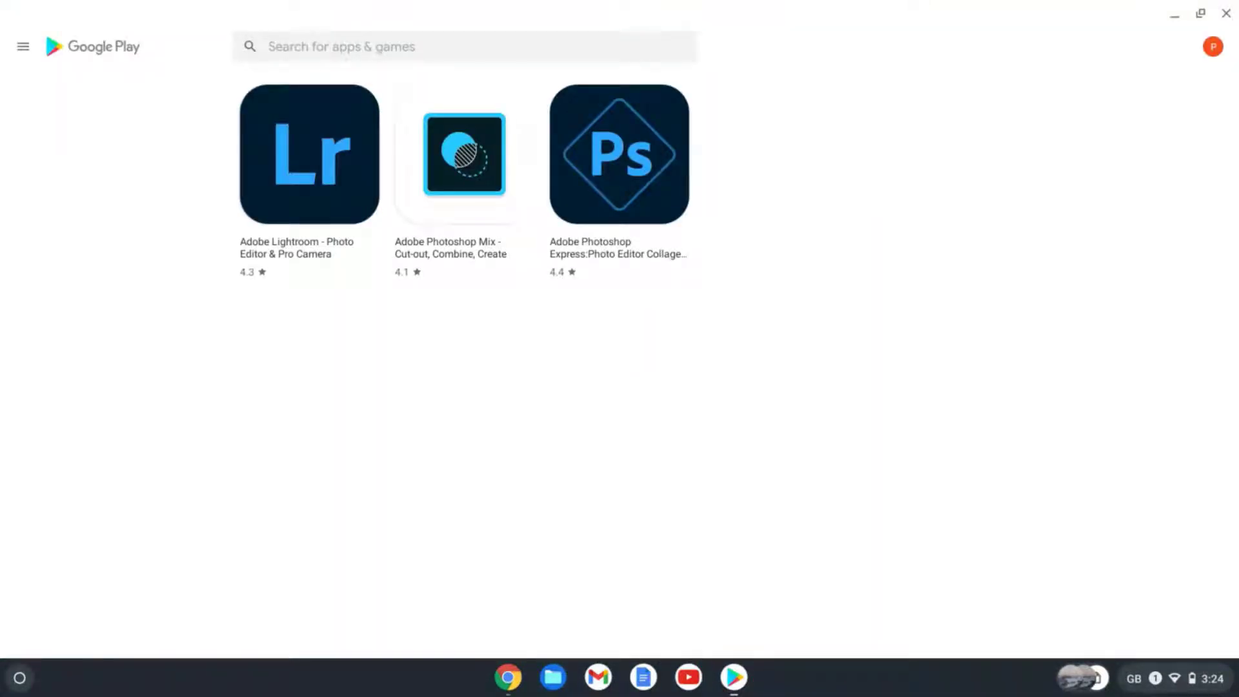
{"action": "left_click", "coordinate": [368, 47]}
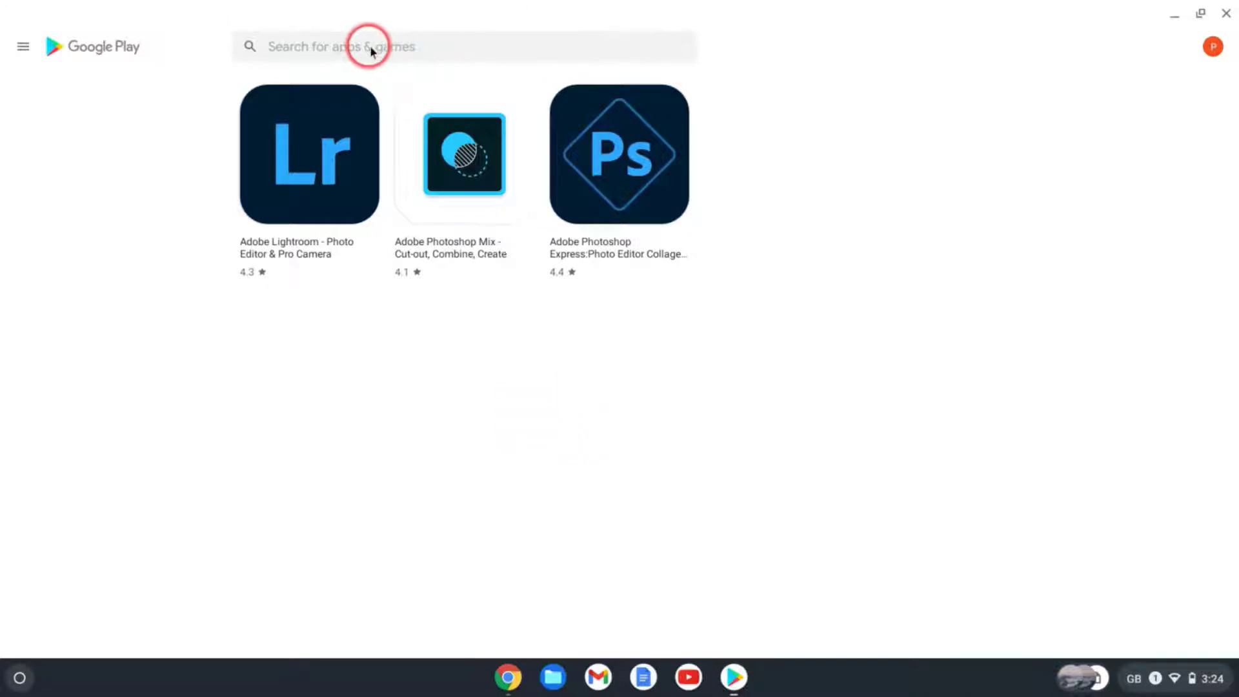
{"action": "type", "text": "lightroom"}
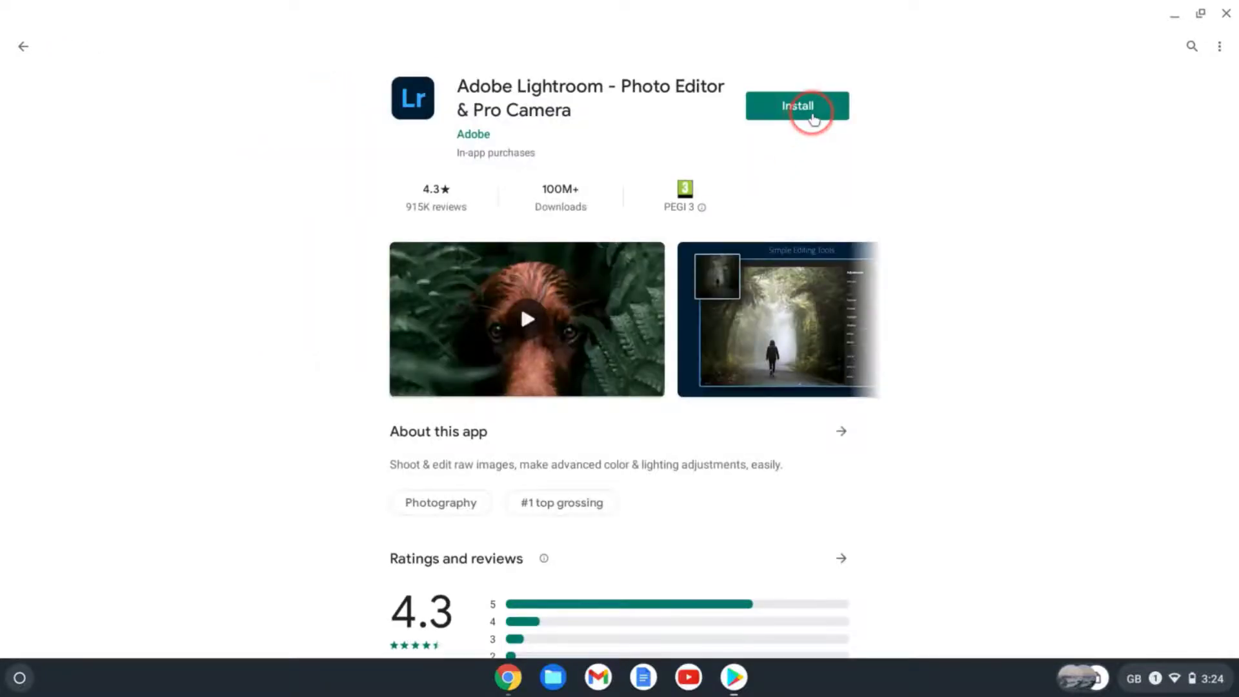
{"action": "left_click", "coordinate": [796, 106]}
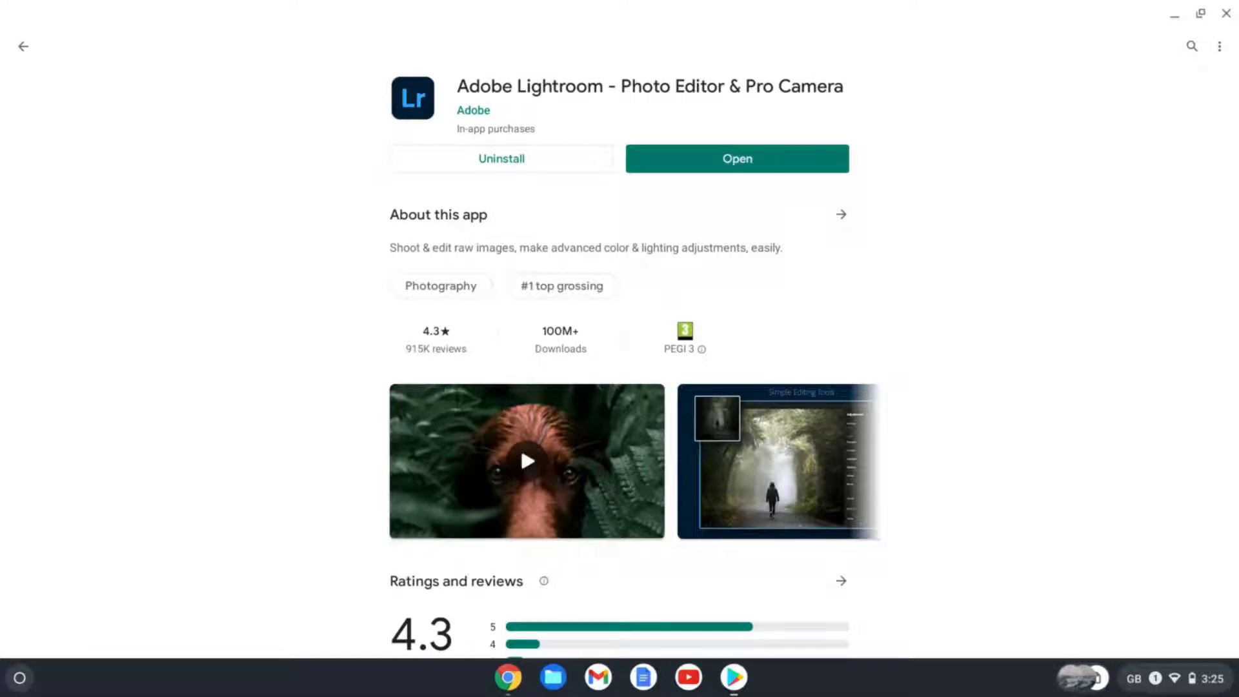
{"action": "left_click", "coordinate": [735, 158]}
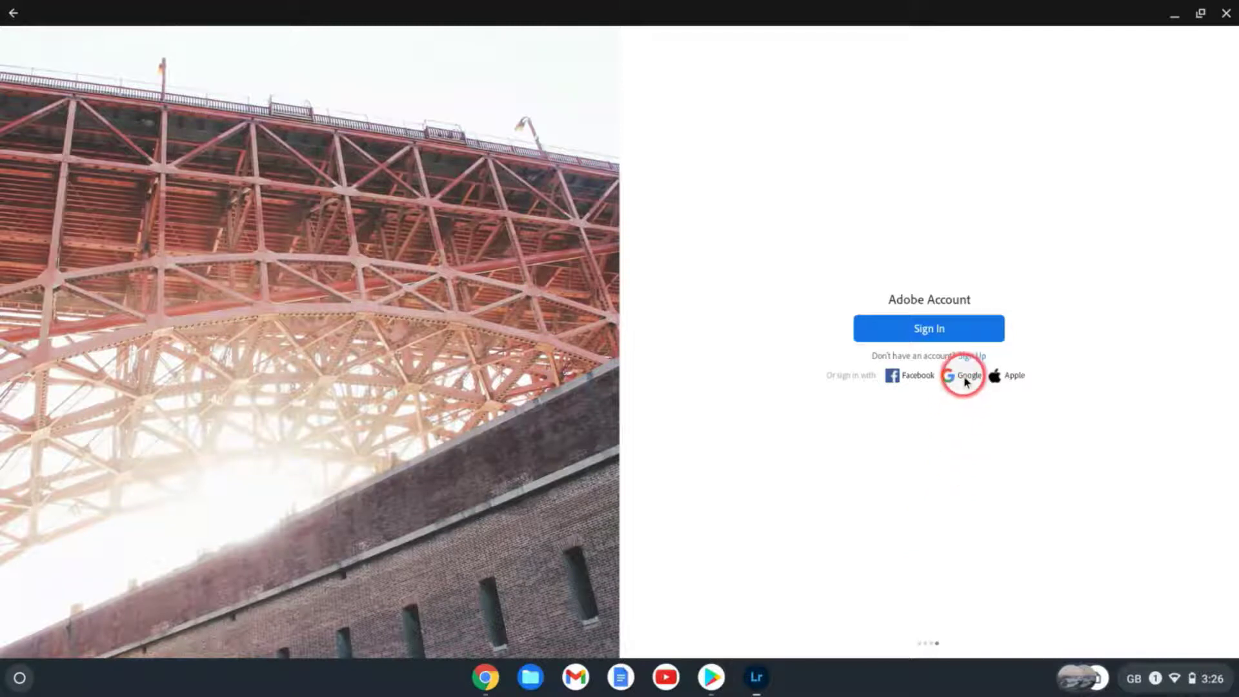
Step: Sign in to Lightroom with Google and allow photo access to add photos from the device
{"action": "left_click", "coordinate": [963, 375]}
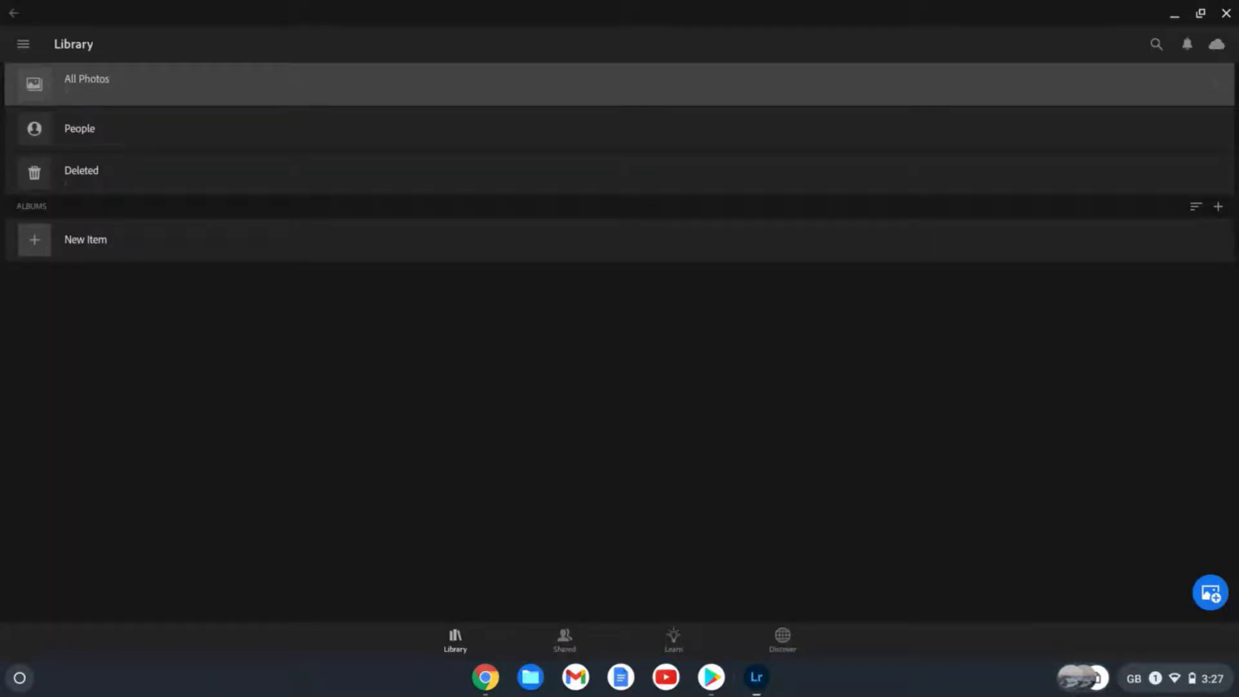
{"action": "left_click", "coordinate": [487, 397]}
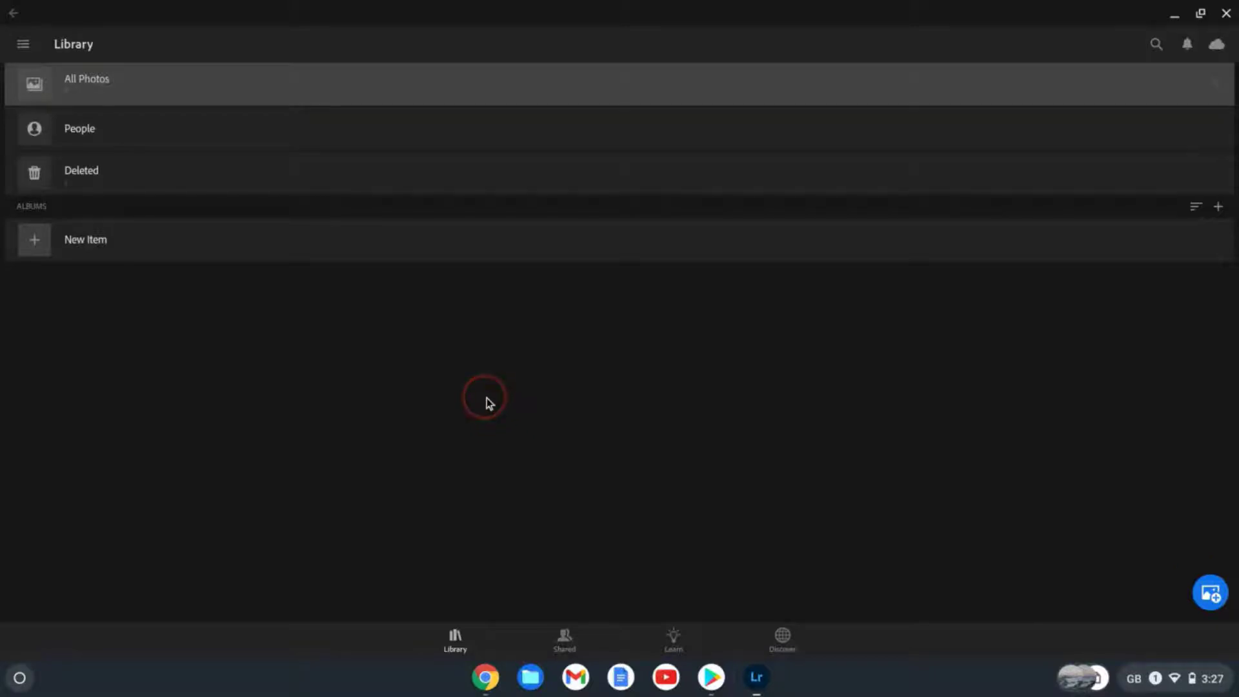
{"action": "left_click", "coordinate": [1208, 591]}
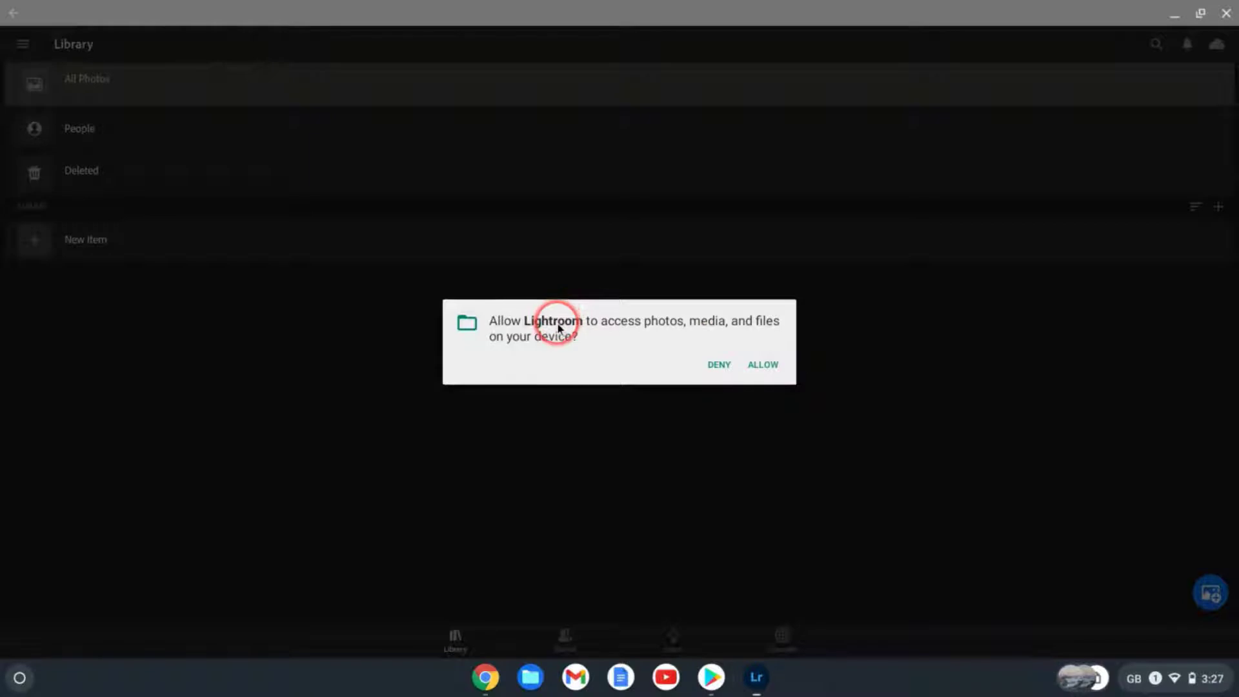
{"action": "mouse_move", "coordinate": [770, 350]}
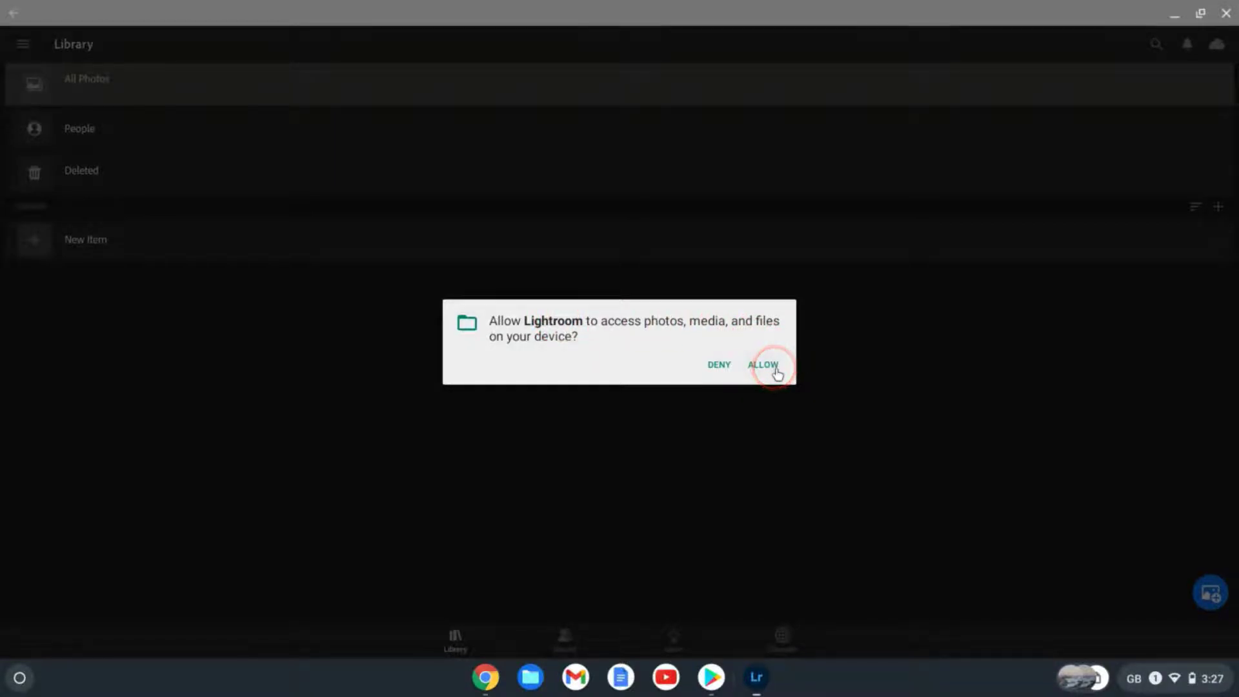
{"action": "left_click", "coordinate": [762, 364]}
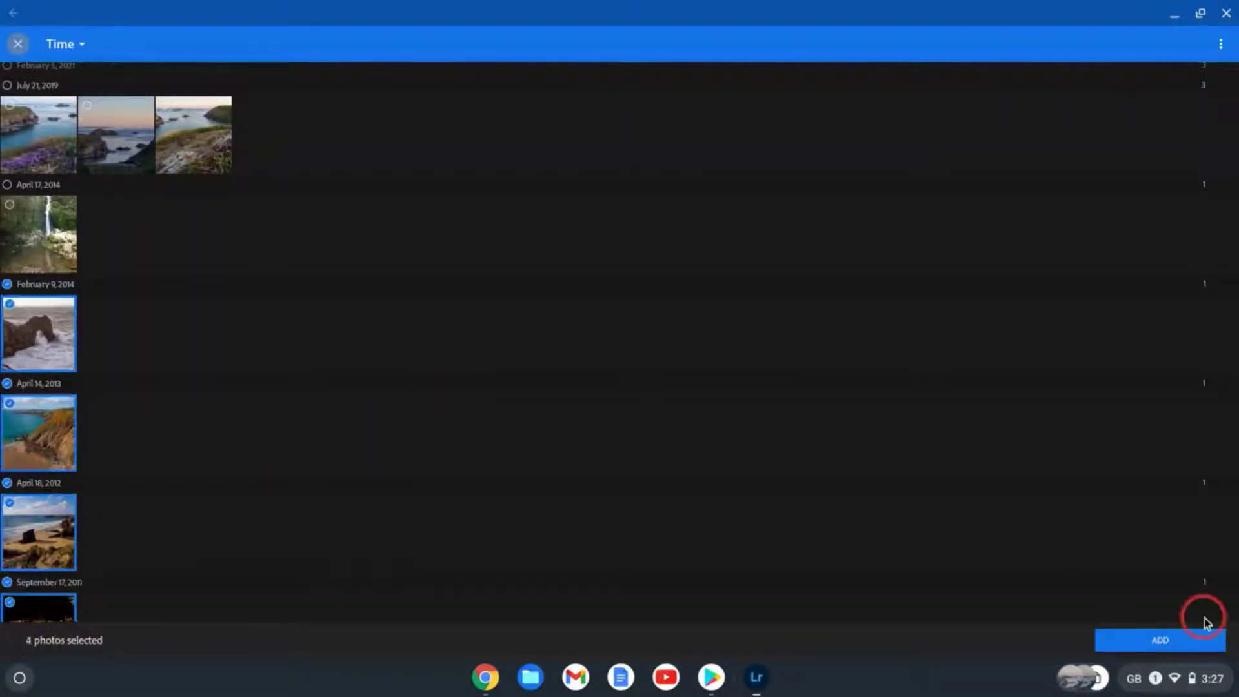
Step: Add the four selected photos to the library and scroll All Photos down to the 2011 group
{"action": "left_click", "coordinate": [1159, 640]}
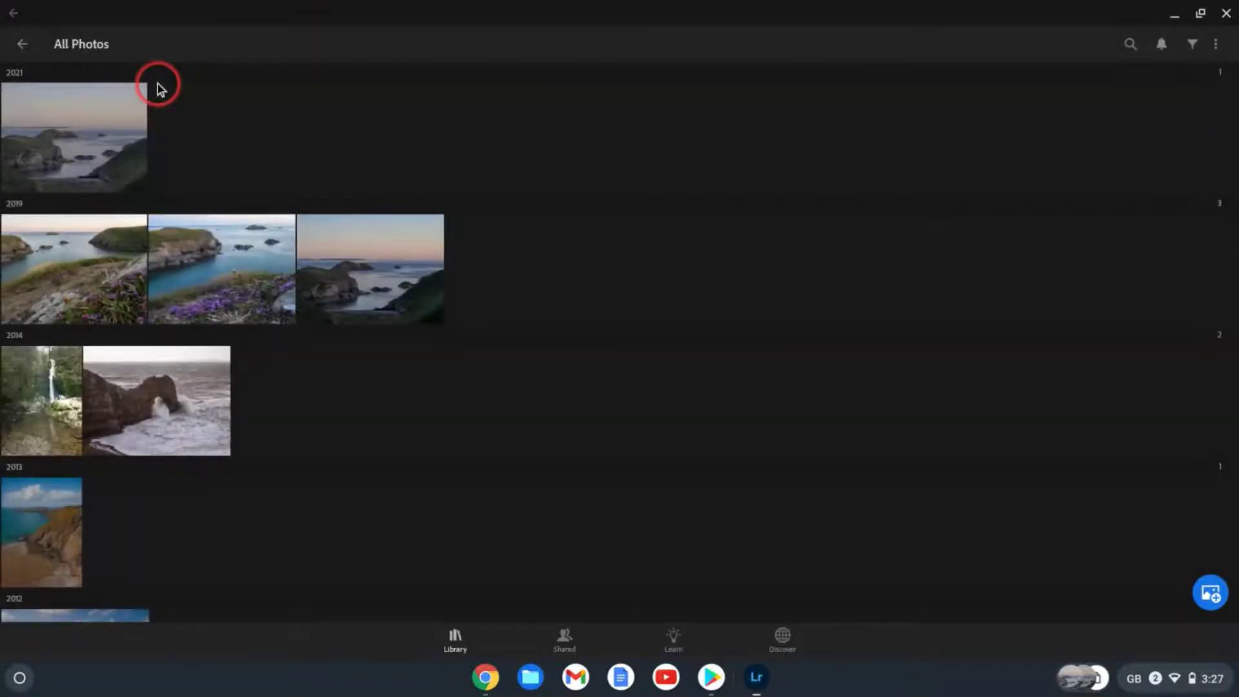
{"action": "scroll", "scroll_direction": "down", "scroll_amount": 3}
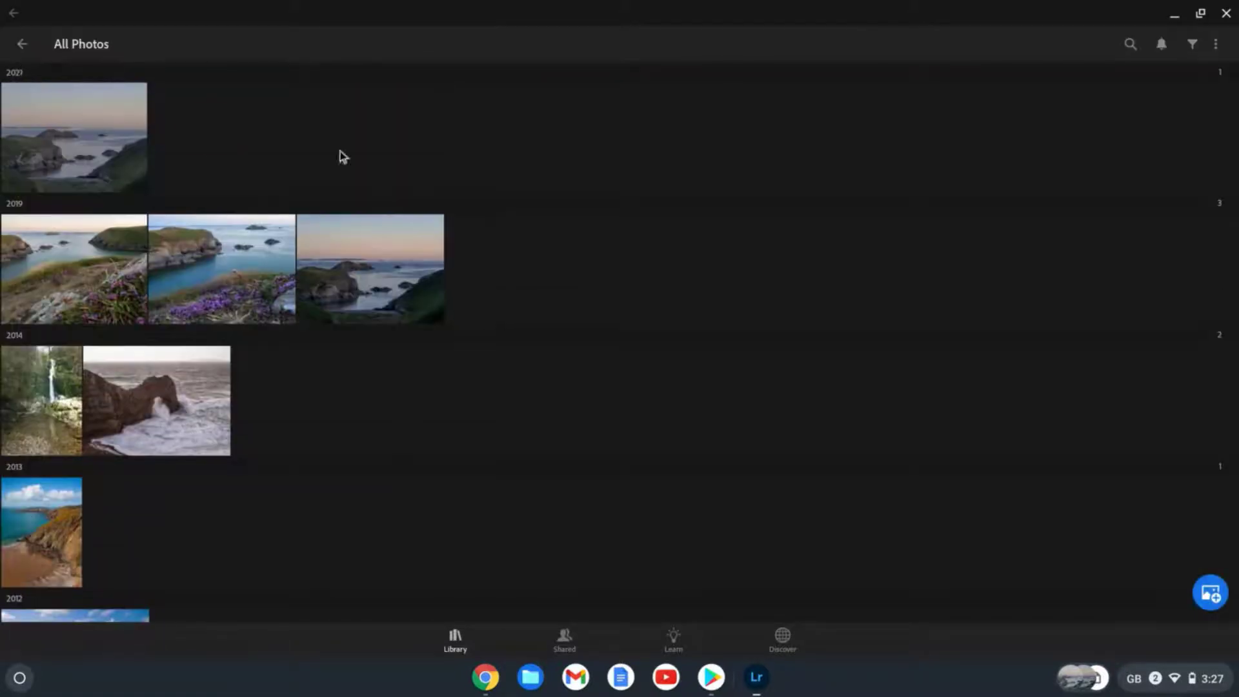
{"action": "left_click", "coordinate": [67, 242]}
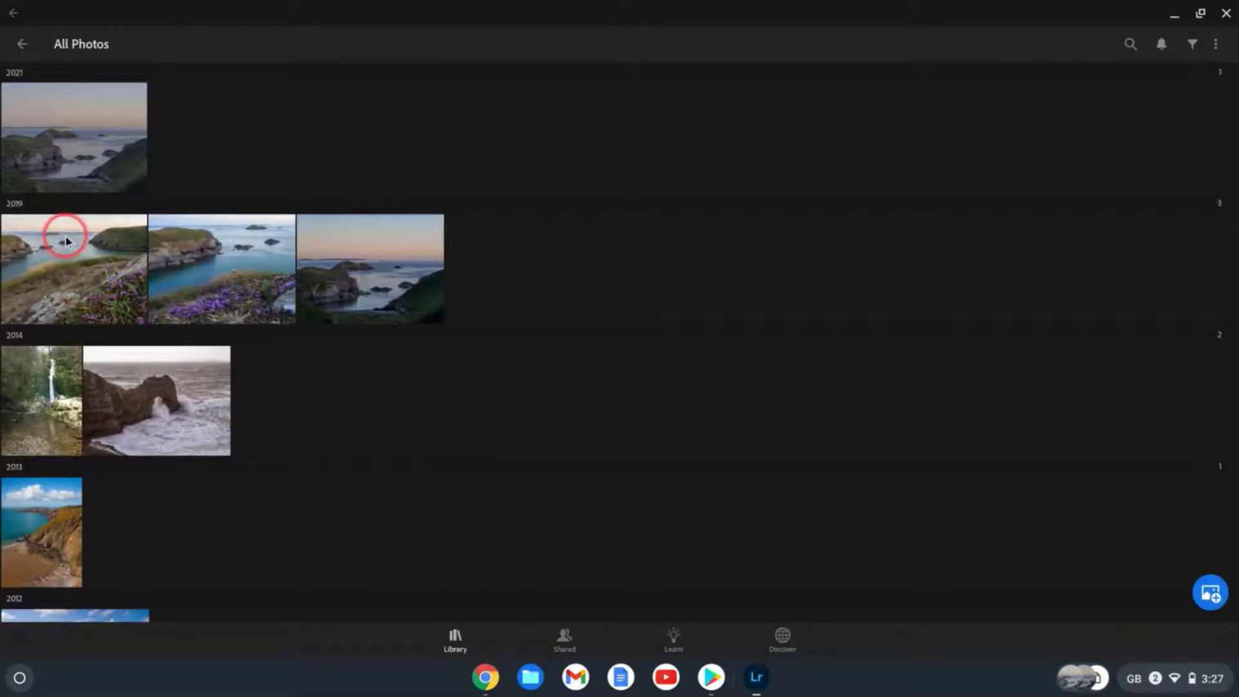
{"action": "scroll", "scroll_direction": "down", "scroll_amount": 3}
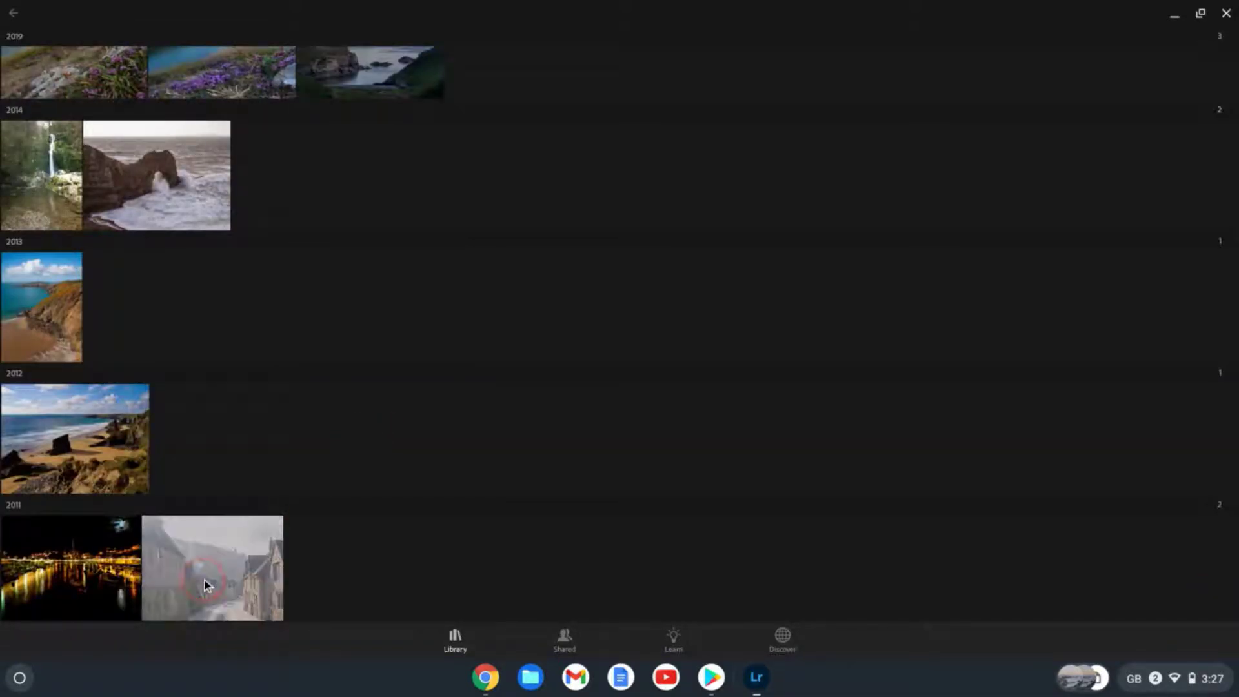
Step: Open the stone-cottage street photo in the editor, expand Light and Color adjustments, and review its Versions
{"action": "double_click", "coordinate": [210, 568]}
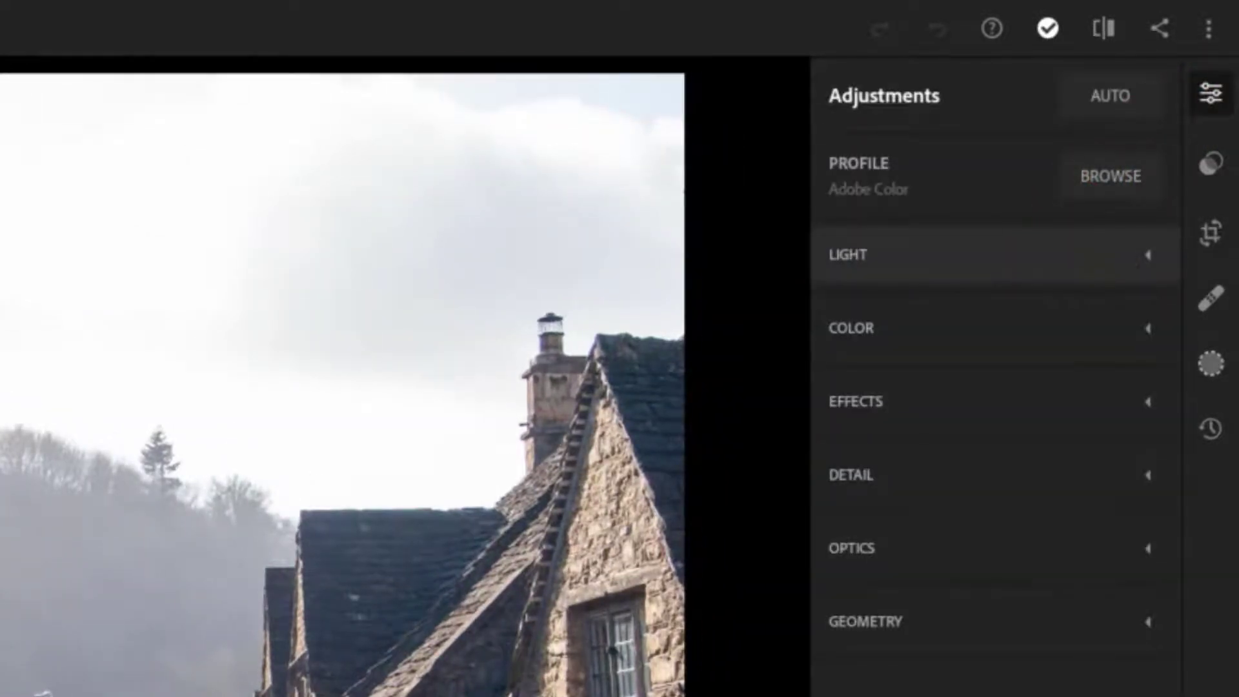
{"action": "left_click", "coordinate": [847, 254]}
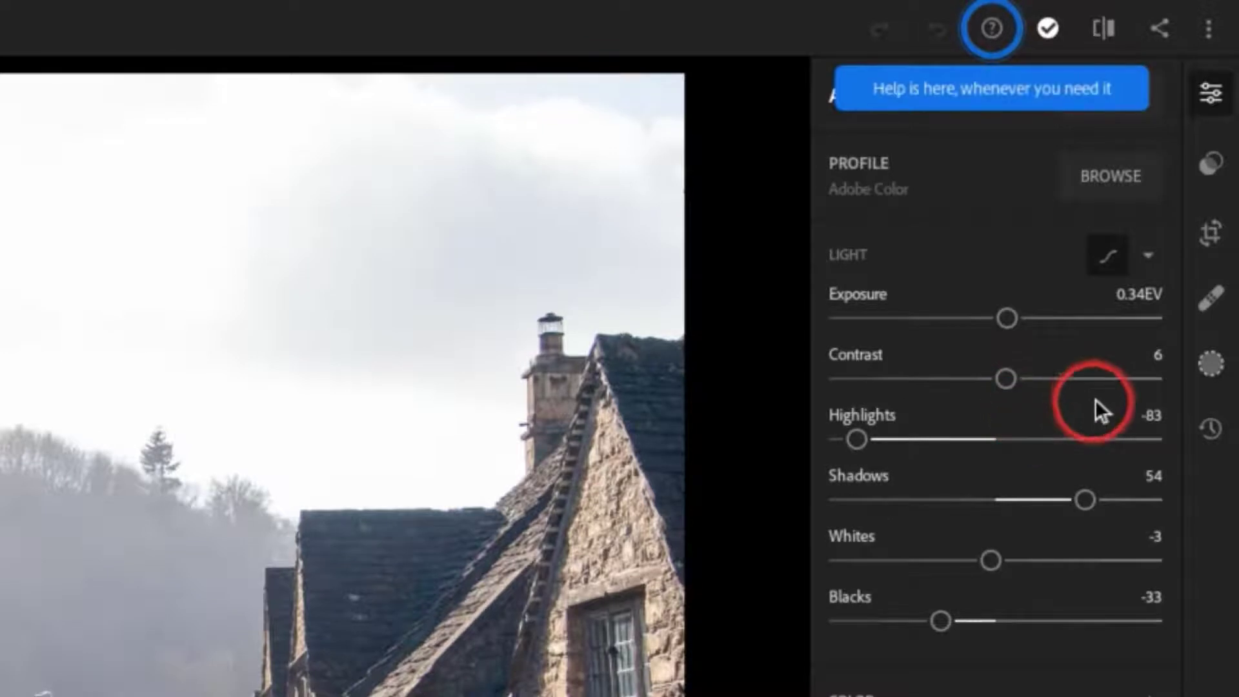
{"action": "mouse_move", "coordinate": [1047, 589]}
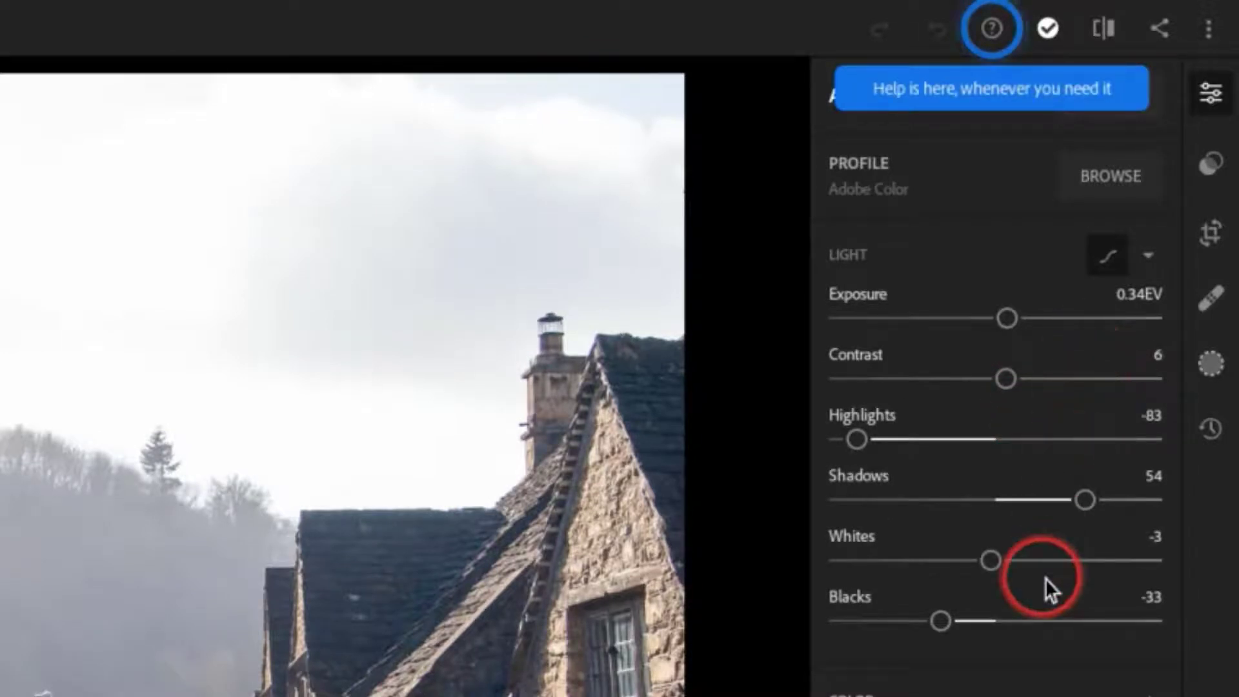
{"action": "scroll", "scroll_direction": "down", "scroll_amount": 3}
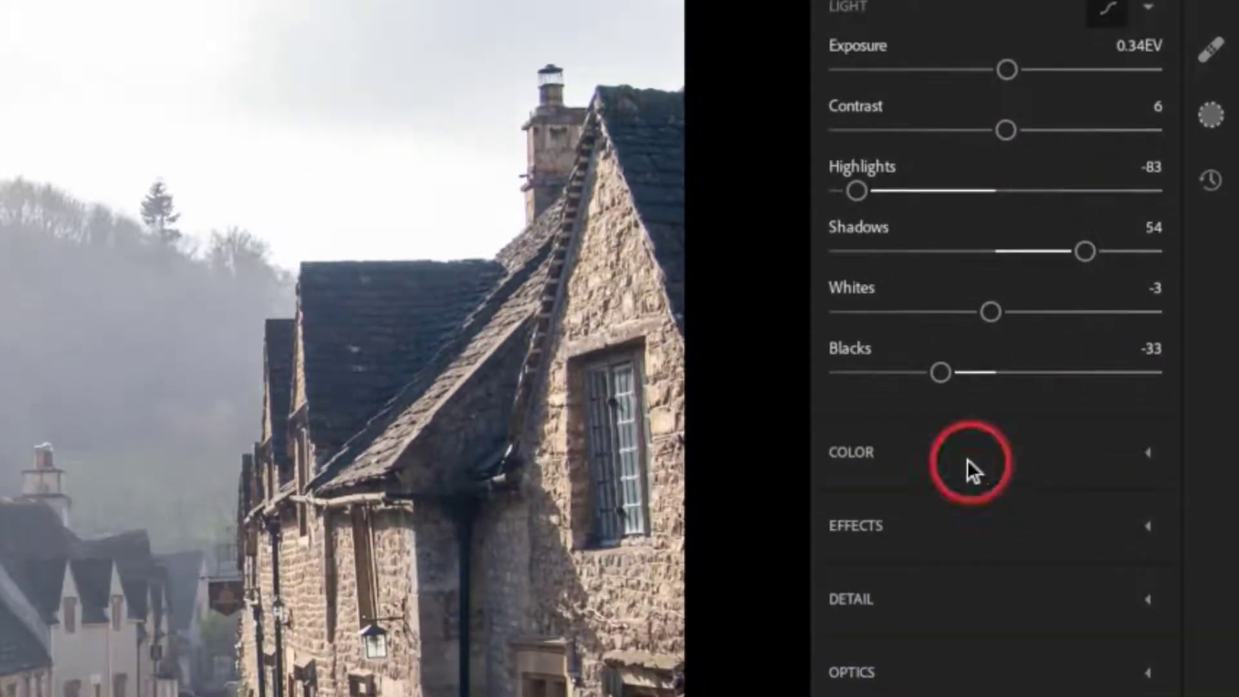
{"action": "left_click", "coordinate": [992, 451]}
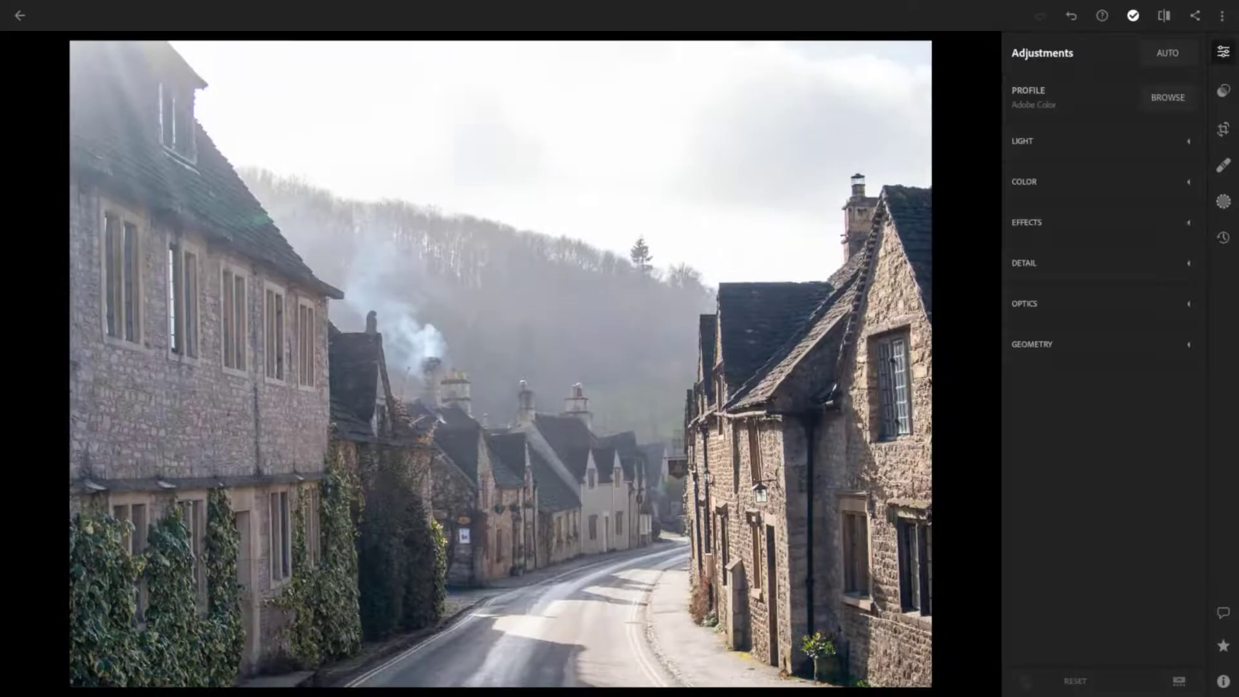
{"action": "left_click", "coordinate": [1222, 129]}
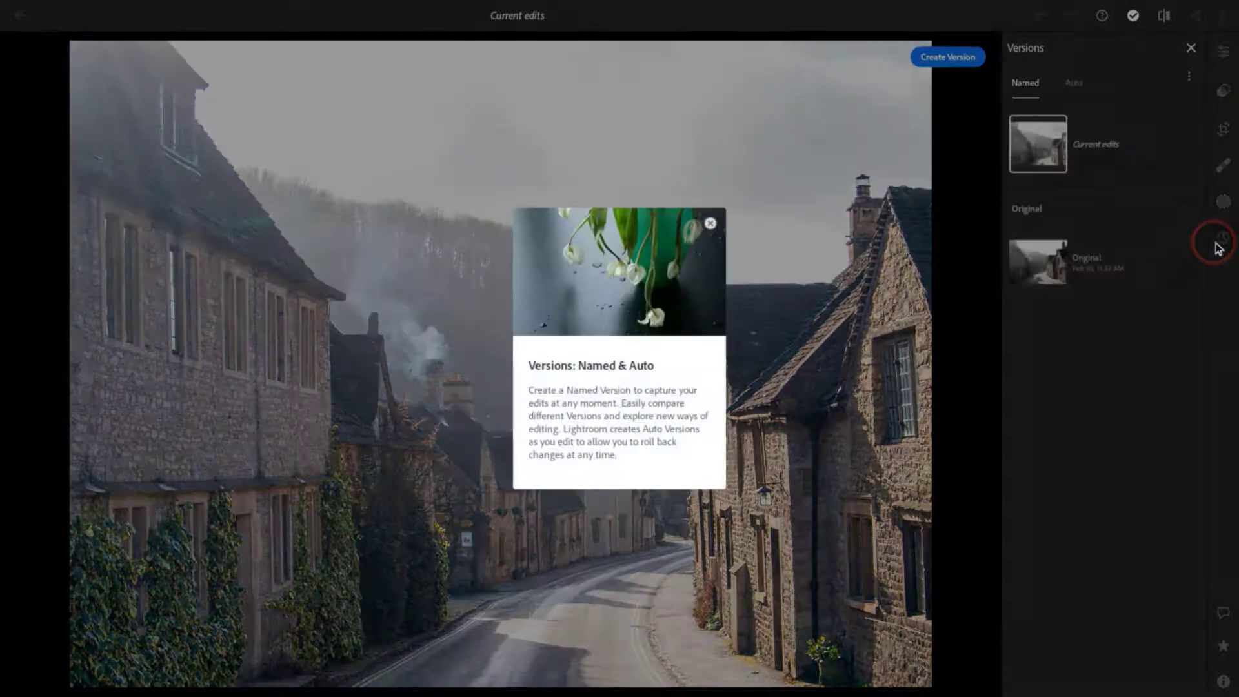
{"action": "left_click", "coordinate": [709, 224]}
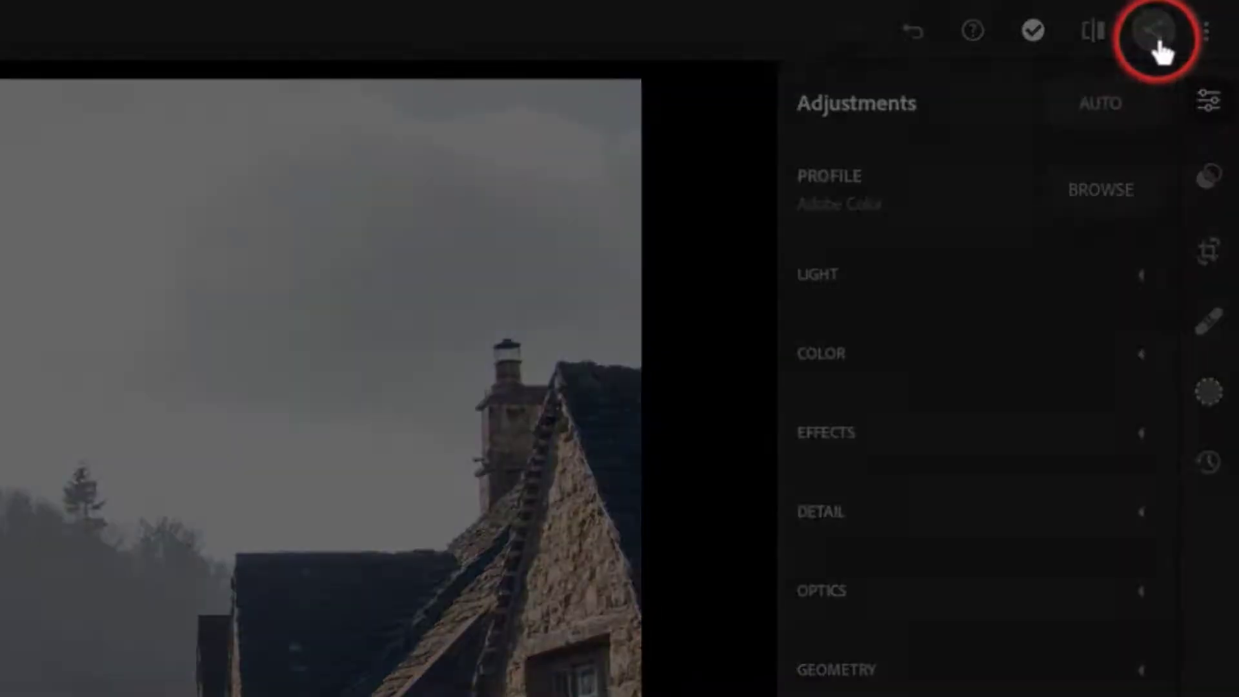
Step: Bring up the Share options offering Share to, Save to Device and Export as
{"action": "left_click", "coordinate": [1156, 31]}
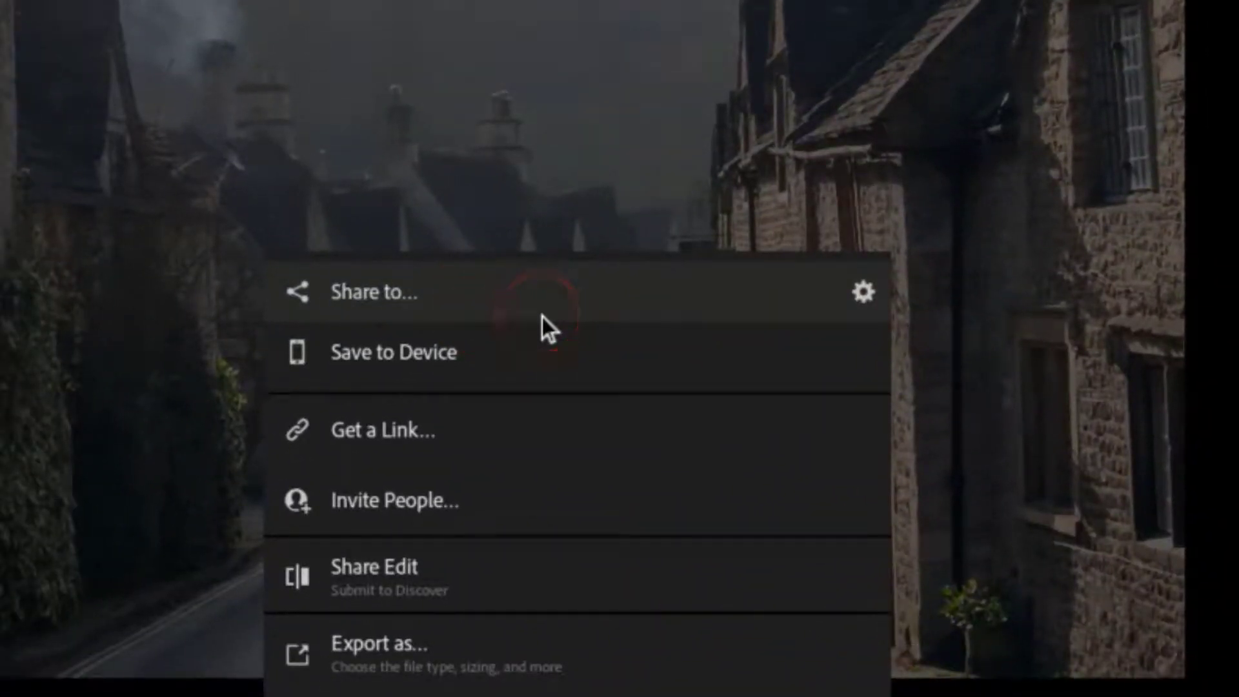
{"action": "mouse_move", "coordinate": [383, 499]}
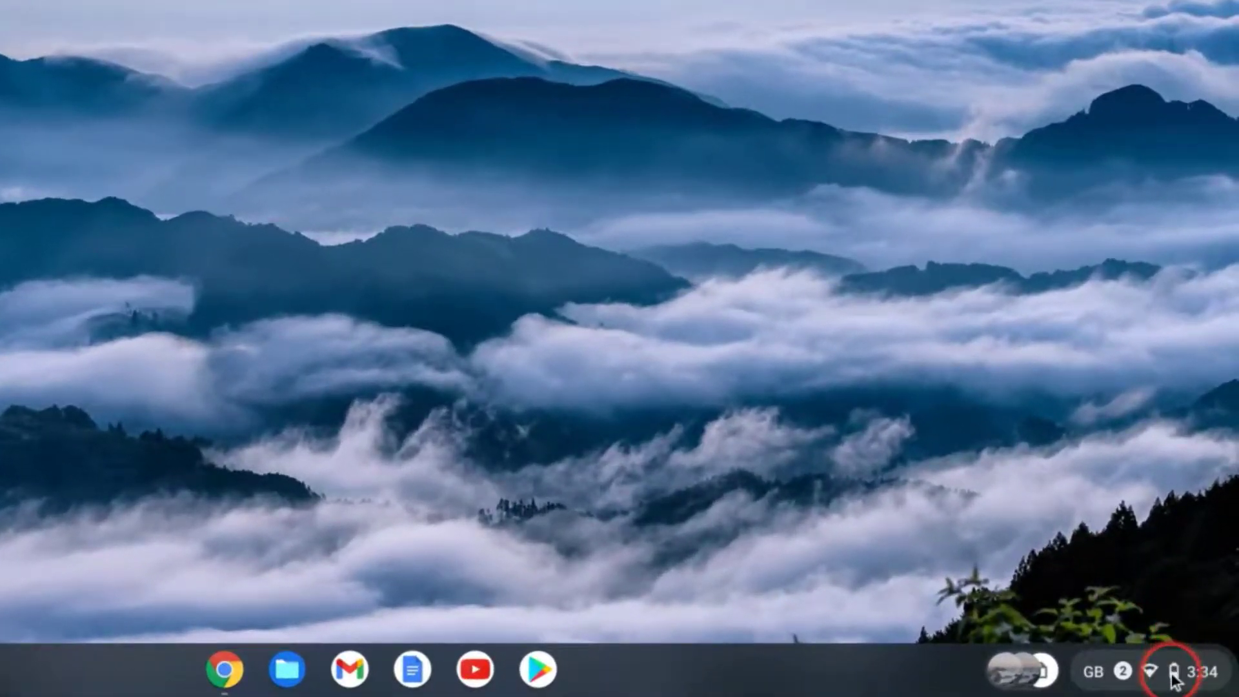
Step: Reach ChromeOS Settings' Developers page showing the Linux development environment (Beta) option
{"action": "left_click", "coordinate": [1162, 671]}
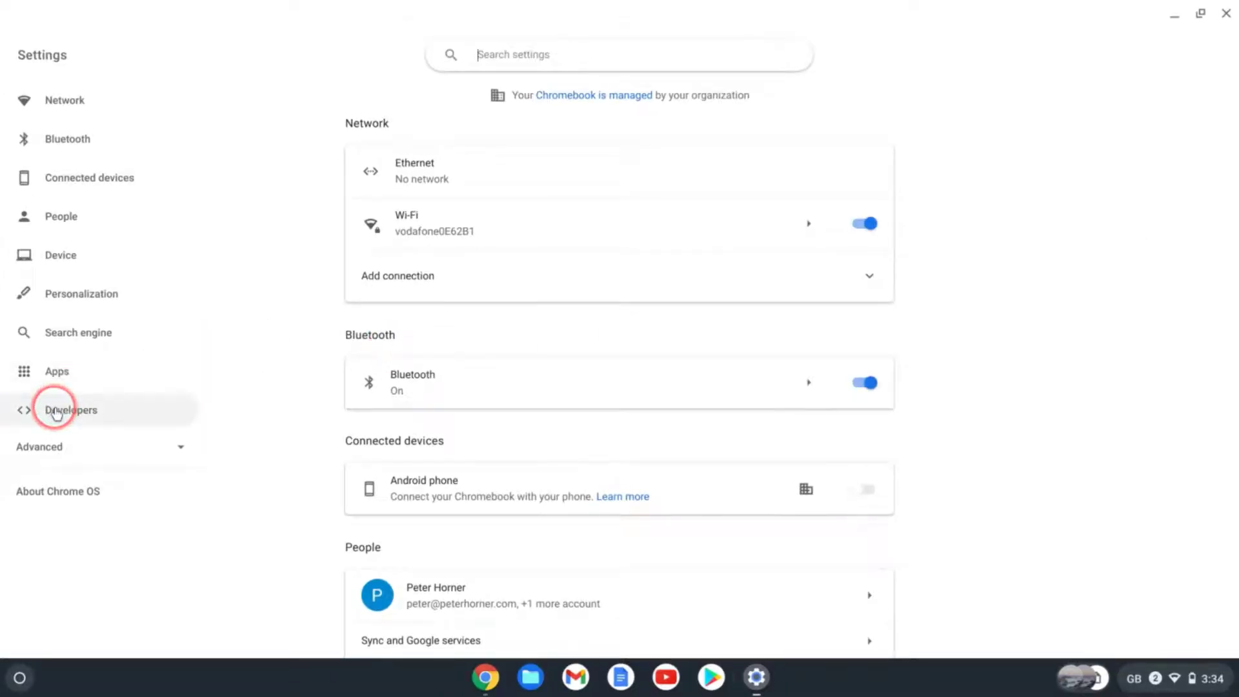
{"action": "left_click", "coordinate": [70, 409]}
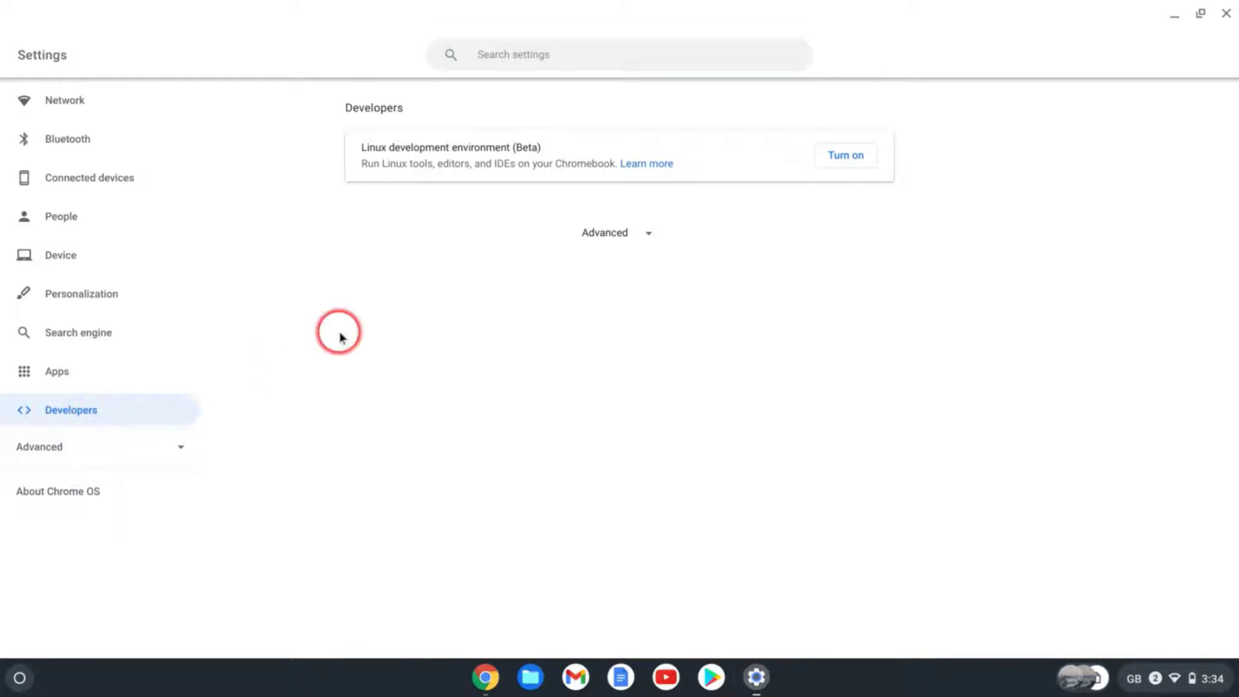
{"action": "mouse_move", "coordinate": [477, 147]}
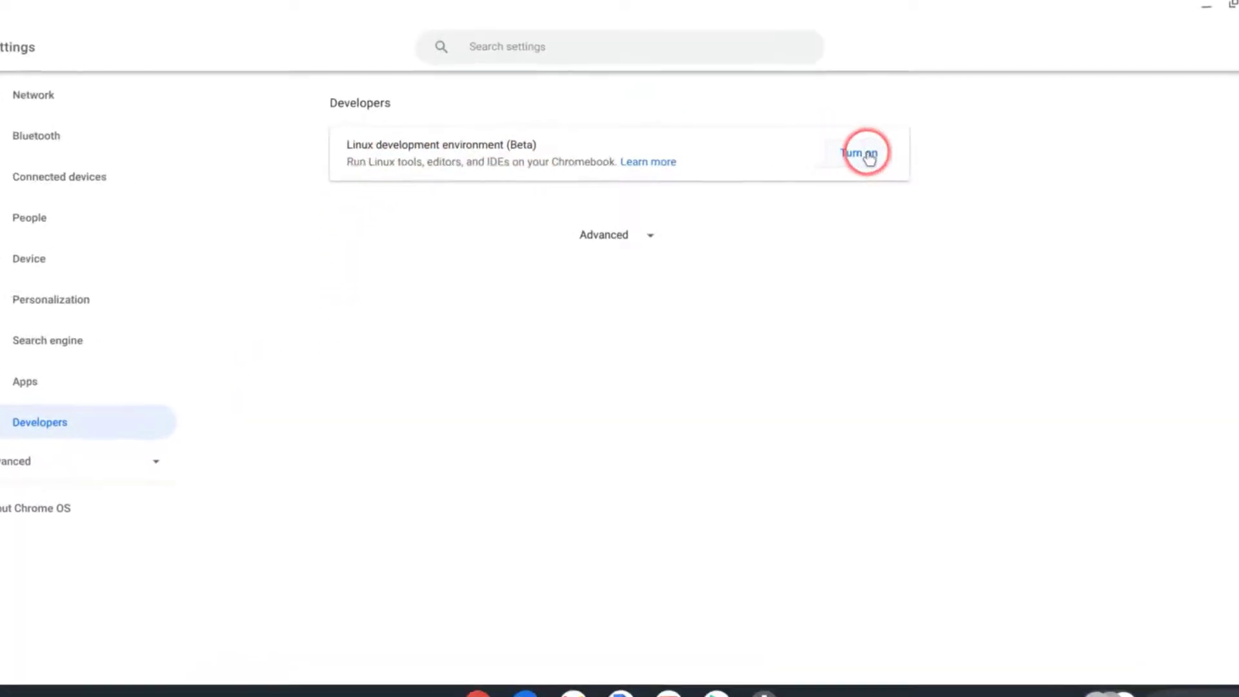
Step: Turn on Linux, try a custom disk size, keep the recommended 7.5 GB and start installing
{"action": "left_click", "coordinate": [861, 152]}
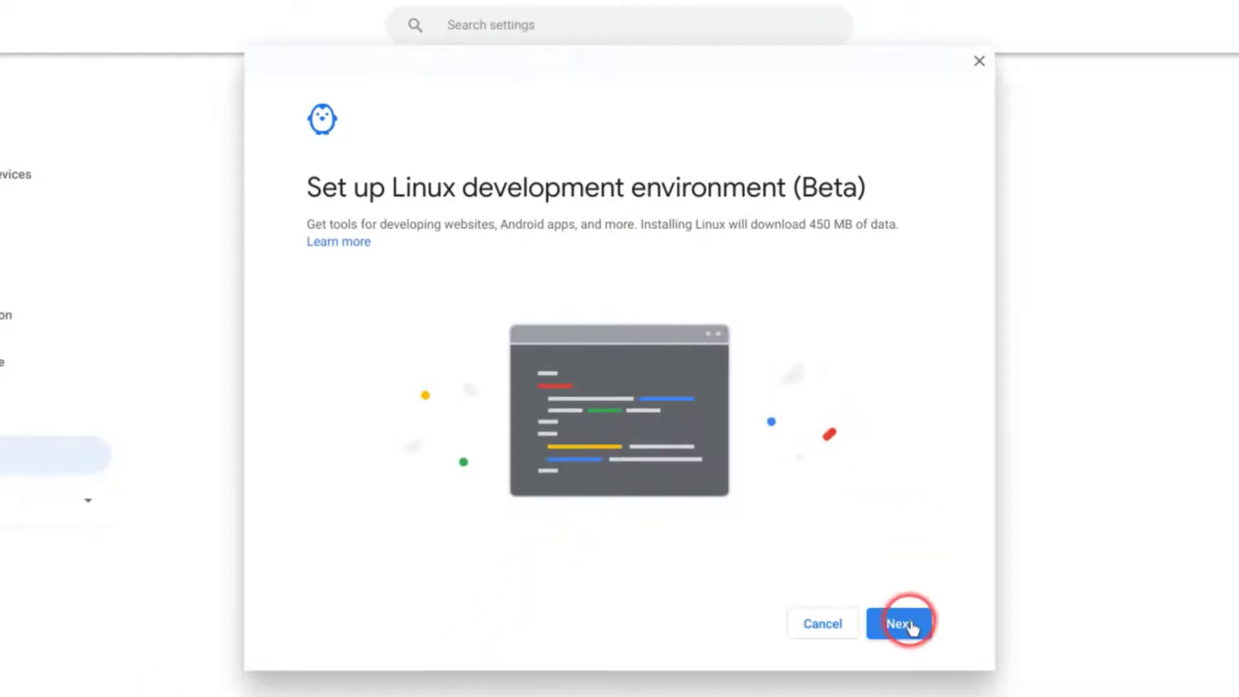
{"action": "left_click", "coordinate": [898, 622]}
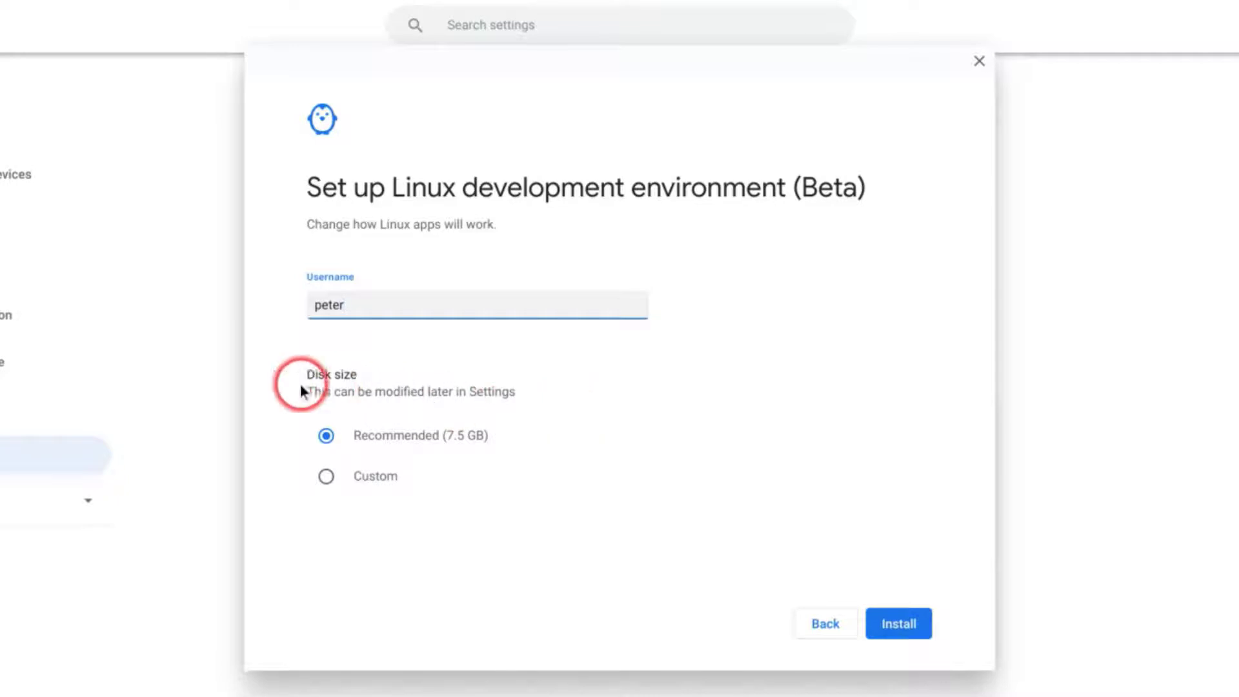
{"action": "mouse_move", "coordinate": [488, 440]}
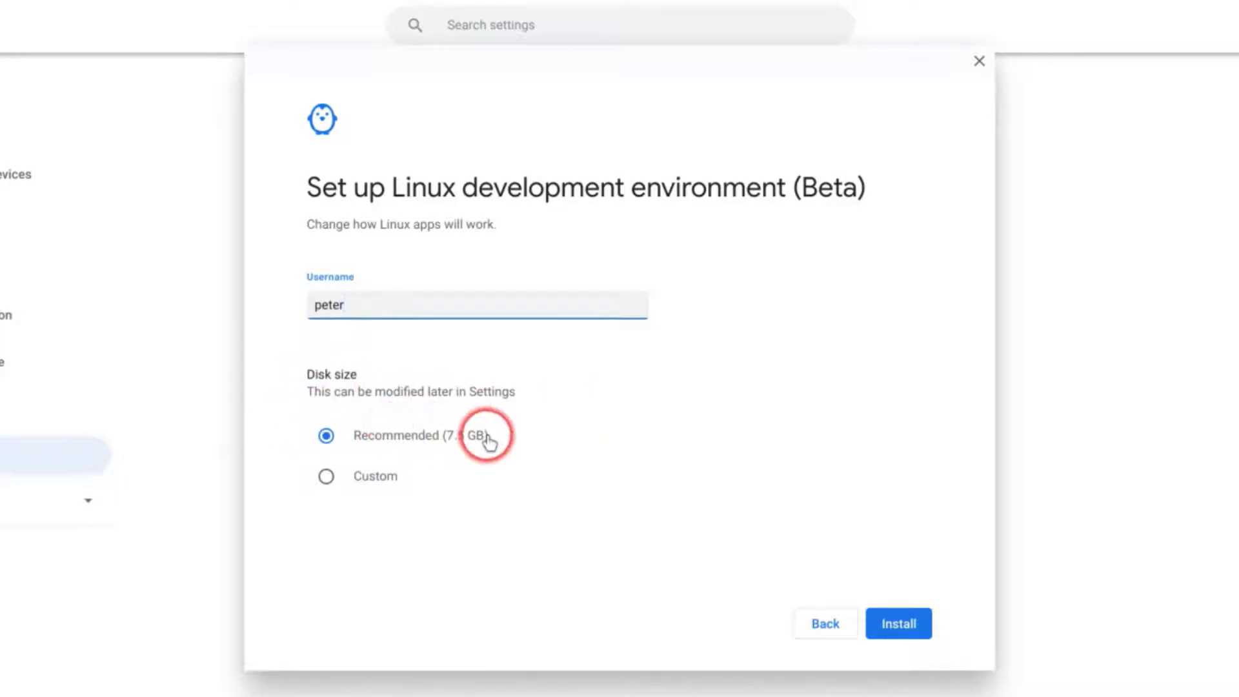
{"action": "left_click", "coordinate": [325, 477]}
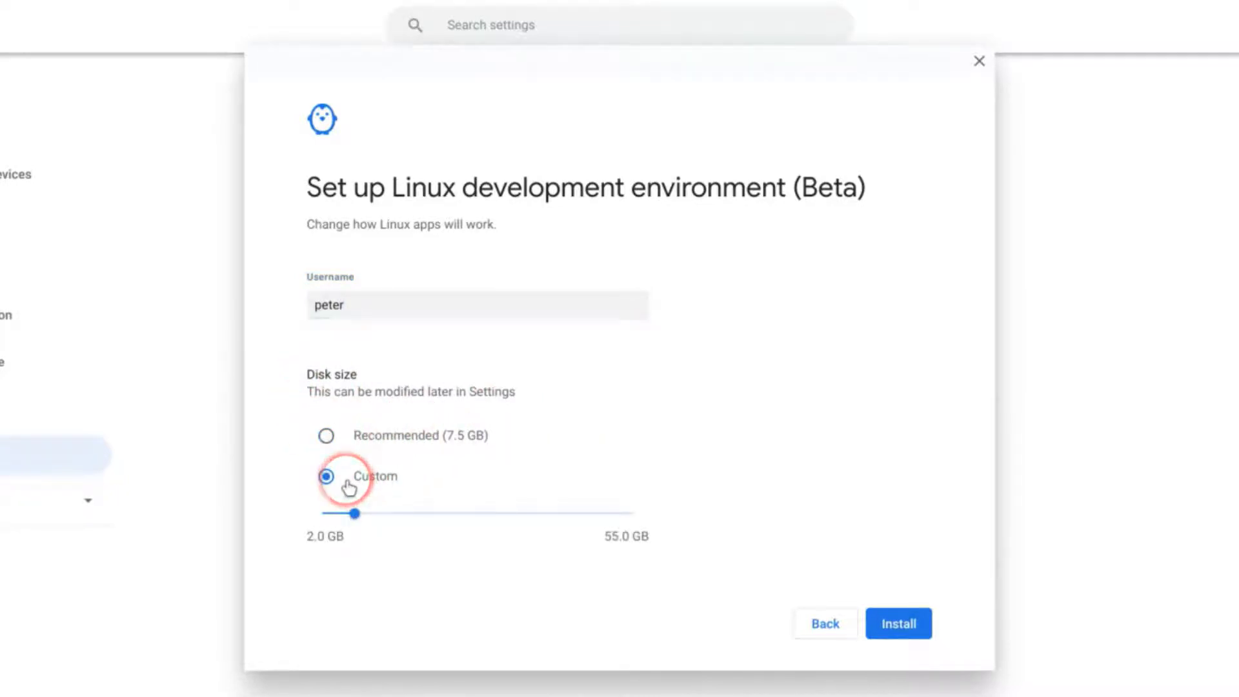
{"action": "mouse_move", "coordinate": [378, 447]}
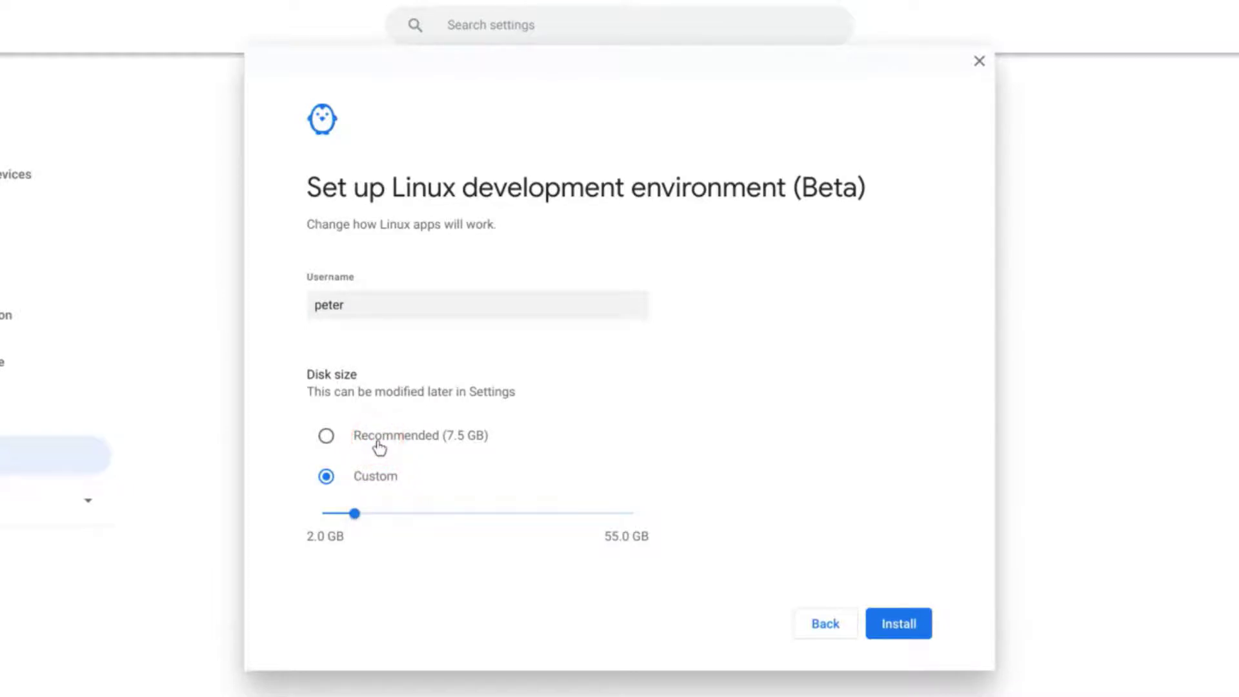
{"action": "left_click", "coordinate": [325, 435]}
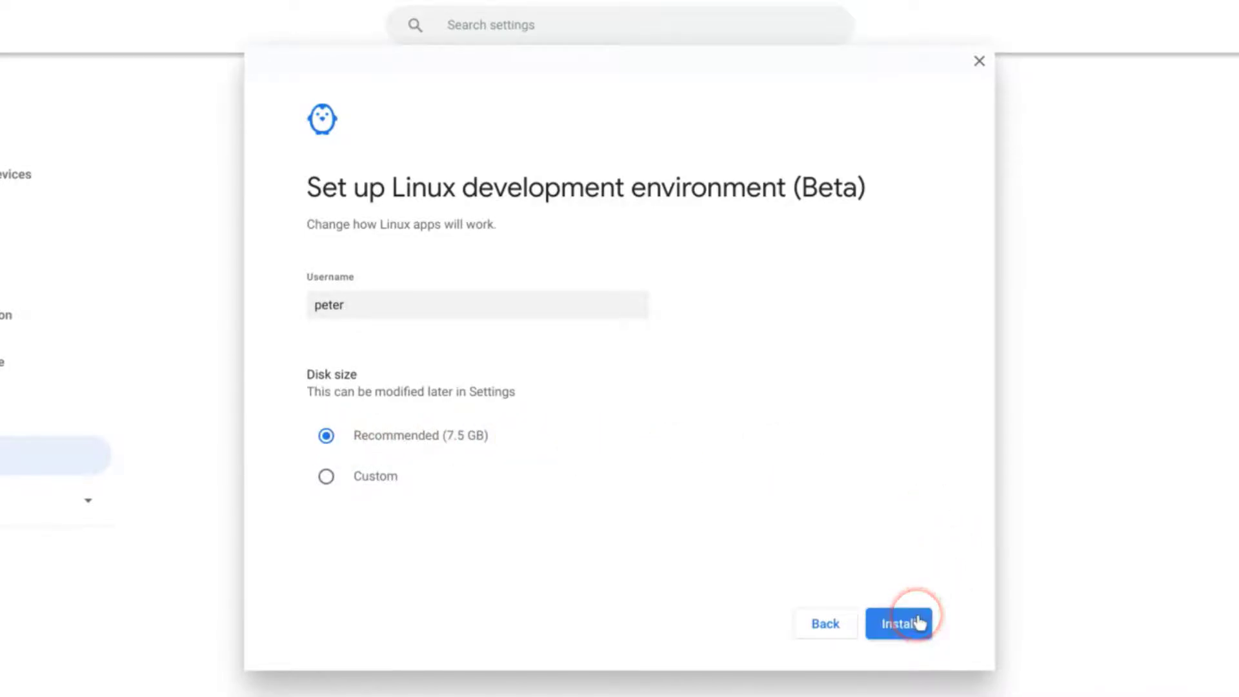
{"action": "left_click", "coordinate": [900, 624]}
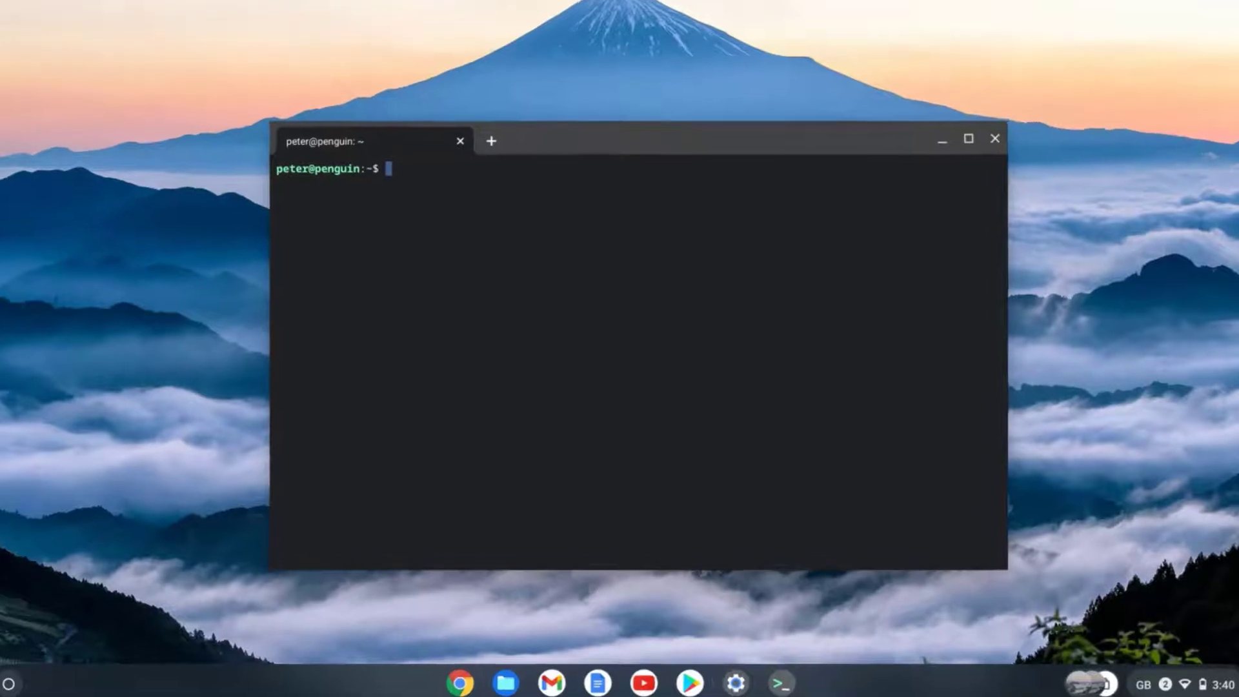
Step: Run 'sudo apt-get install gimp' in the Terminal and answer y to install GIMP
{"action": "type", "text": "sudo"}
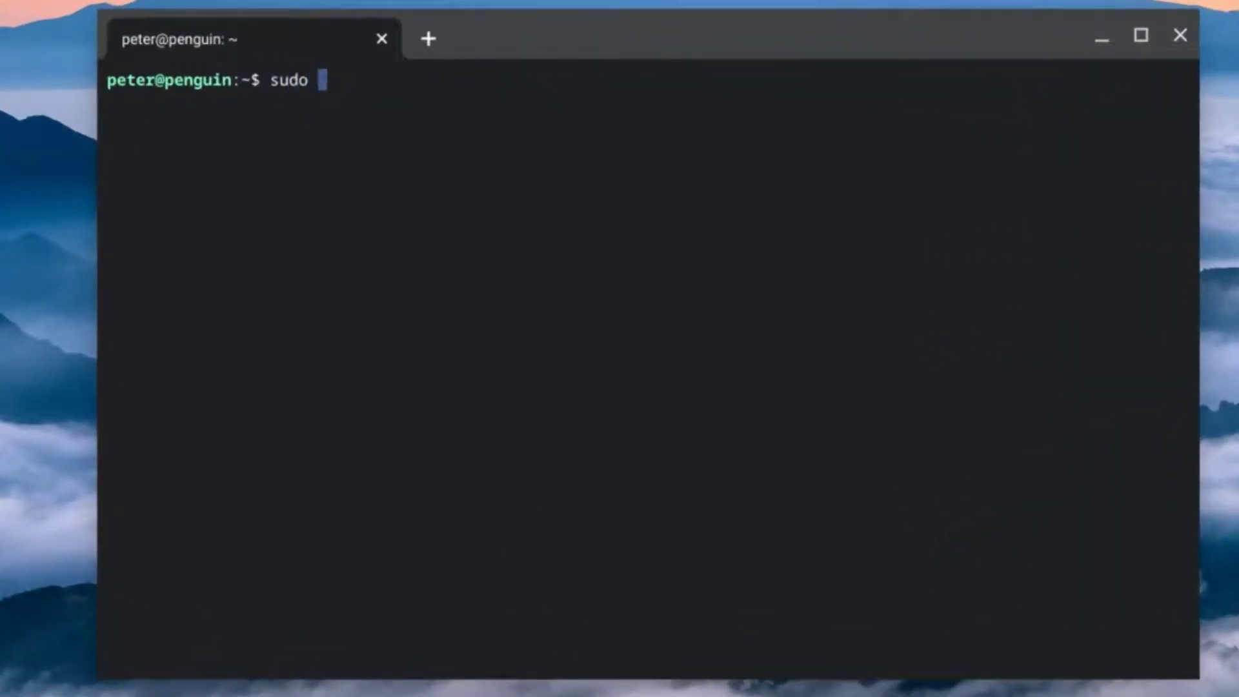
{"action": "type", "text": "apt-get in"}
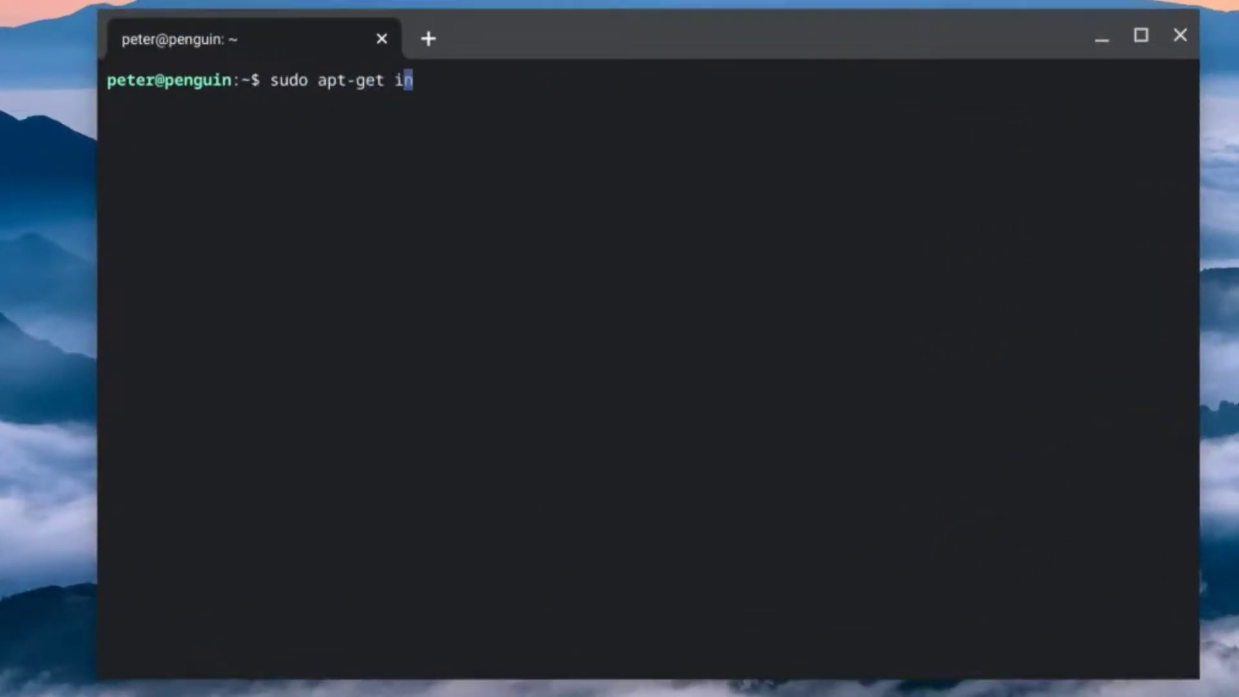
{"action": "type", "text": "stall gimp"}
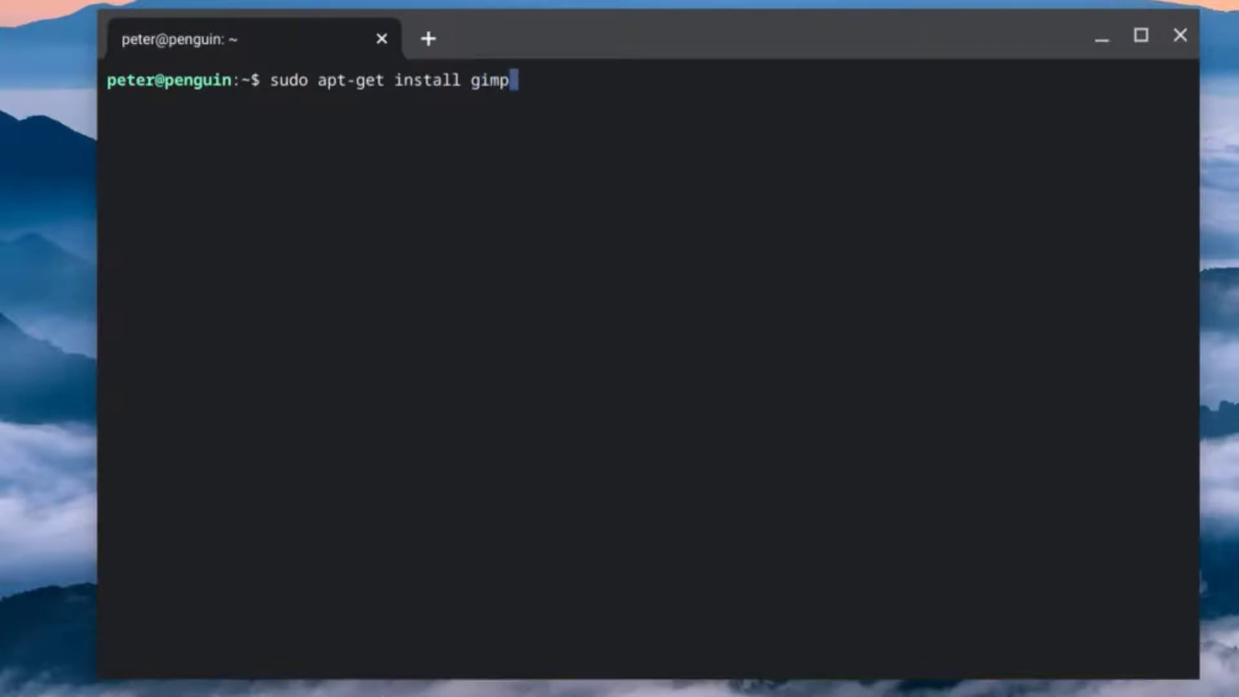
{"action": "key", "text": "Return"}
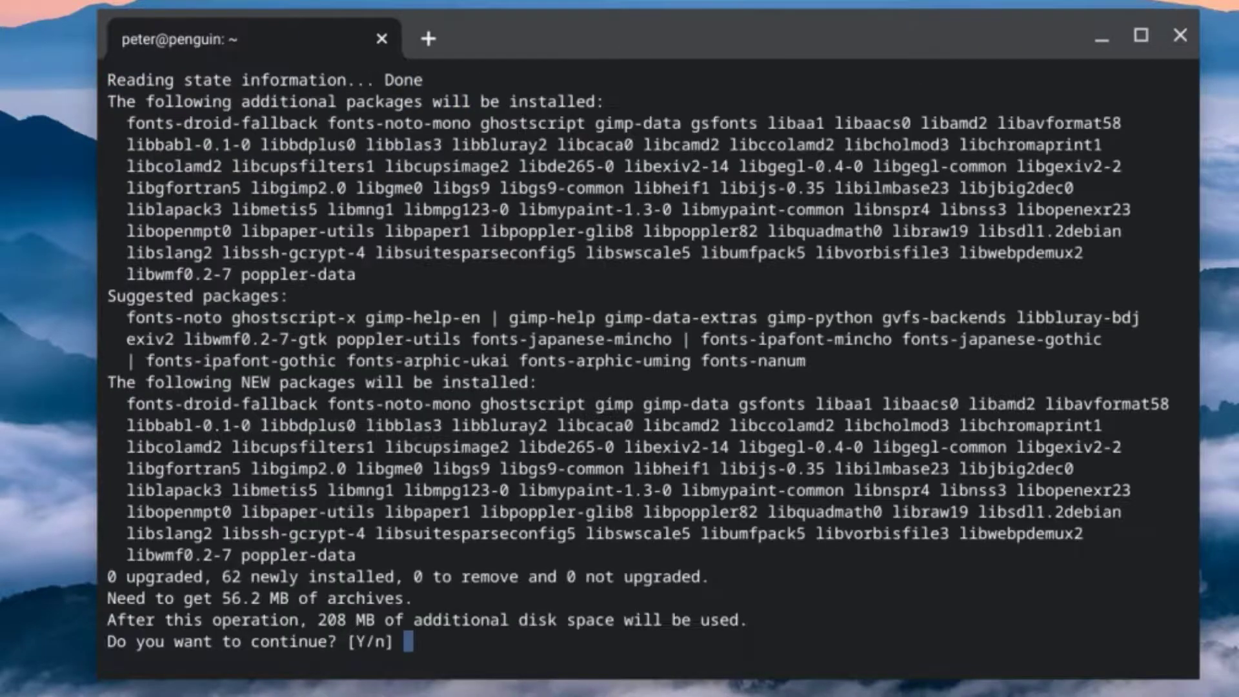
{"action": "type", "text": "y"}
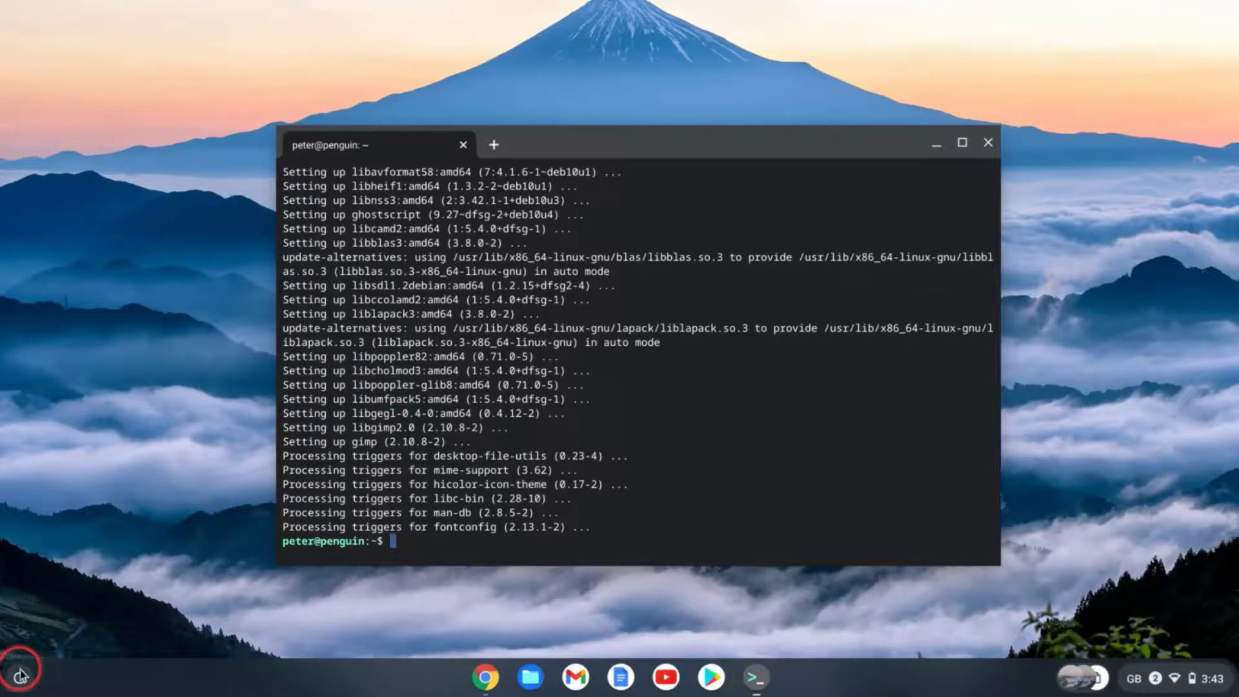
Step: Show the Linux apps folder in the launcher listing GNU Image Manipulation Program
{"action": "left_click", "coordinate": [19, 678]}
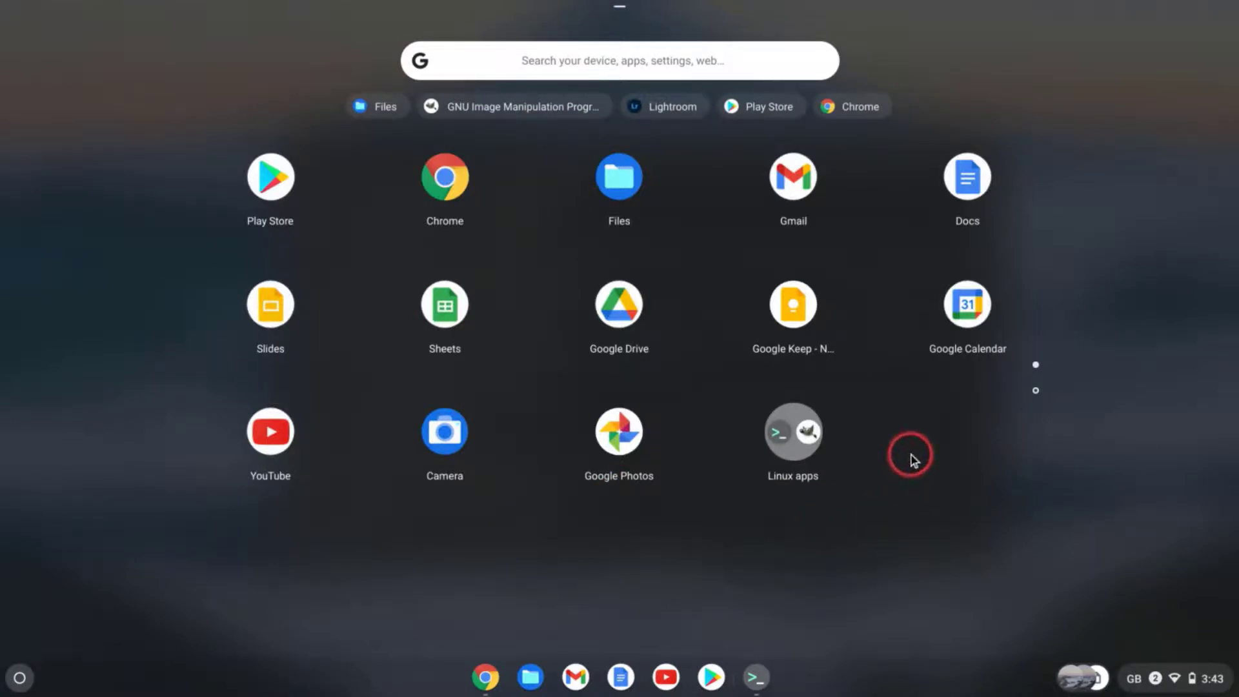
{"action": "left_click", "coordinate": [793, 431]}
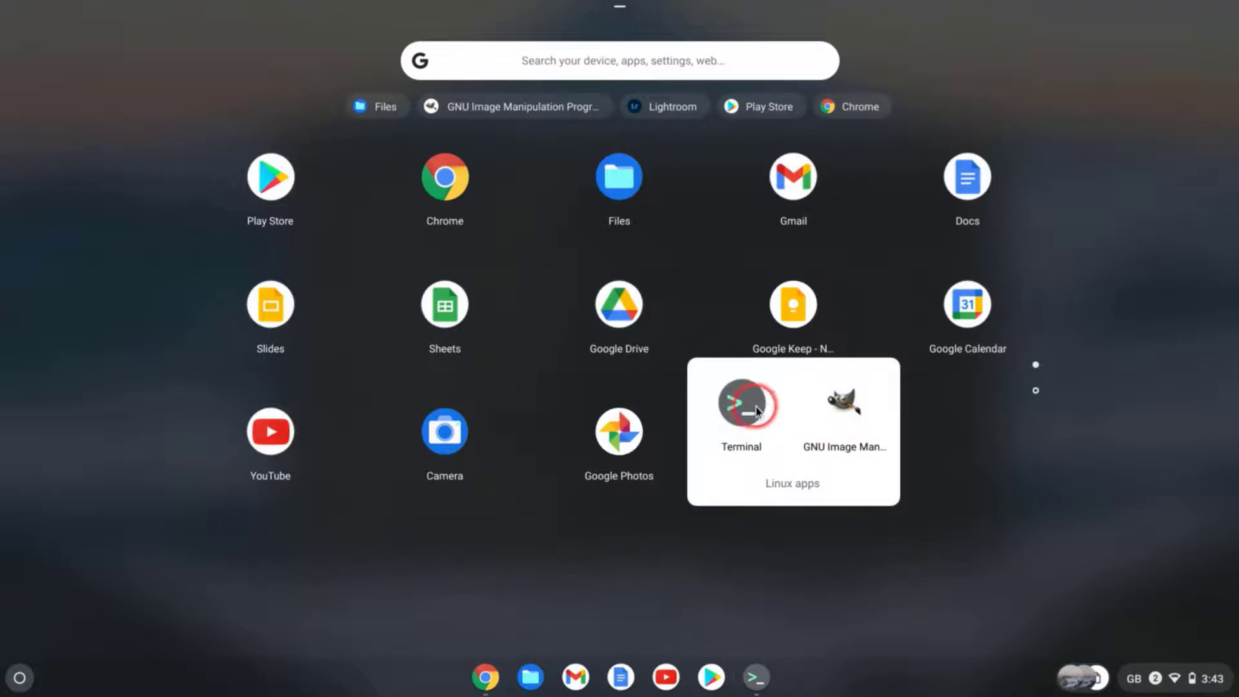
{"action": "mouse_move", "coordinate": [845, 410]}
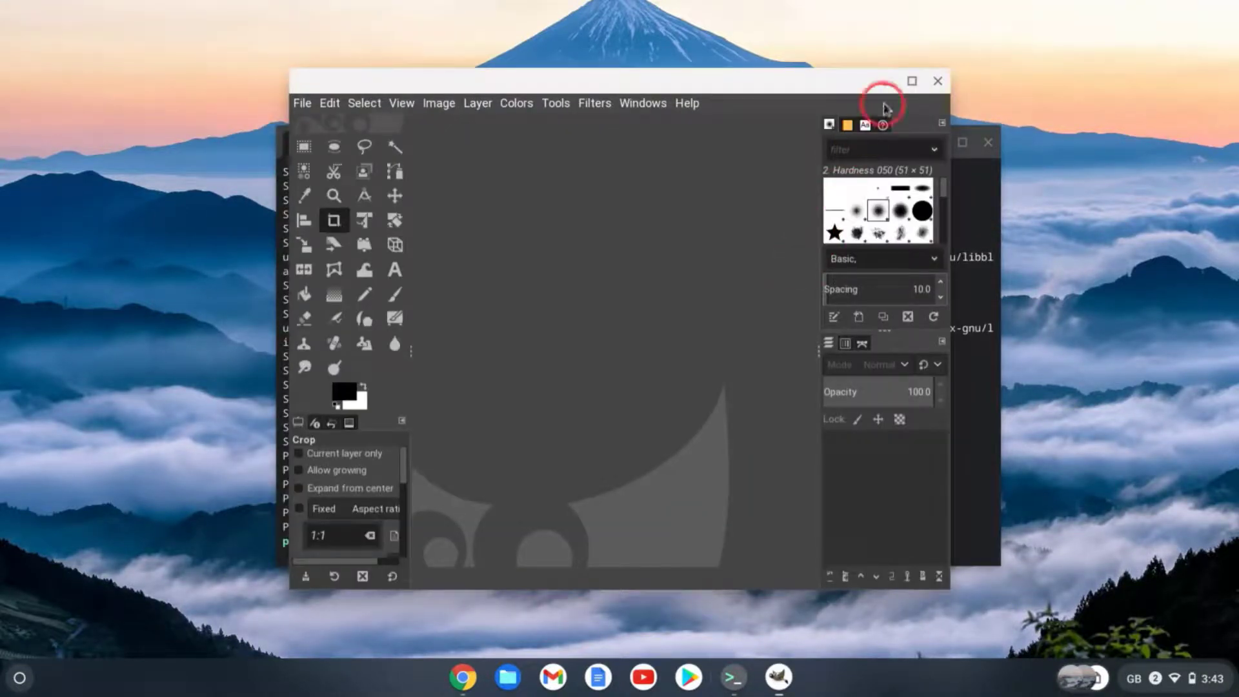
Step: Maximize GIMP, browse File System and the home folder, then cancel without opening an image
{"action": "left_click", "coordinate": [911, 81]}
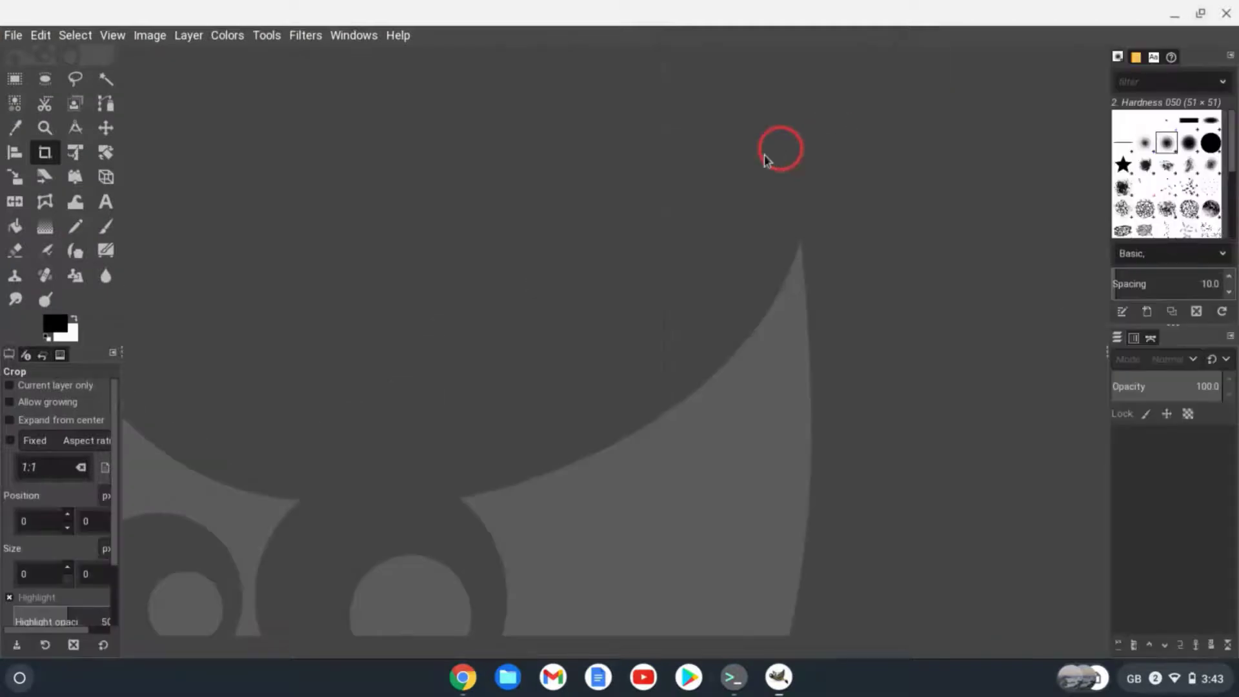
{"action": "mouse_move", "coordinate": [506, 224]}
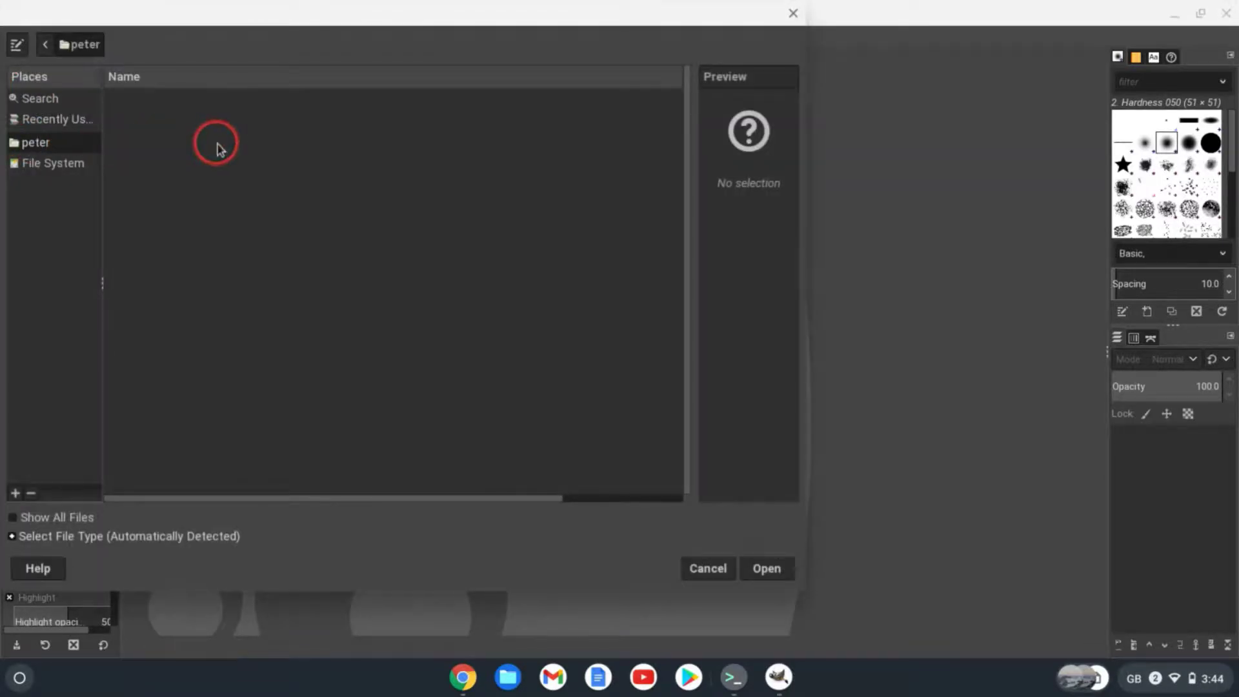
{"action": "left_click", "coordinate": [51, 163]}
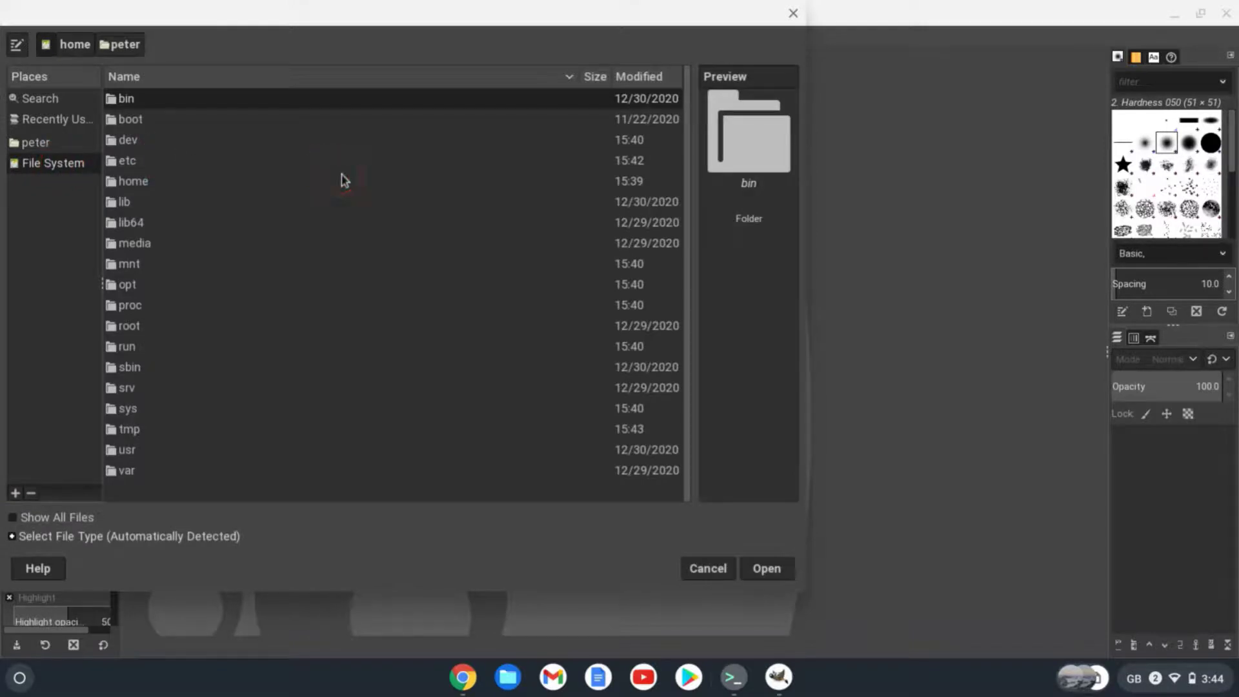
{"action": "left_click", "coordinate": [35, 142]}
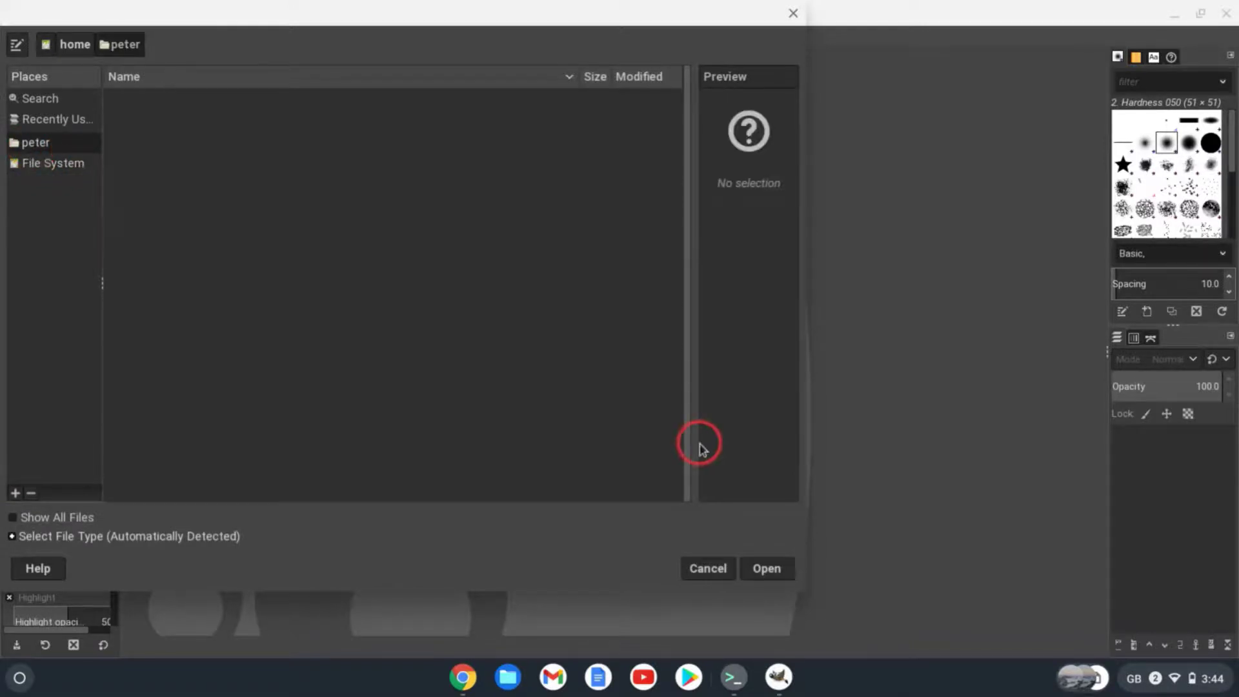
{"action": "left_click", "coordinate": [706, 568]}
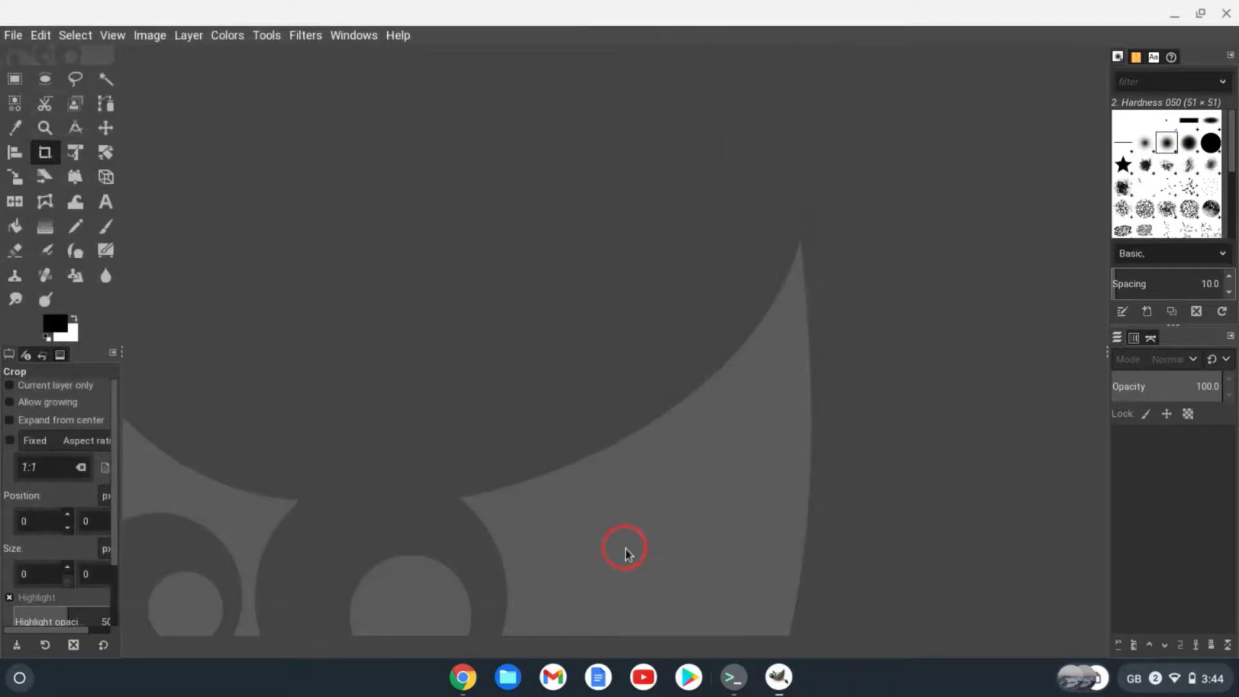
{"action": "mouse_move", "coordinate": [382, 585]}
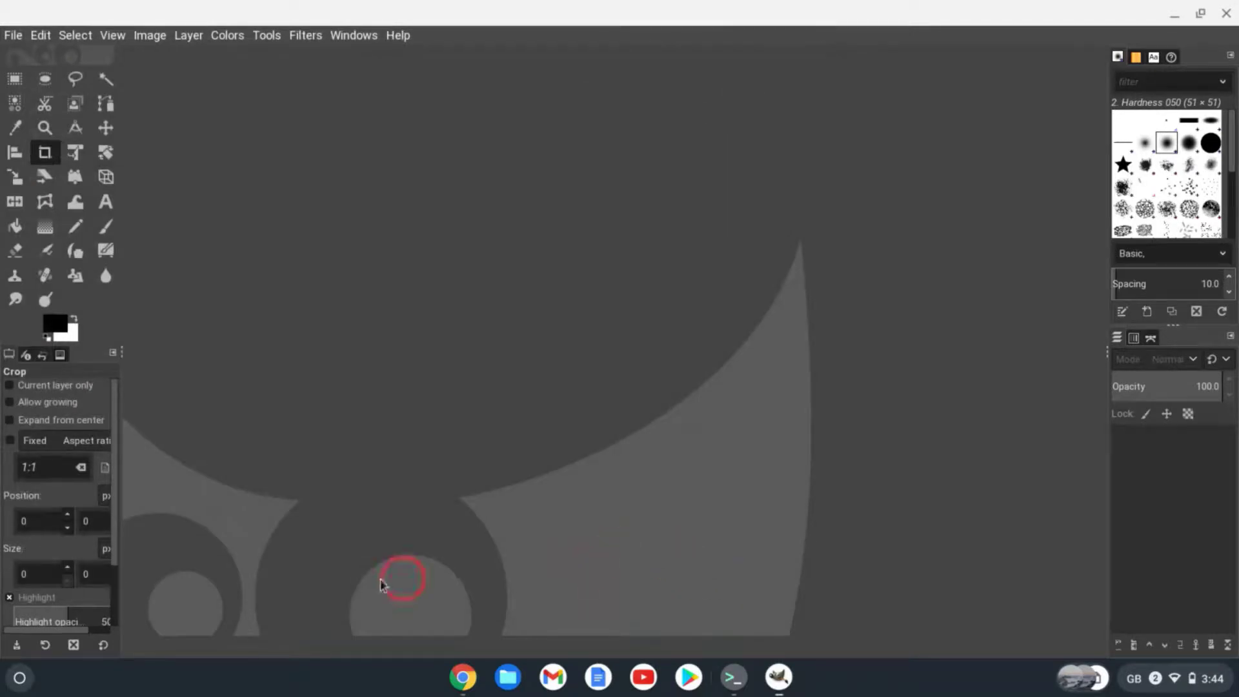
Step: Find and start the Files app via launcher search, then bring up the Downloads folder's actions
{"action": "key", "text": "Super"}
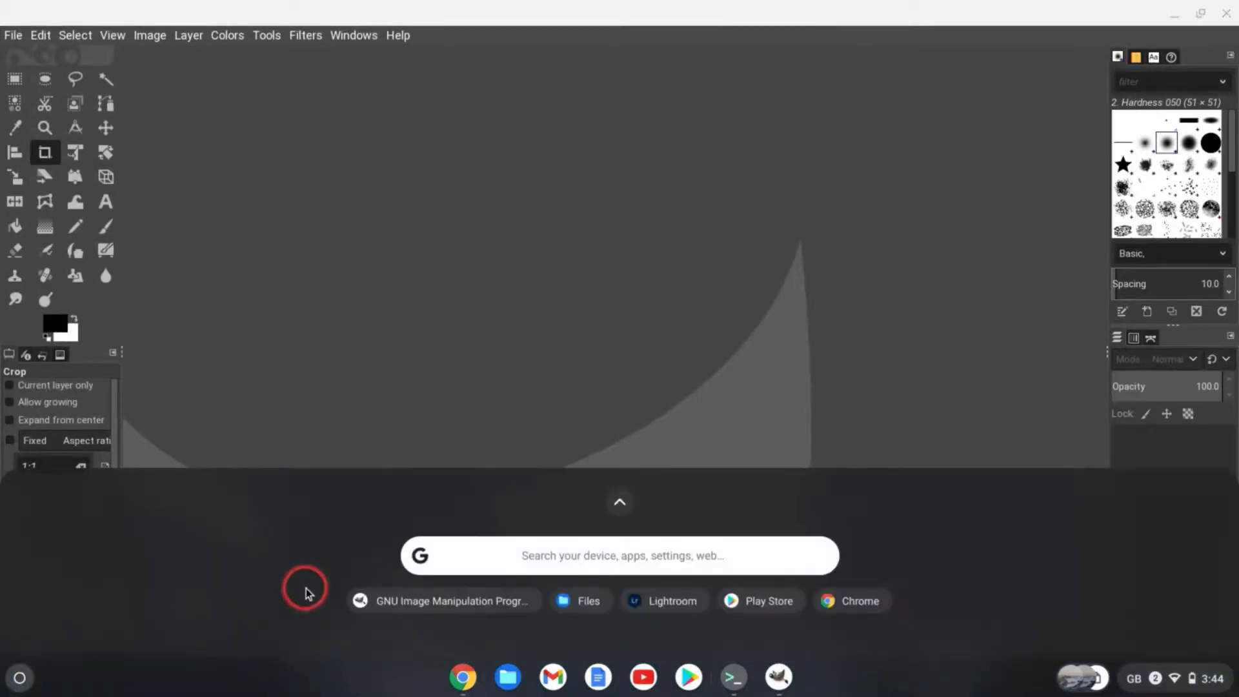
{"action": "type", "text": "files"}
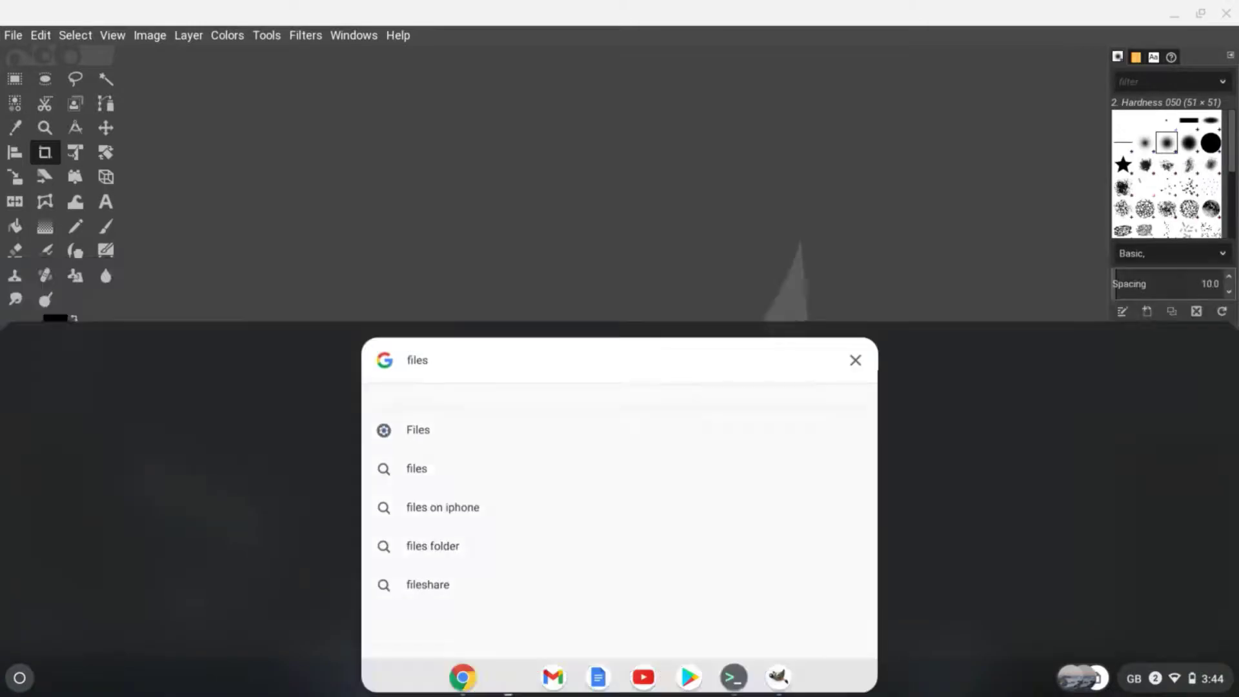
{"action": "left_click", "coordinate": [418, 429]}
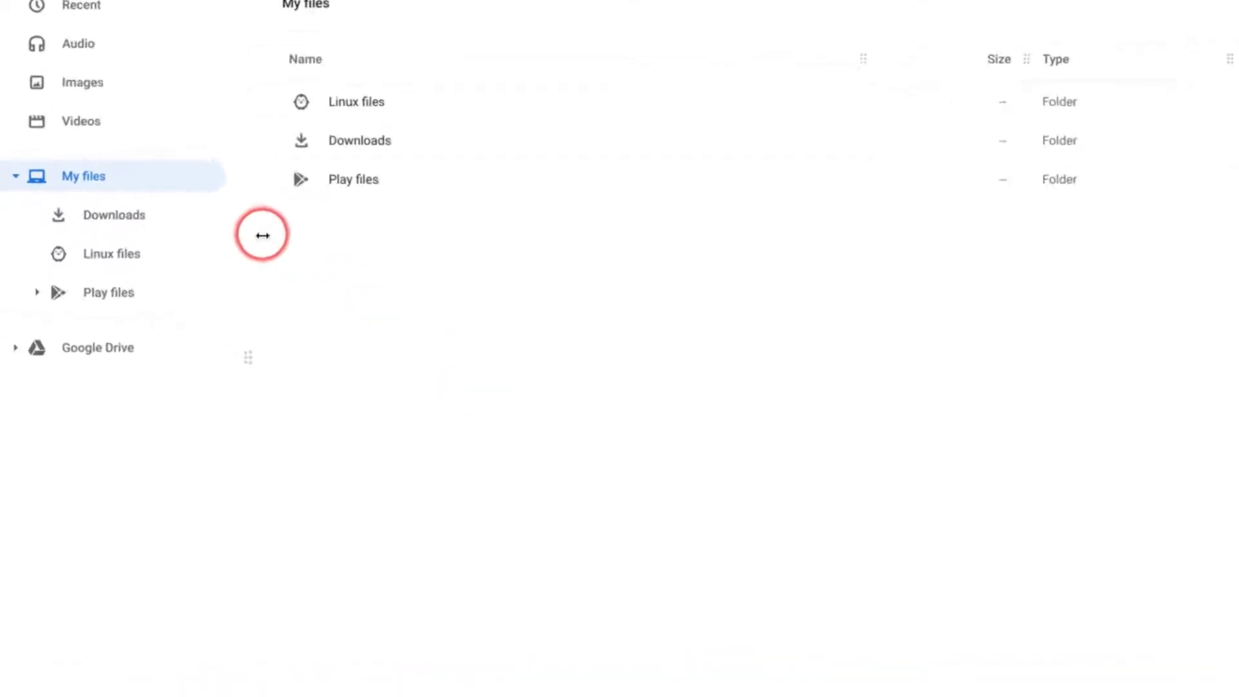
{"action": "right_click", "coordinate": [260, 234]}
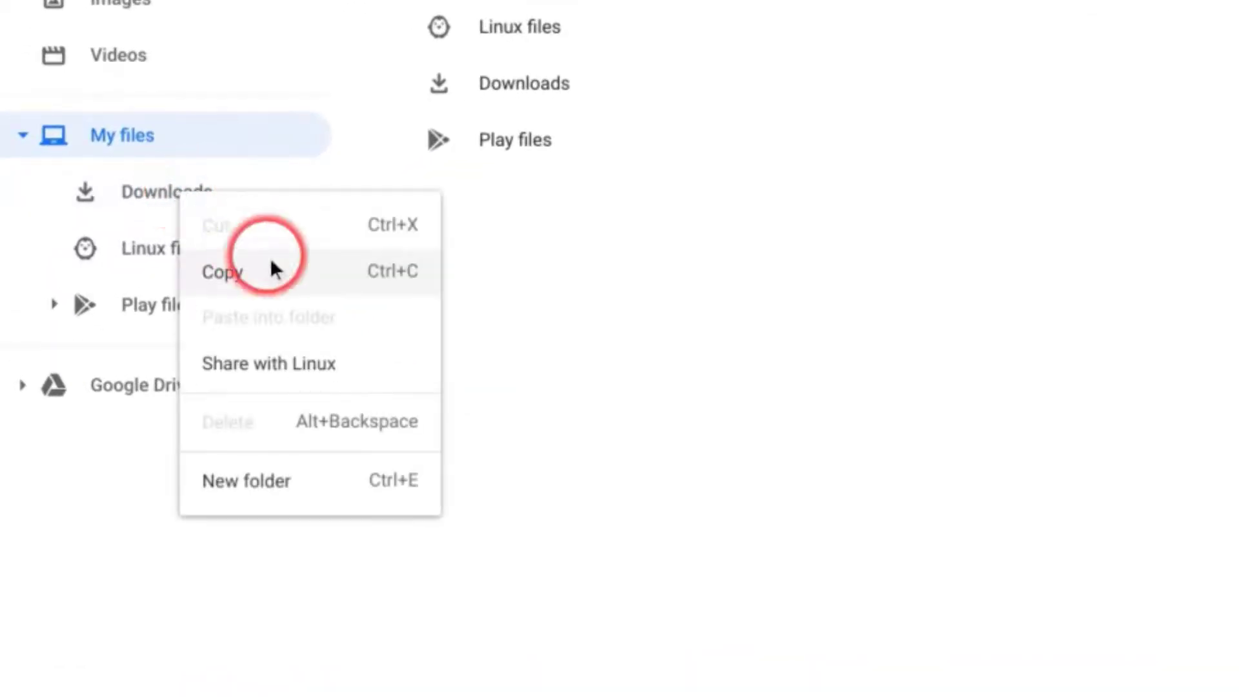
{"action": "left_click", "coordinate": [223, 271]}
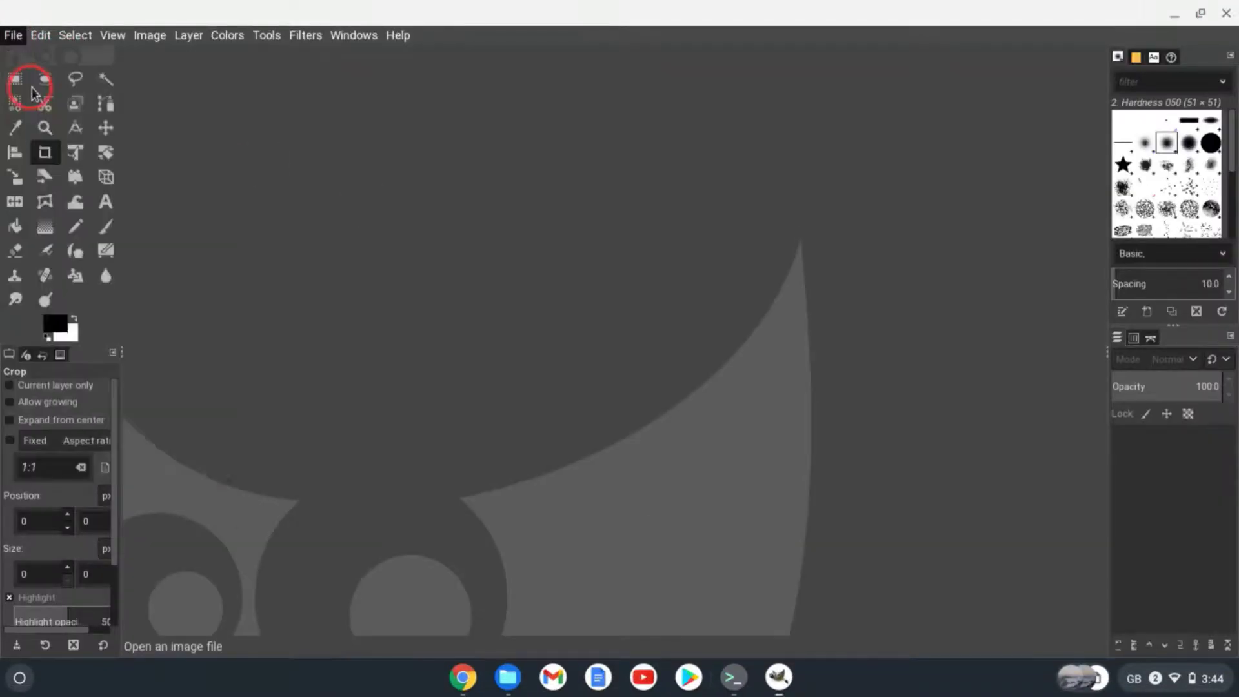
Step: Load P2120099 (1).jpg via File System > mnt > chromeos > MyFiles > Downloads
{"action": "left_click", "coordinate": [13, 35]}
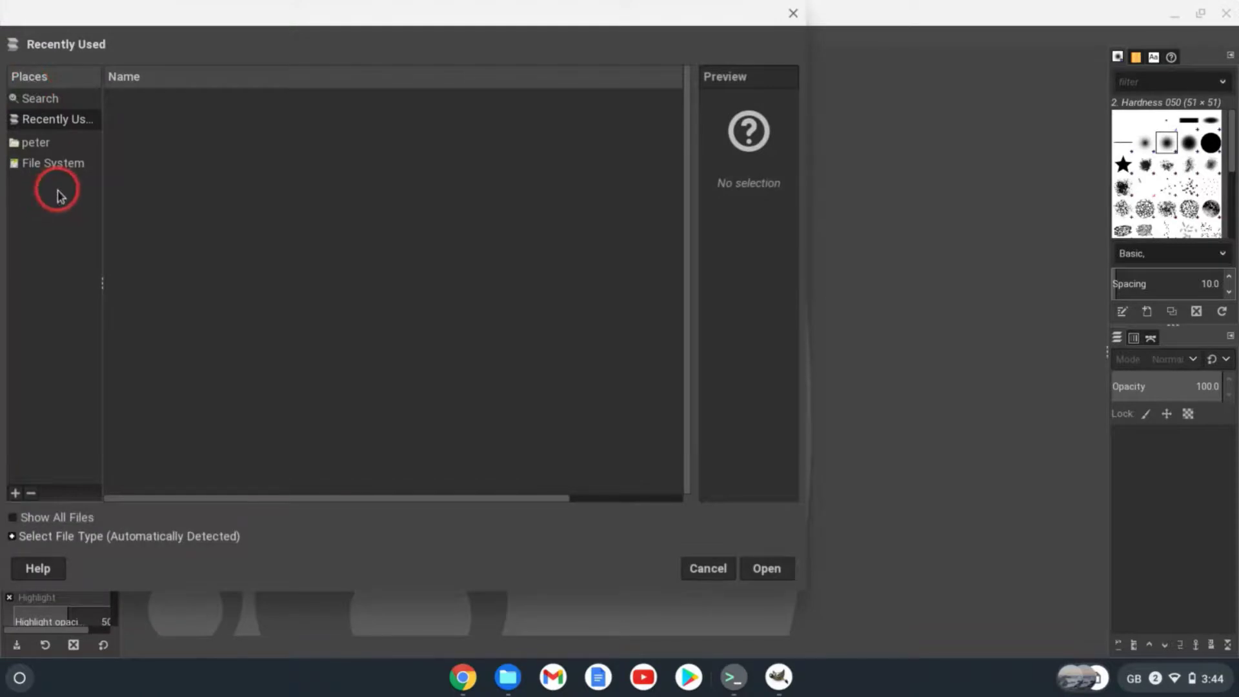
{"action": "left_click", "coordinate": [53, 163]}
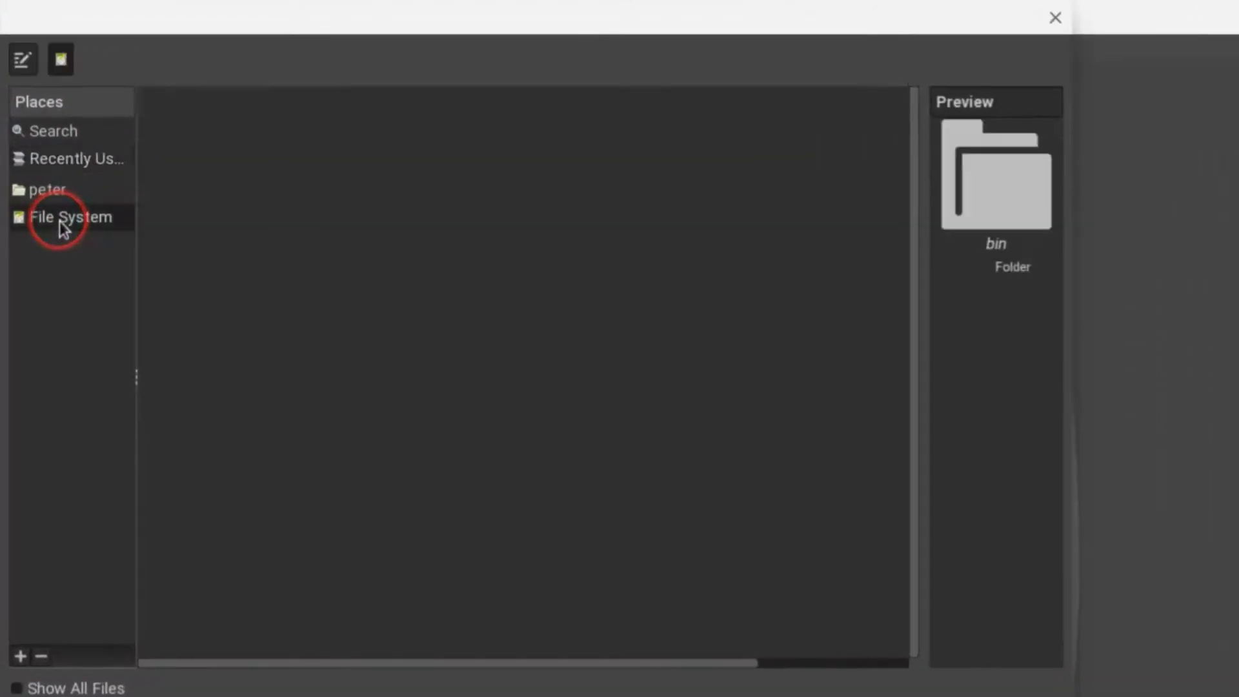
{"action": "left_click", "coordinate": [69, 217]}
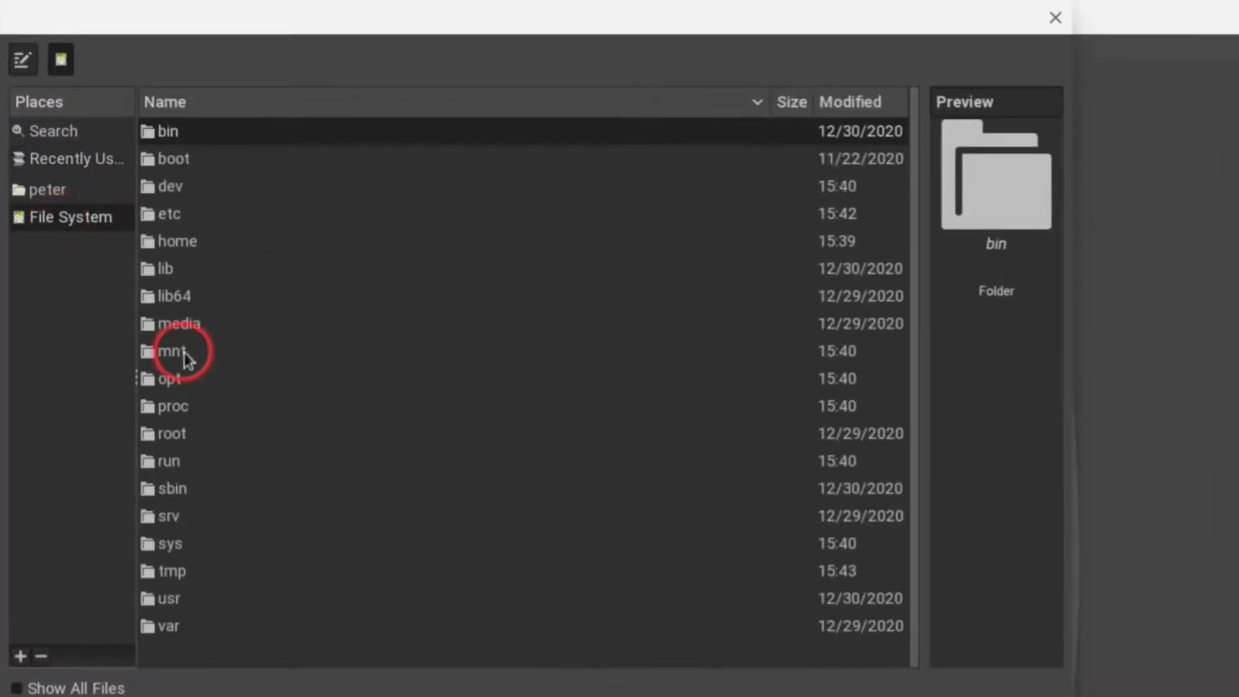
{"action": "double_click", "coordinate": [169, 349]}
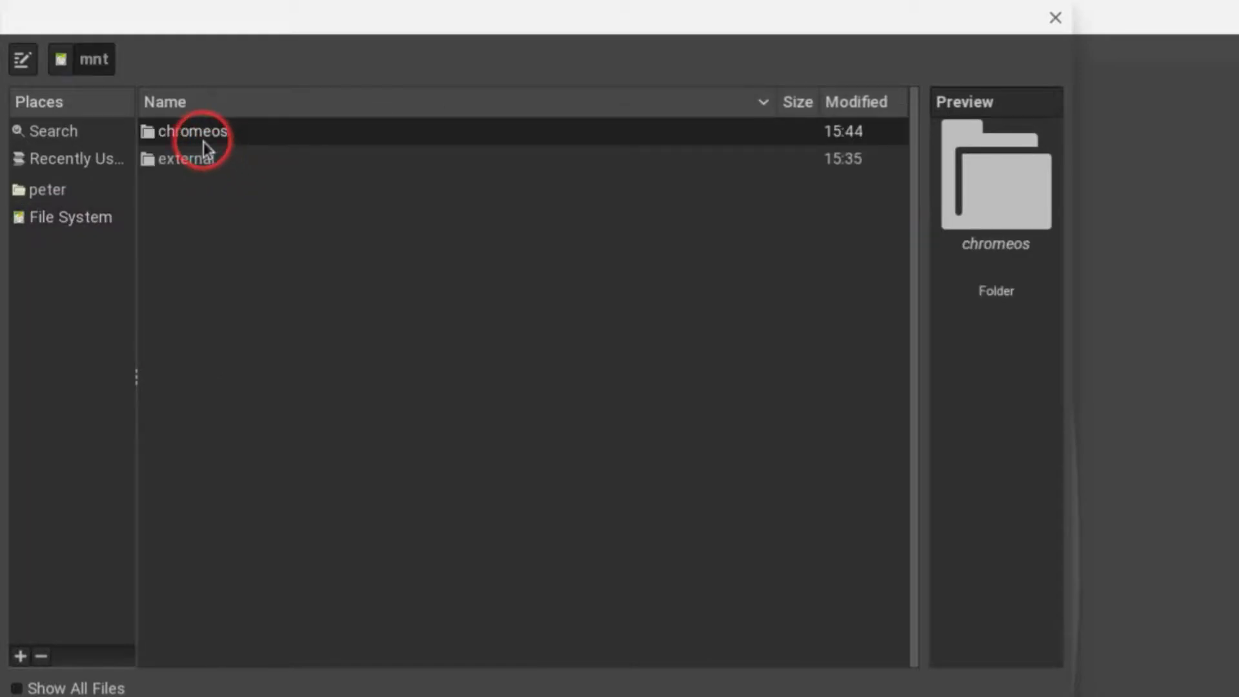
{"action": "double_click", "coordinate": [193, 132]}
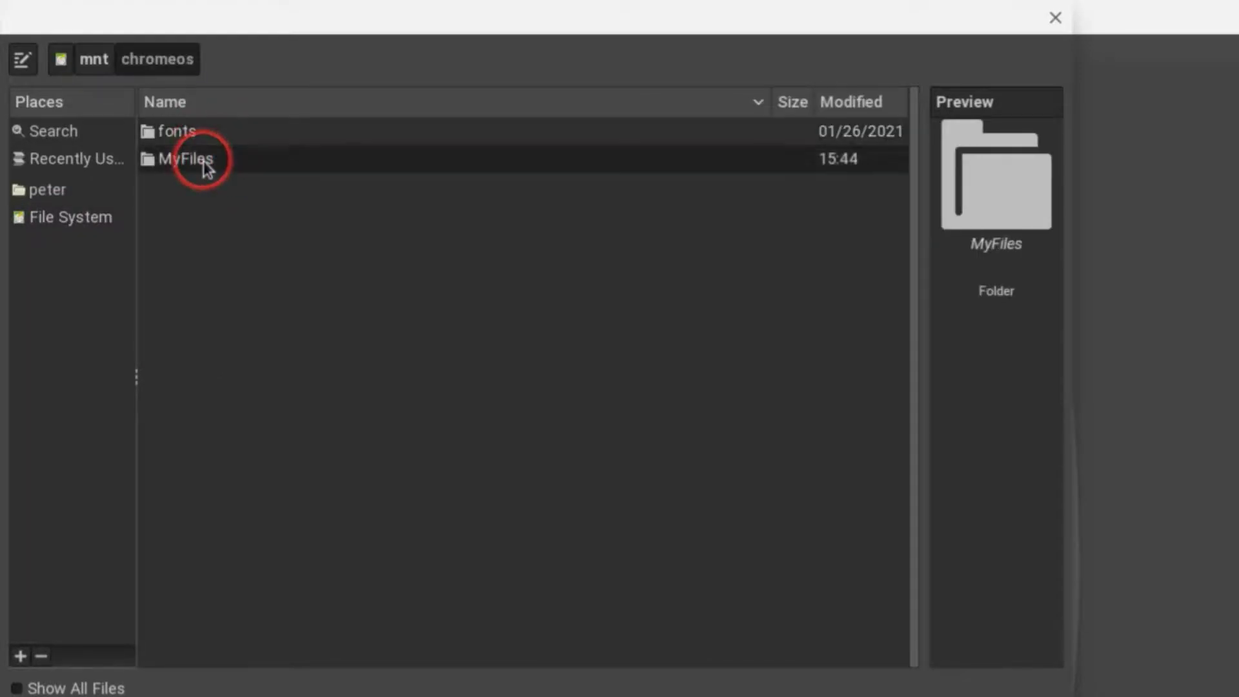
{"action": "double_click", "coordinate": [187, 157]}
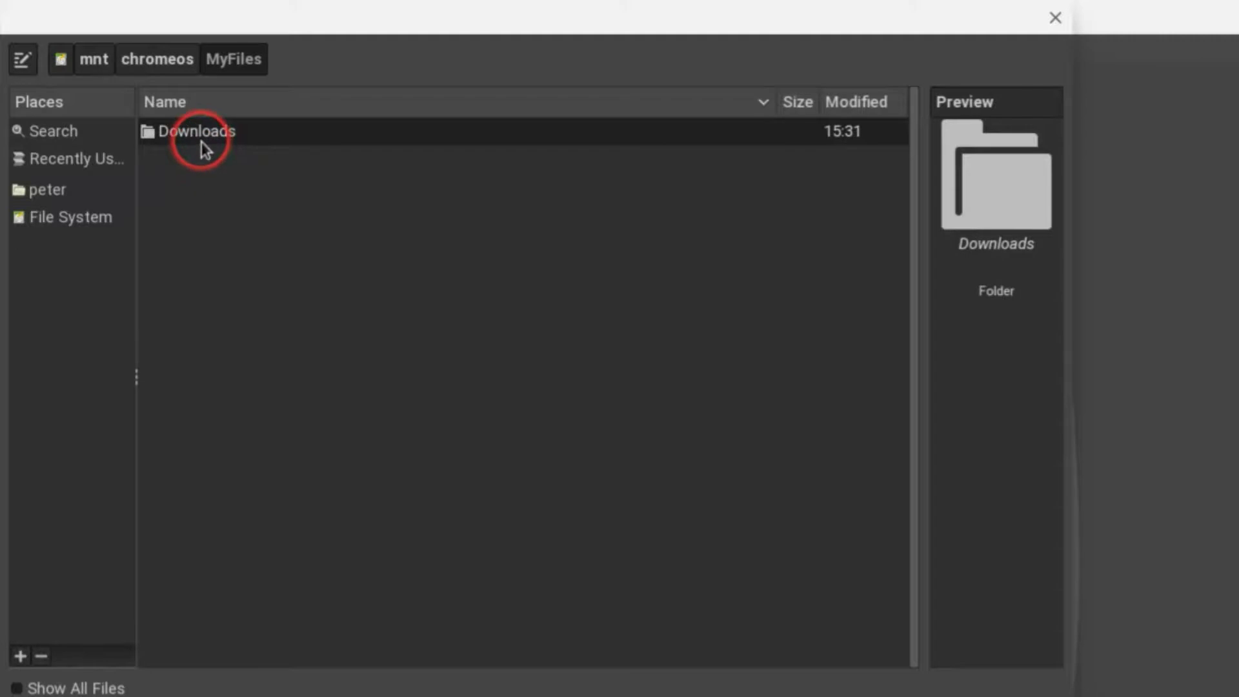
{"action": "double_click", "coordinate": [198, 132]}
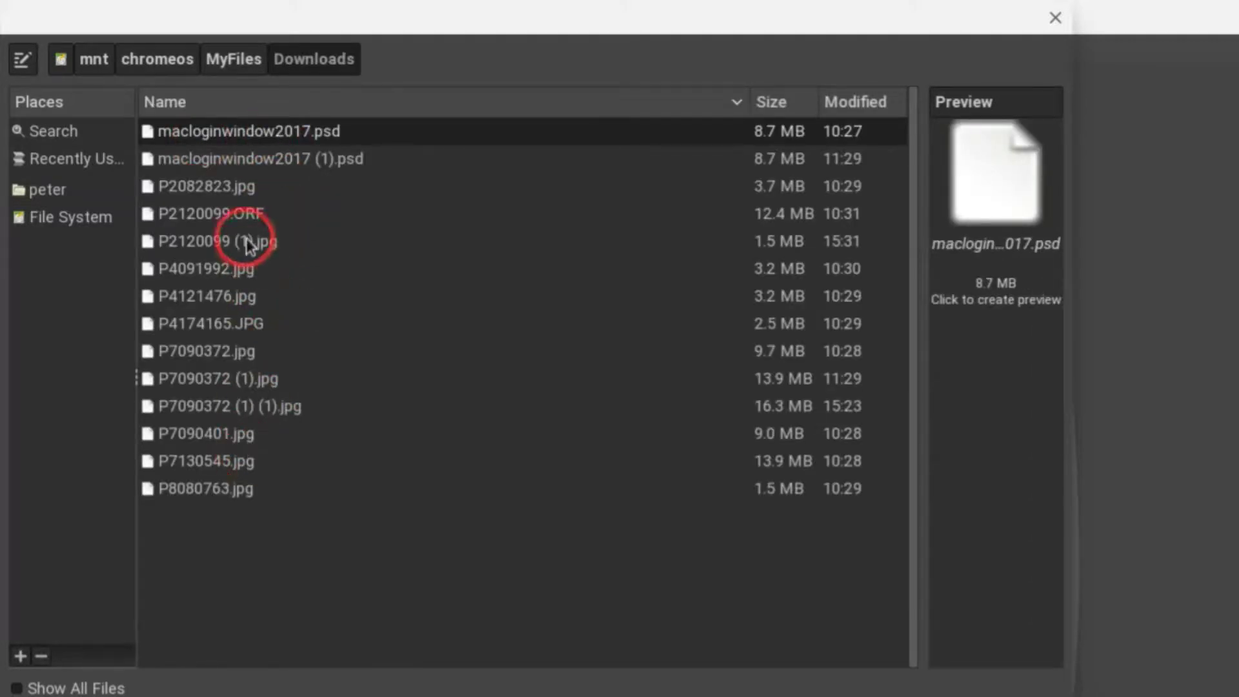
{"action": "double_click", "coordinate": [216, 241]}
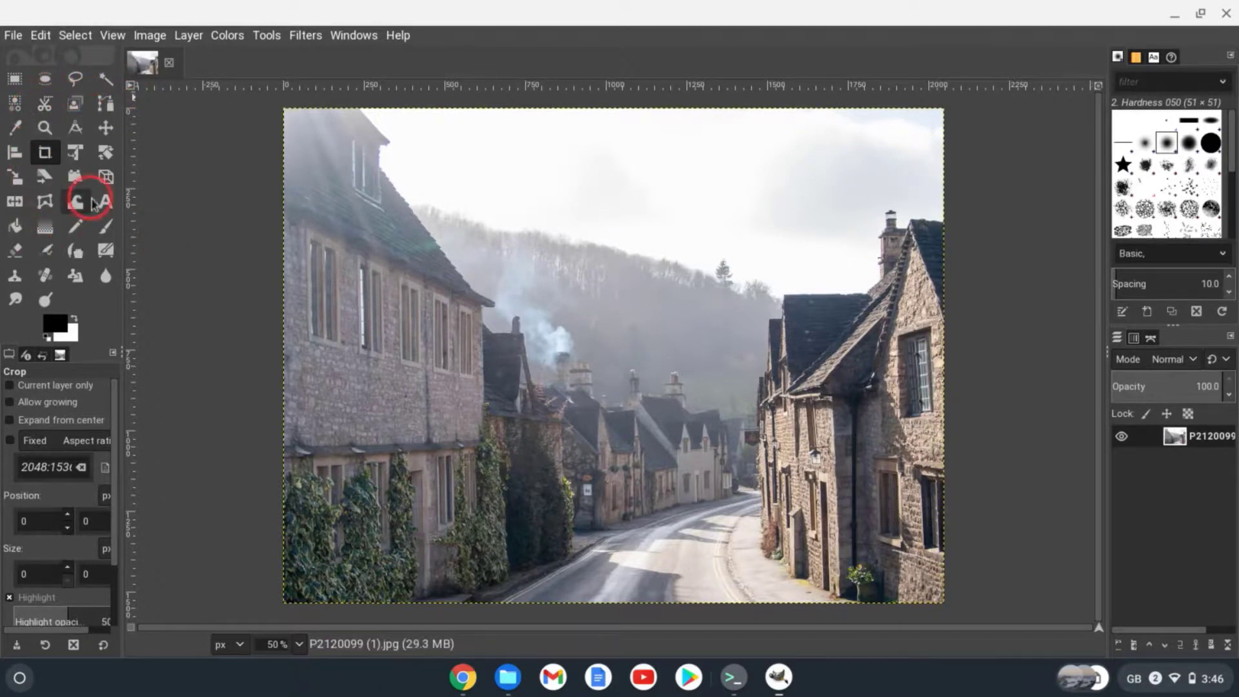
Step: Apply a Curves adjustment pulling shadows down and lifting highlights for more contrast
{"action": "left_click", "coordinate": [227, 35]}
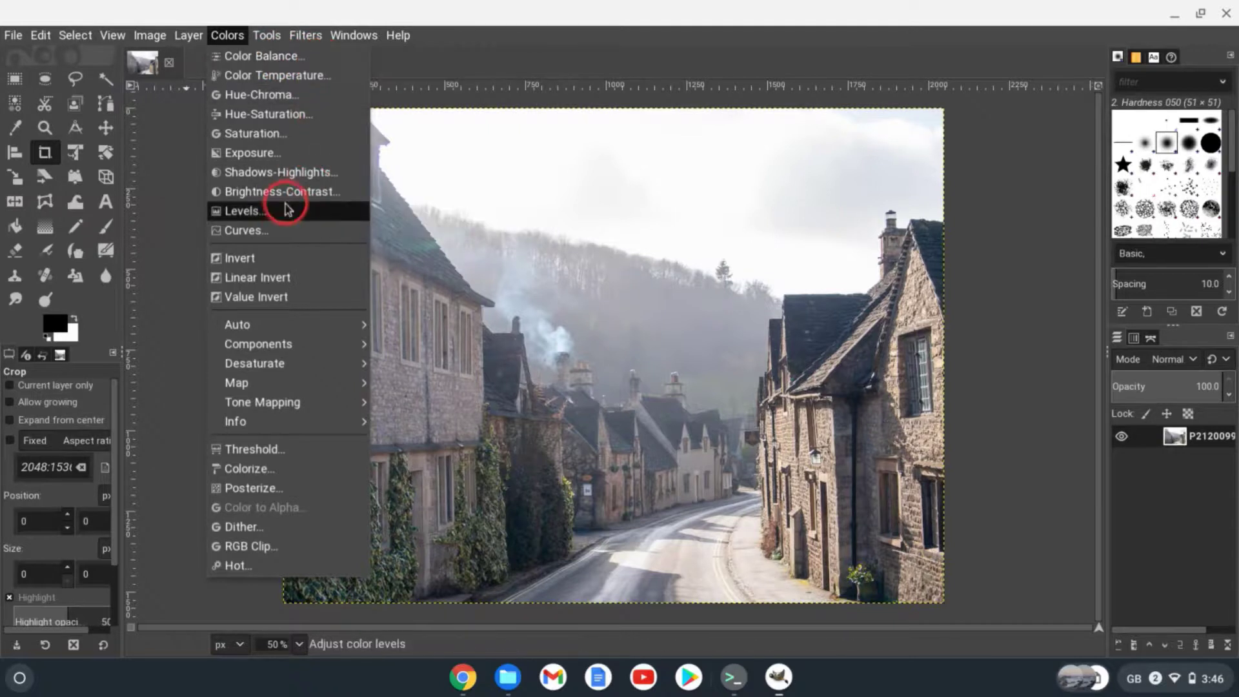
{"action": "left_click", "coordinate": [245, 230]}
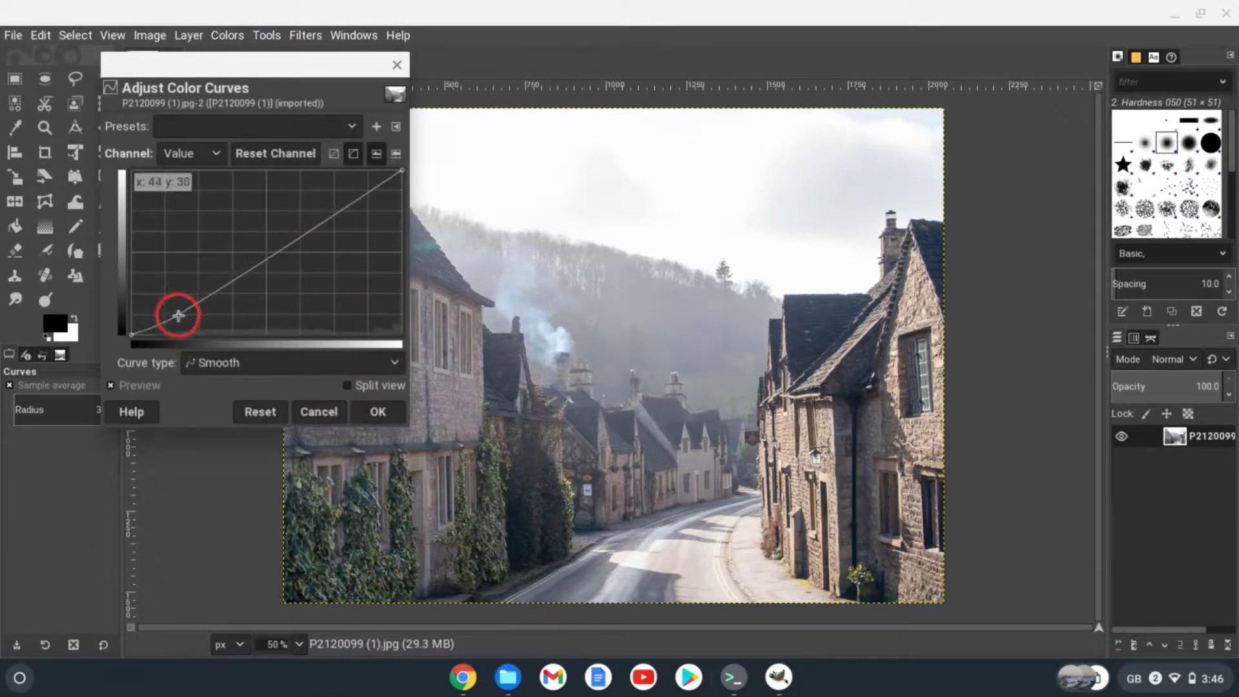
{"action": "left_click_drag", "start_coordinate": [178, 315], "coordinate": [354, 185]}
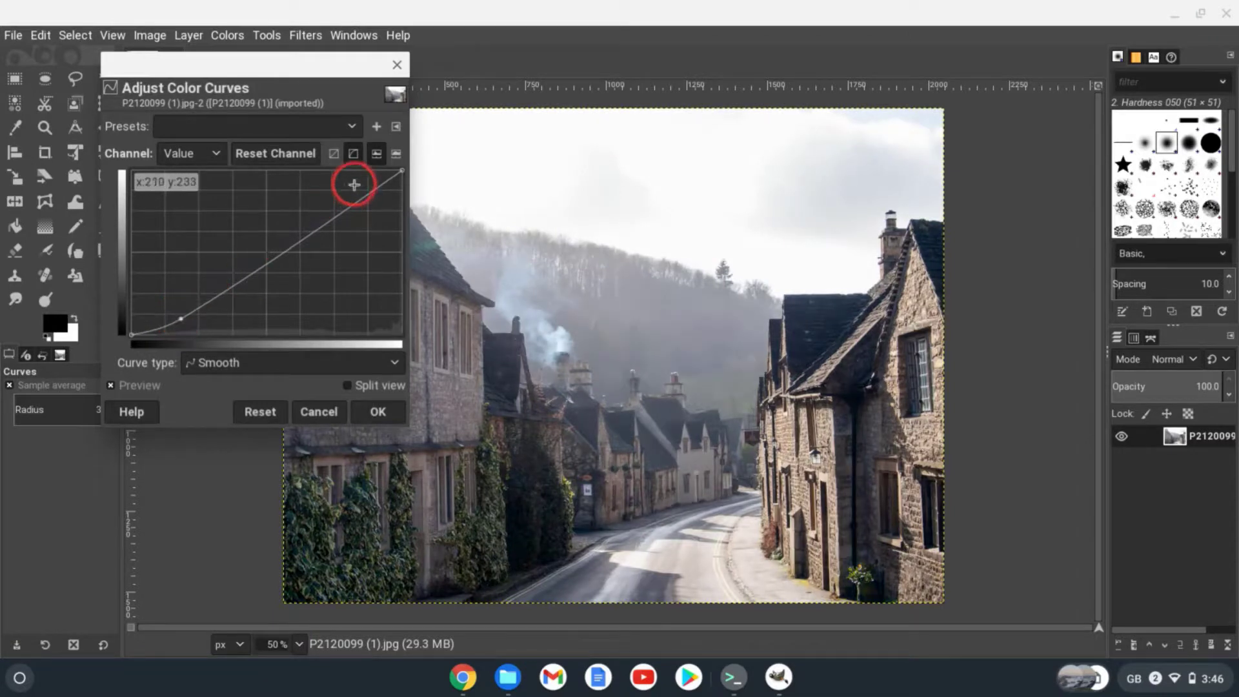
{"action": "left_click_drag", "start_coordinate": [354, 185], "coordinate": [372, 181]}
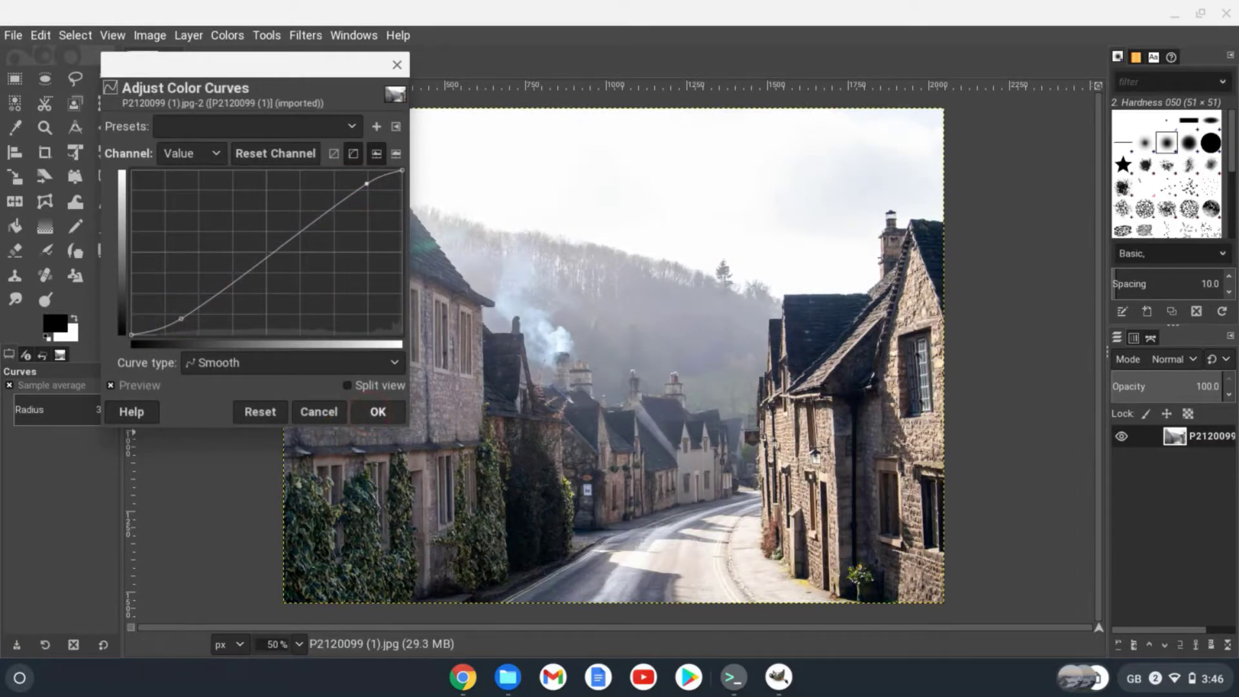
{"action": "left_click", "coordinate": [377, 412]}
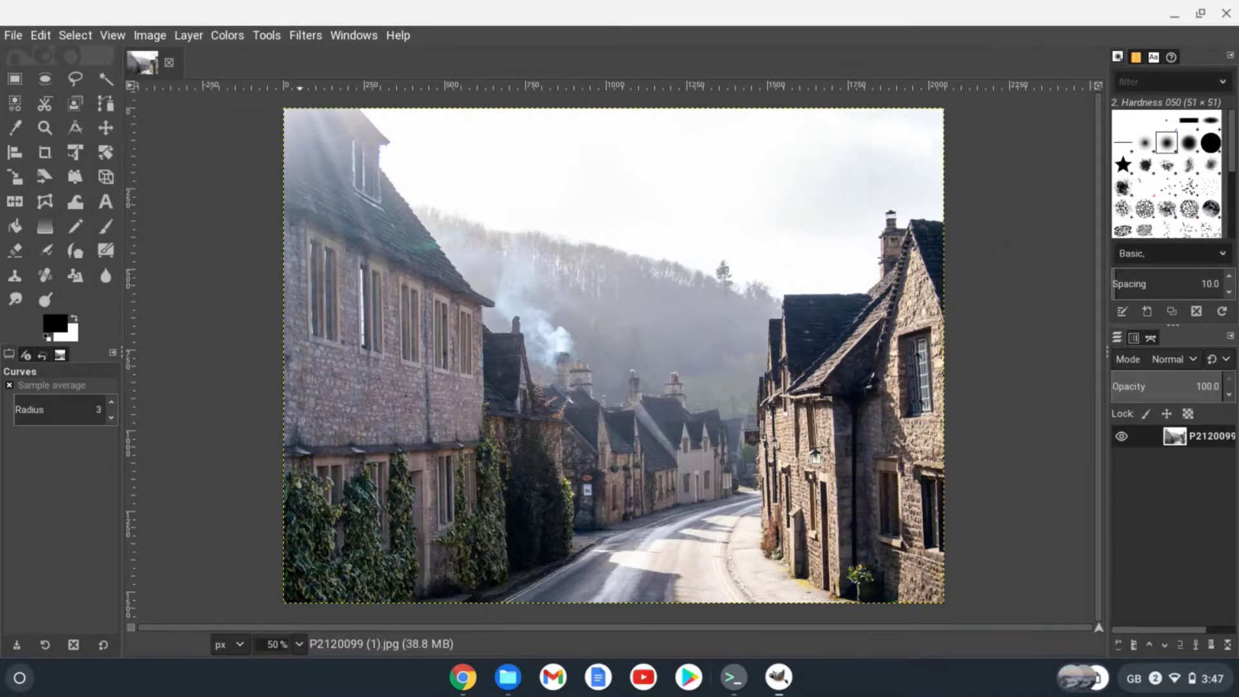
{"action": "mouse_move", "coordinate": [216, 211]}
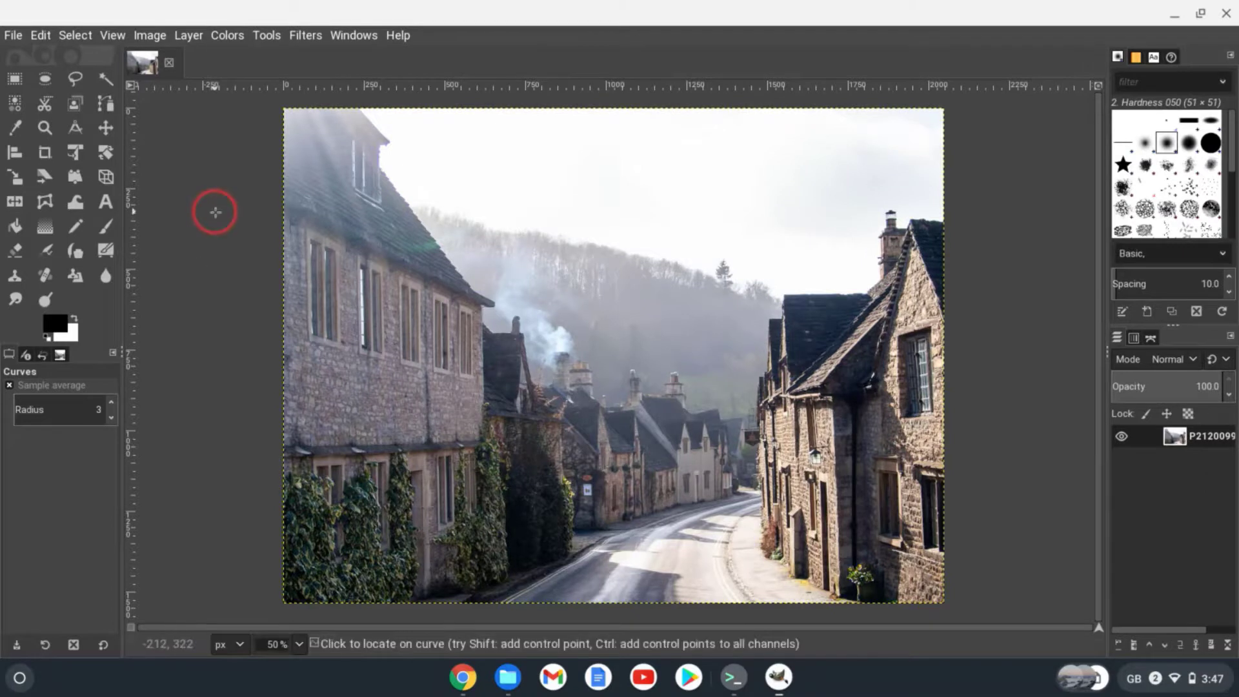
{"action": "mouse_move", "coordinate": [246, 406]}
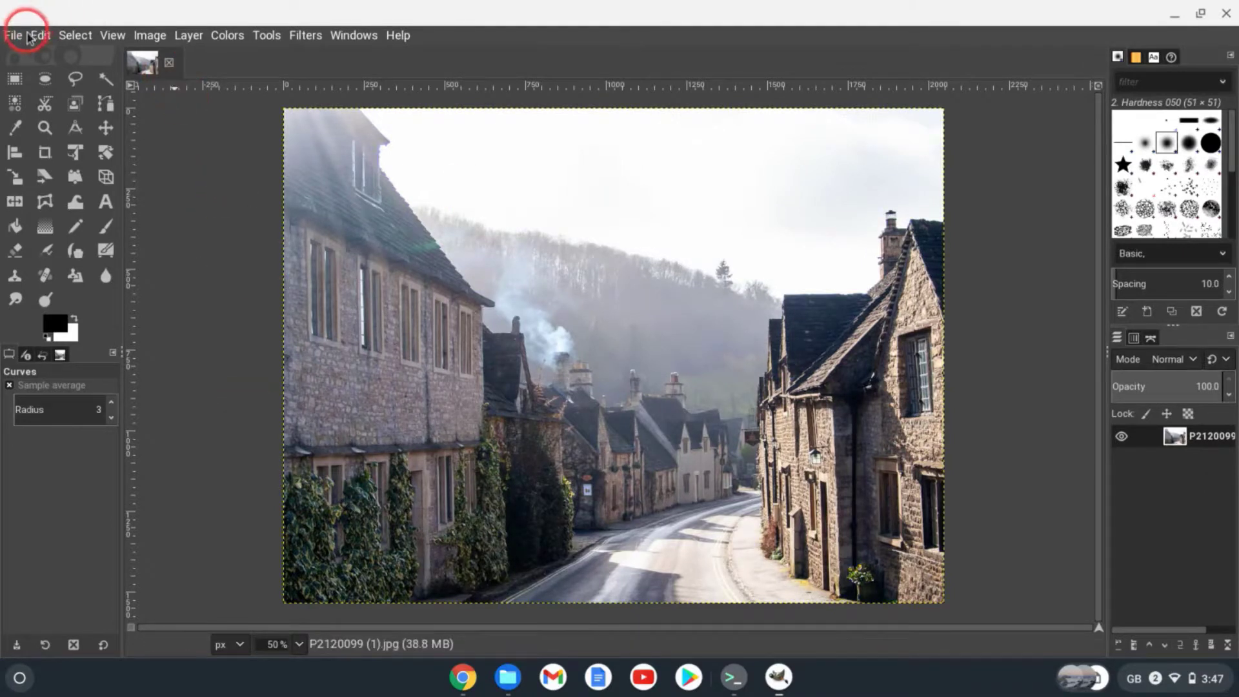
Step: Save the adjusted photo as P2120099 (1).xcf in Downloads
{"action": "left_click", "coordinate": [12, 35]}
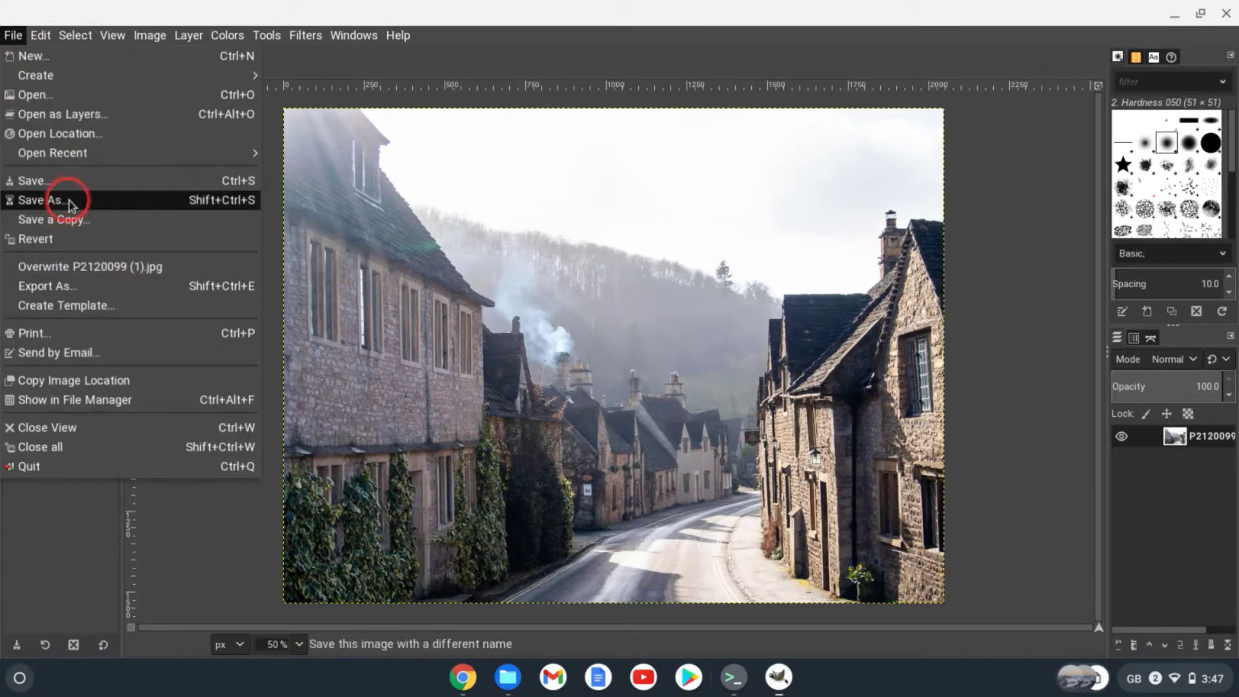
{"action": "left_click", "coordinate": [41, 200]}
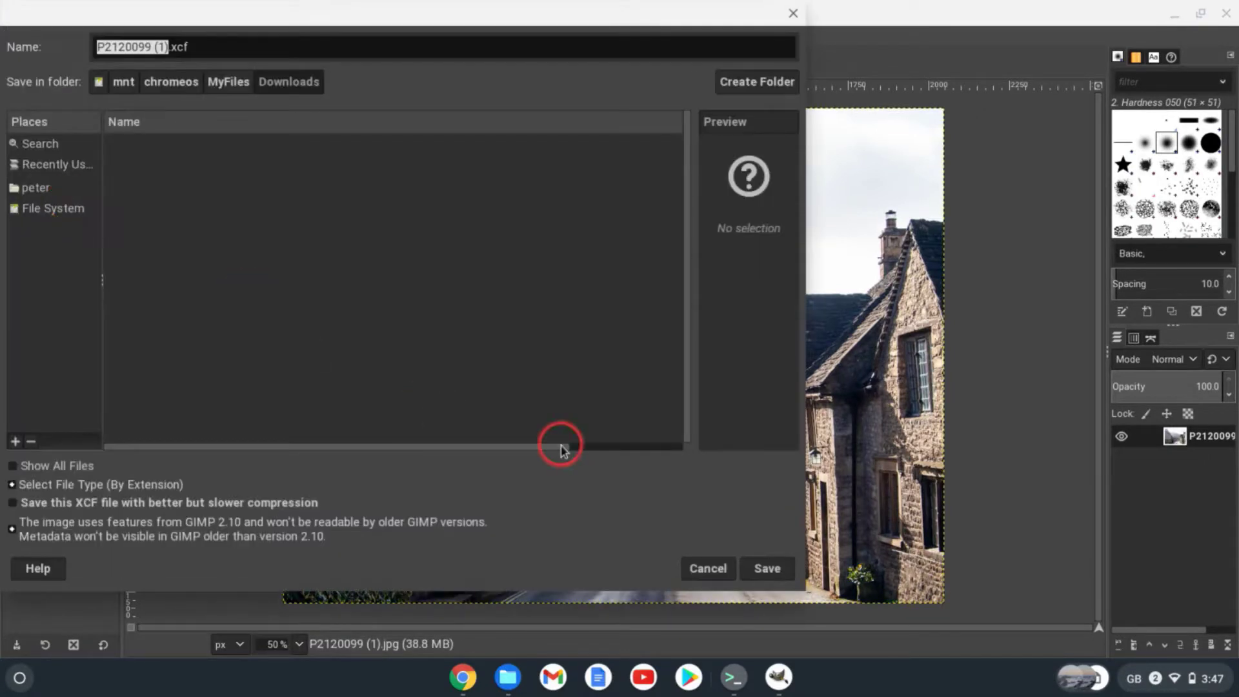
{"action": "mouse_move", "coordinate": [207, 46]}
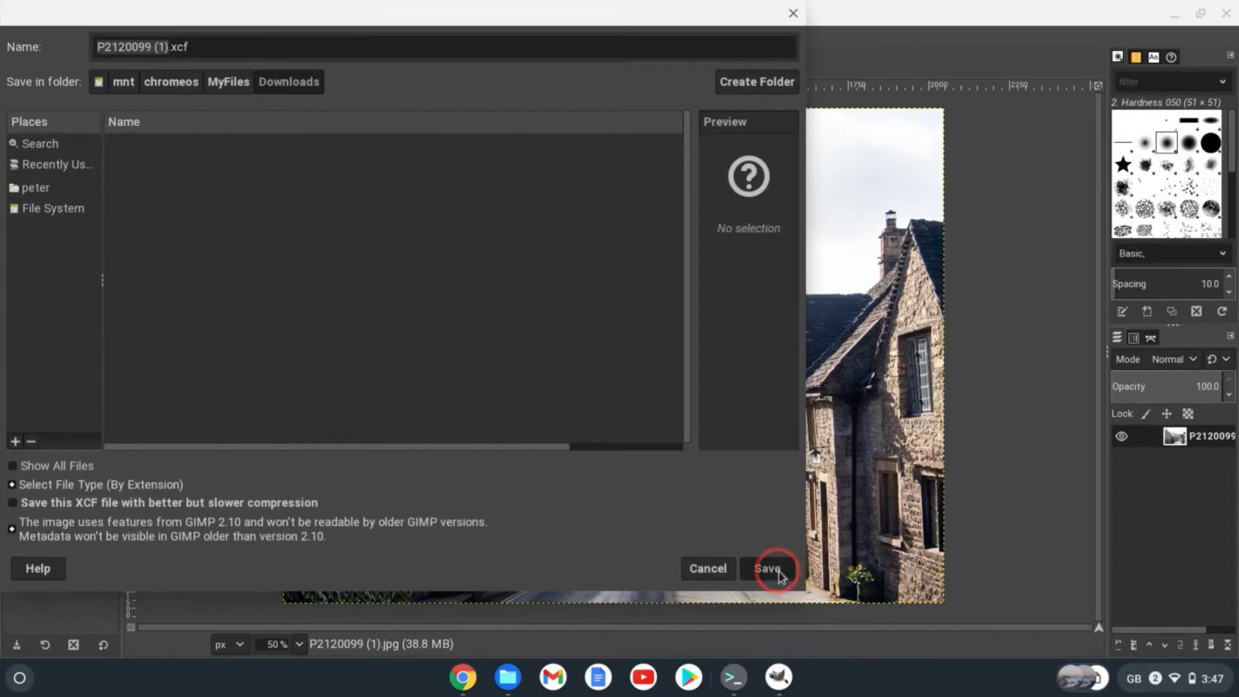
{"action": "left_click", "coordinate": [765, 568]}
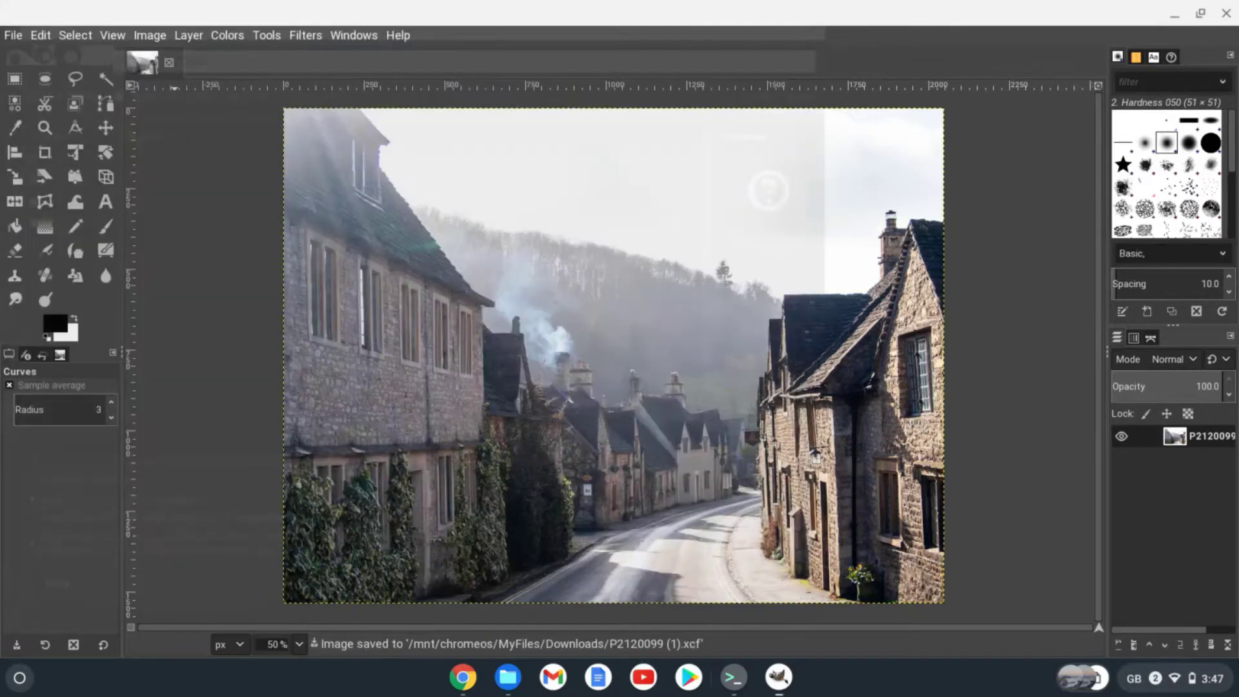
{"action": "left_click", "coordinate": [12, 35]}
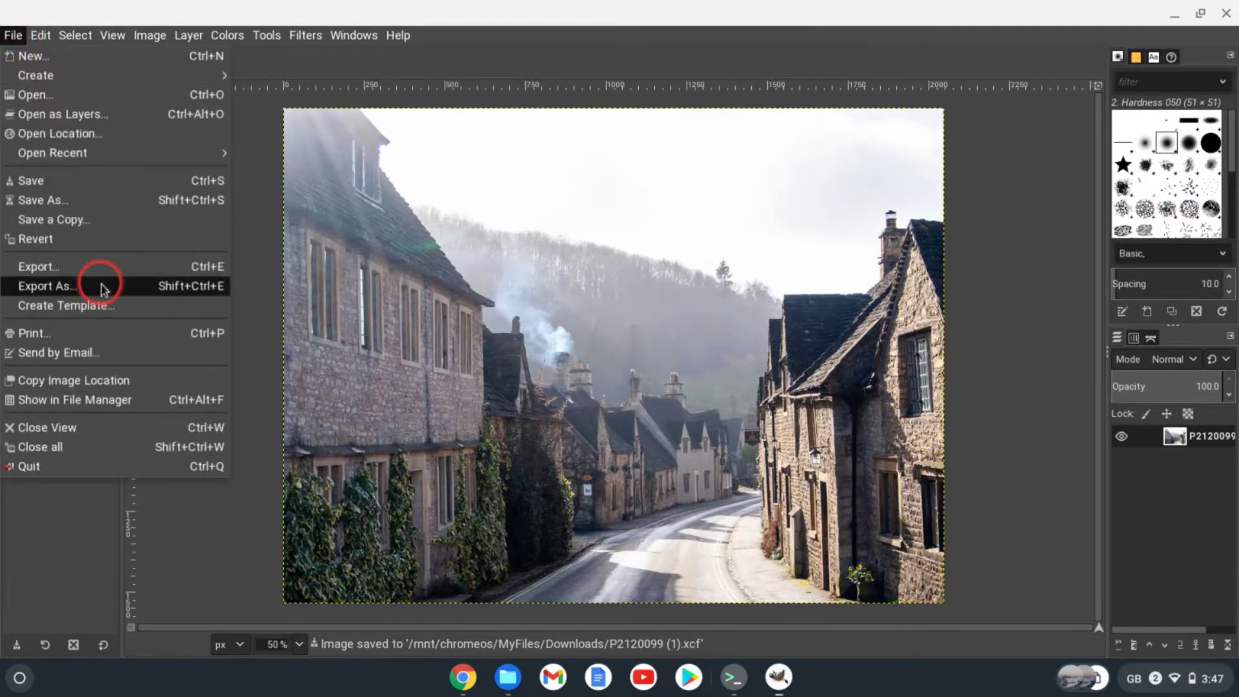
Step: Export the photo as P2120099 (1).png into Downloads, confirming the PNG options
{"action": "left_click", "coordinate": [46, 285]}
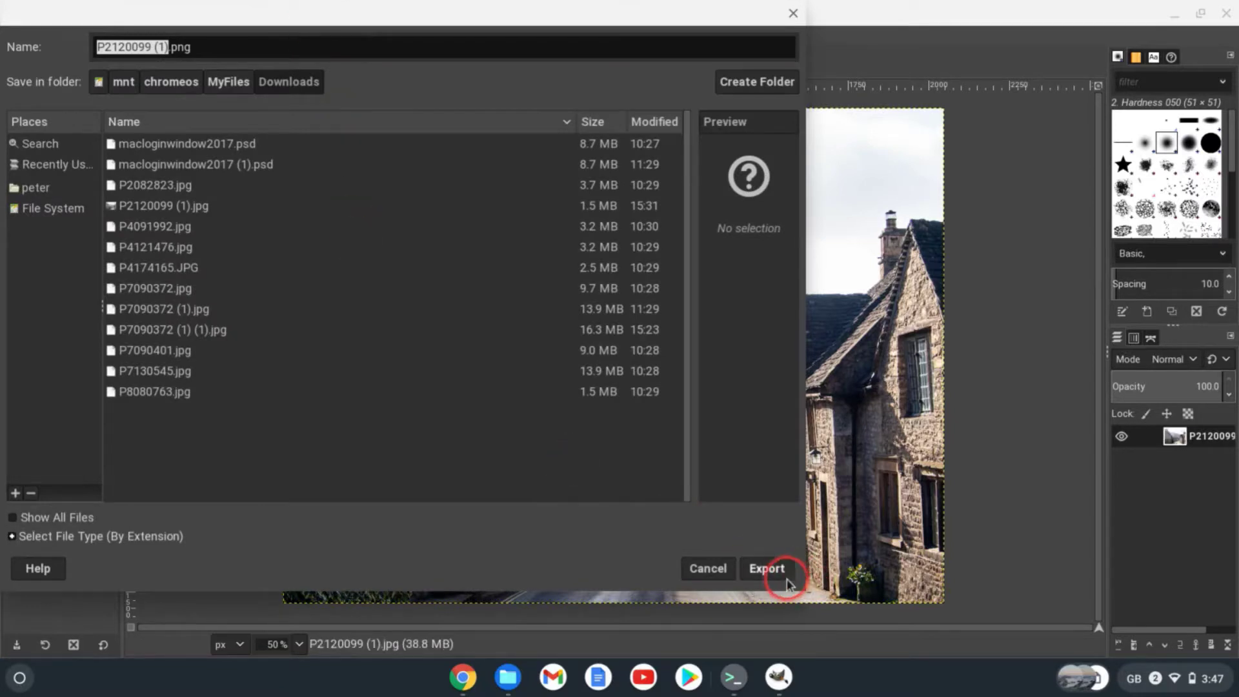
{"action": "left_click", "coordinate": [766, 568]}
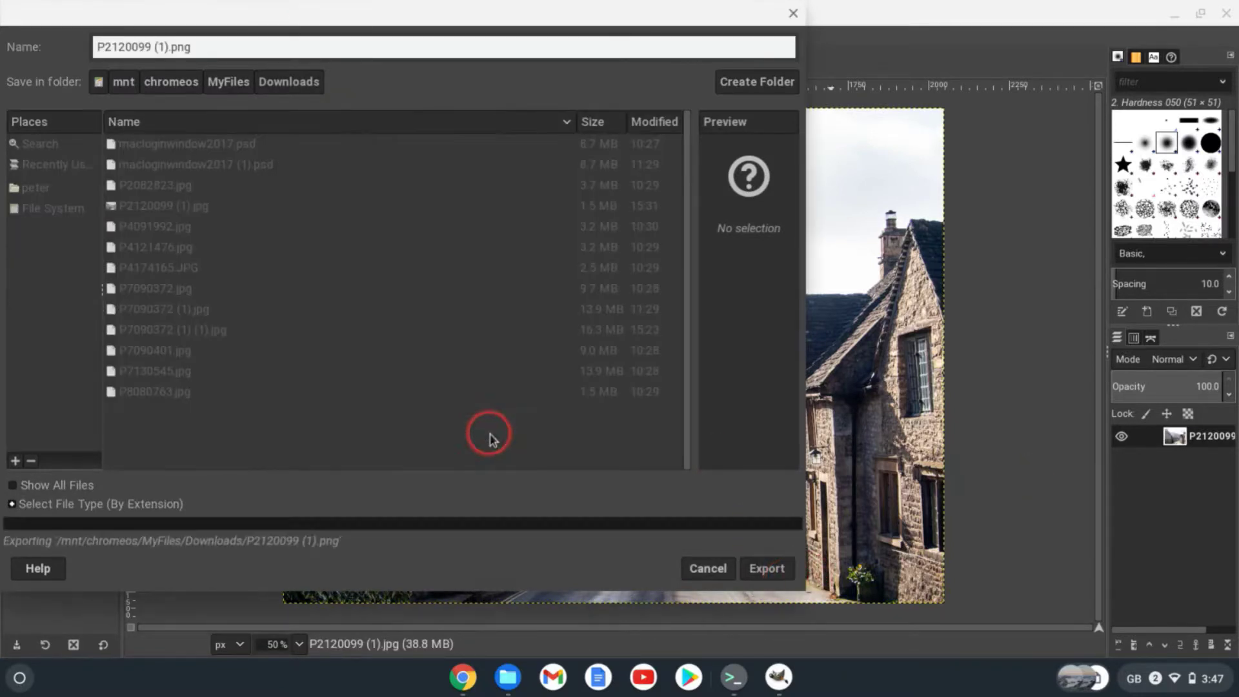
{"action": "left_click", "coordinate": [764, 567]}
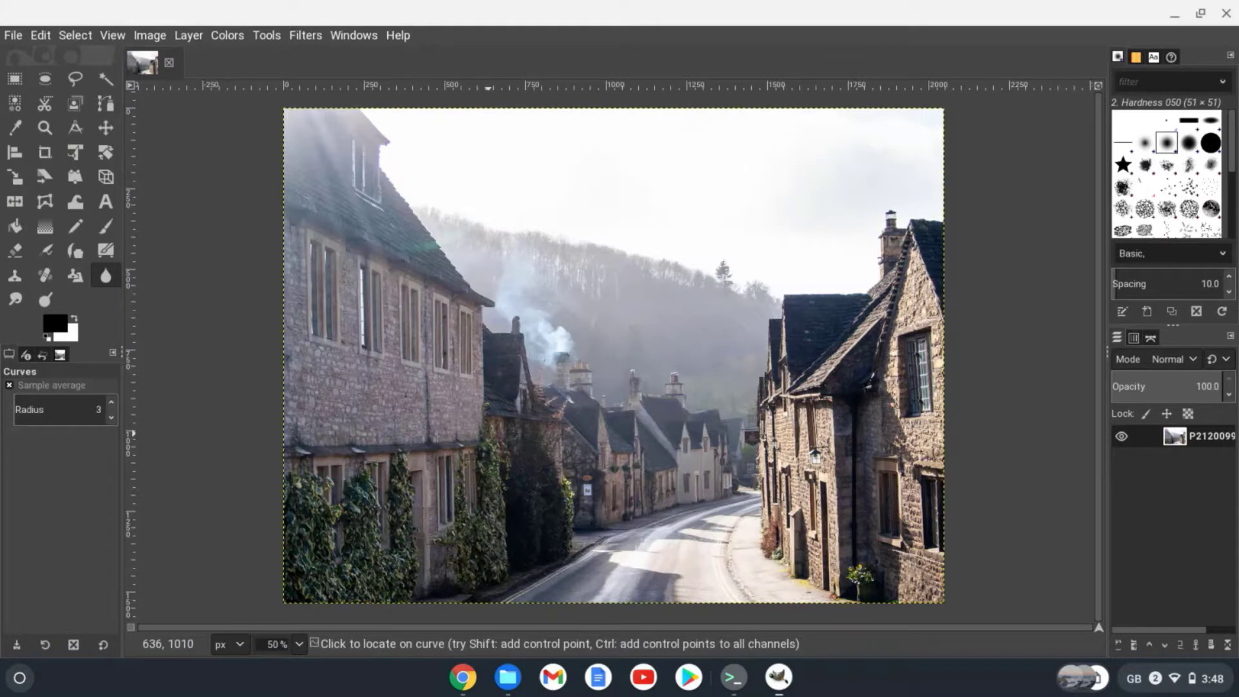